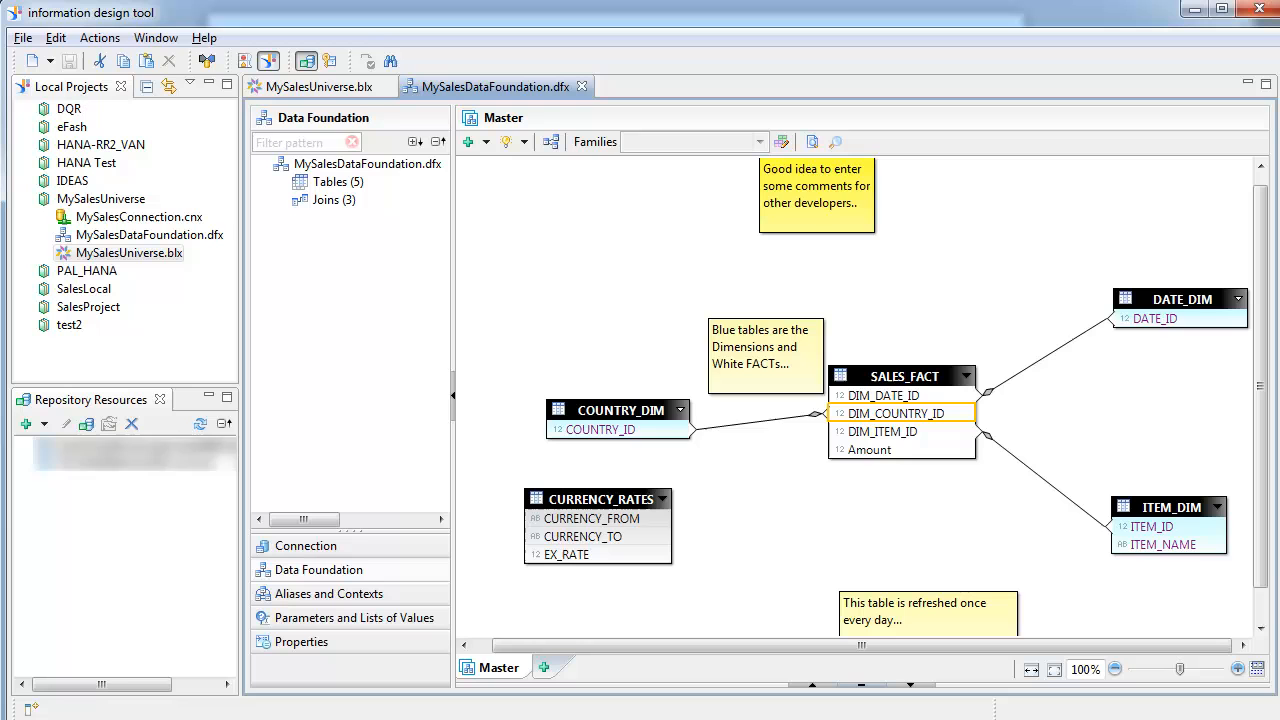
Select the MySalesUniverse root node to show its universe parameters and corporate sales description
click(318, 86)
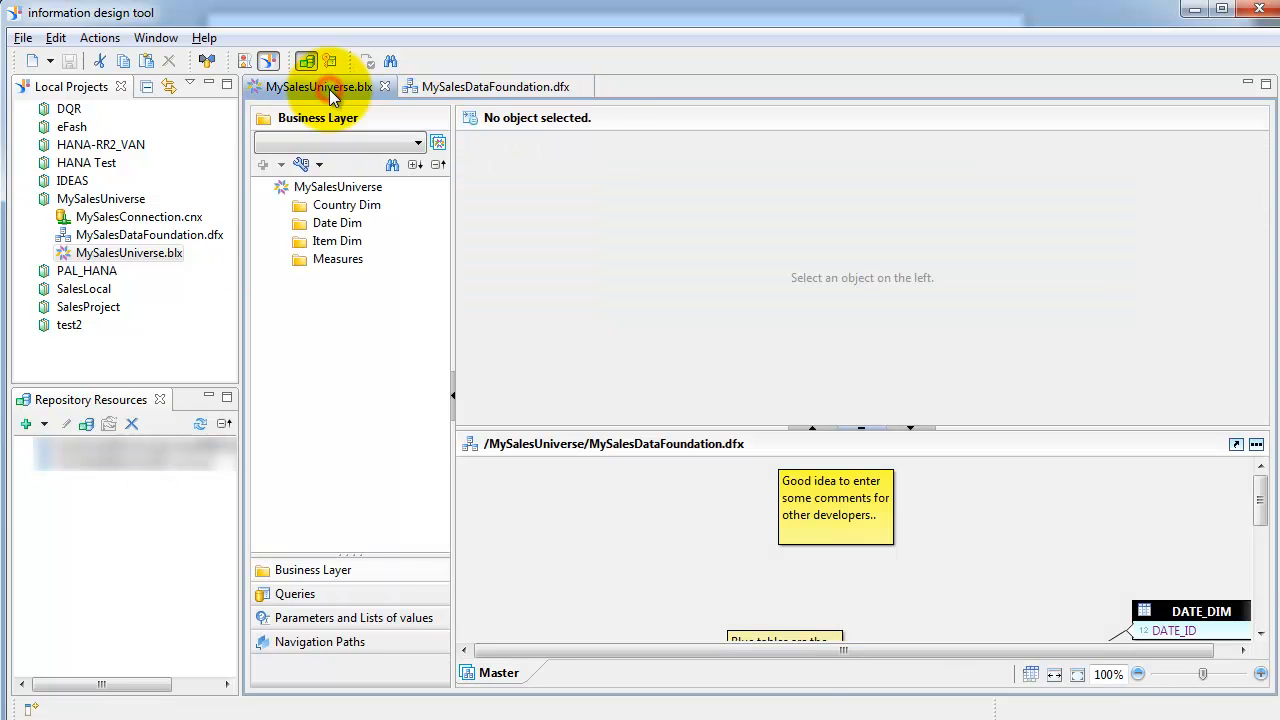
click(337, 187)
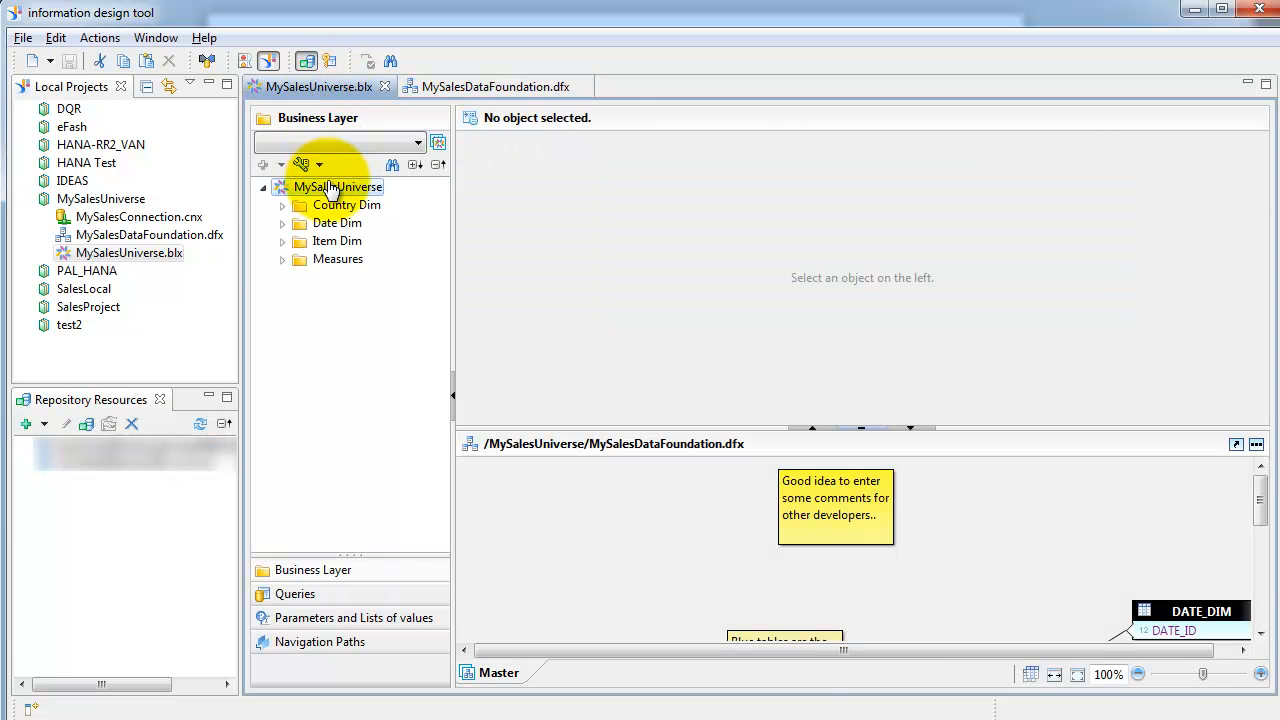
click(337, 187)
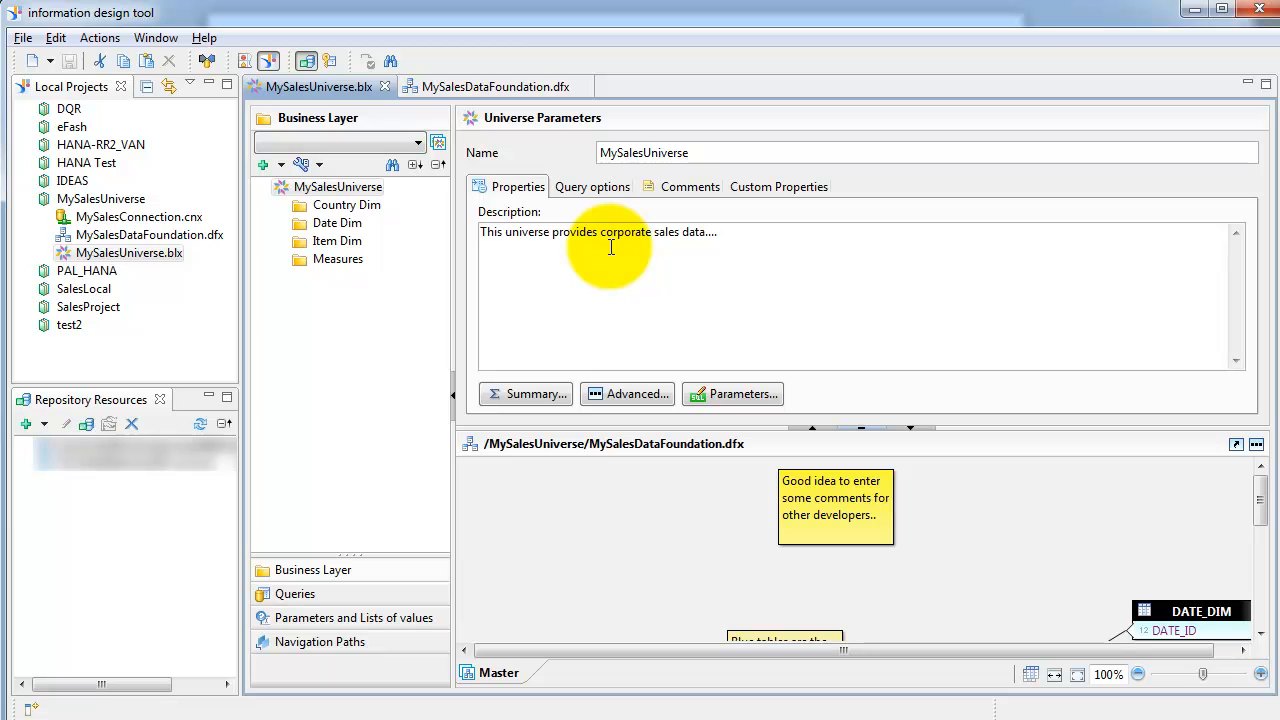
click(528, 393)
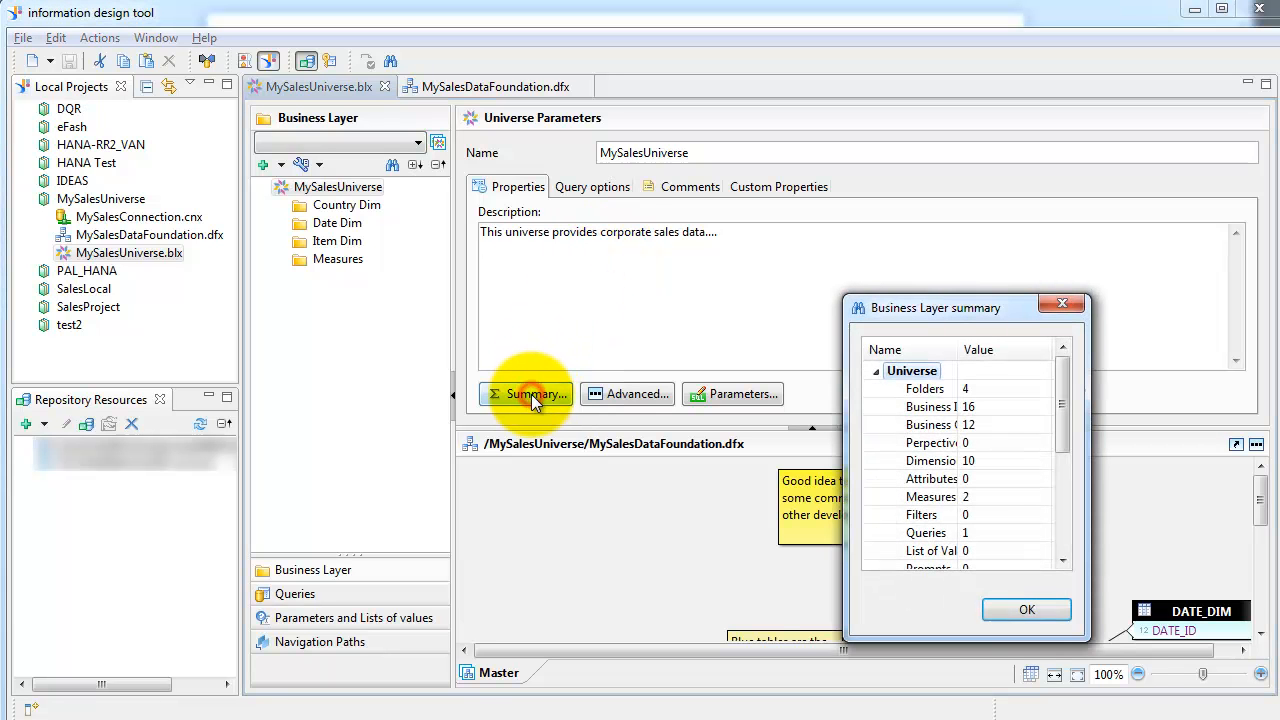
mouse_move(800, 435)
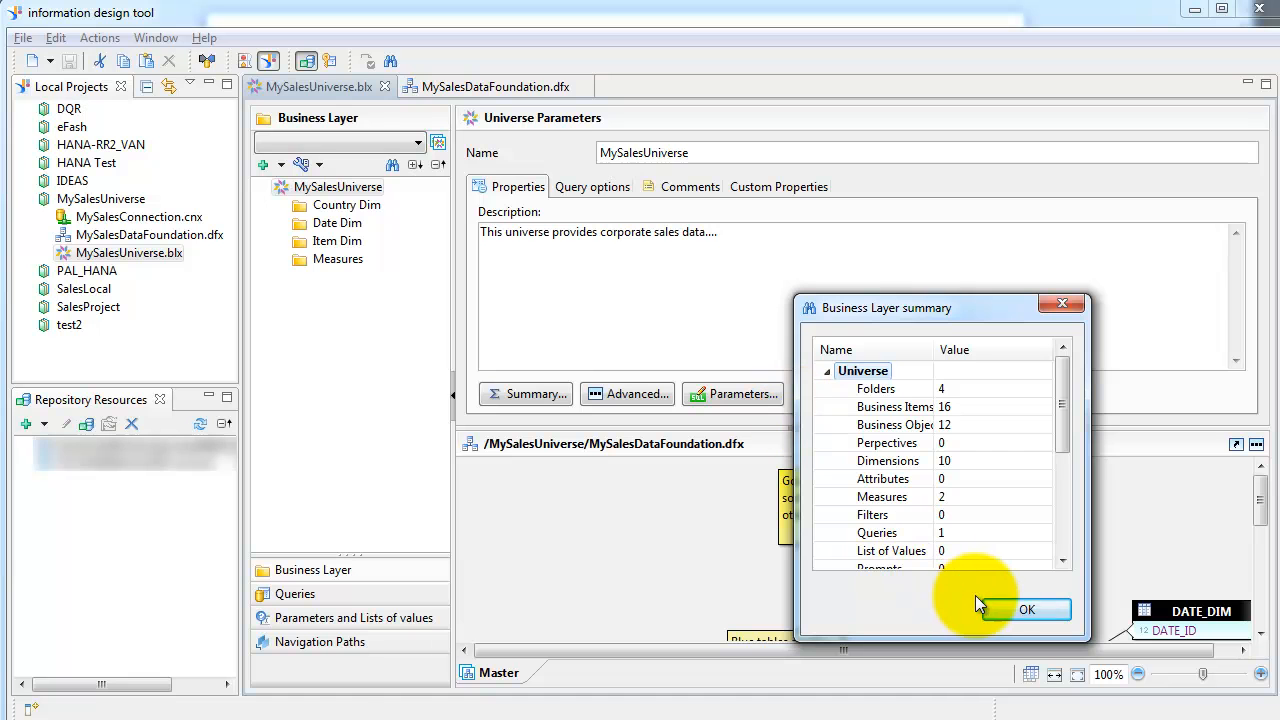
click(1026, 609)
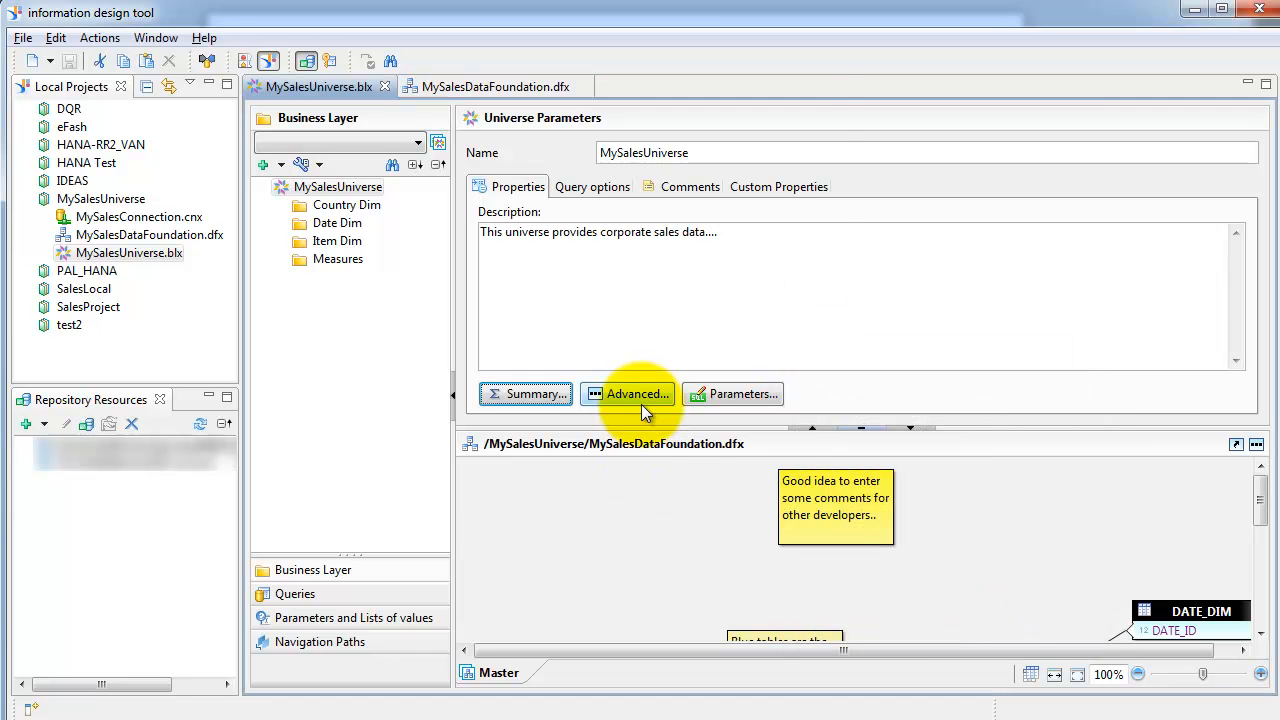
click(628, 393)
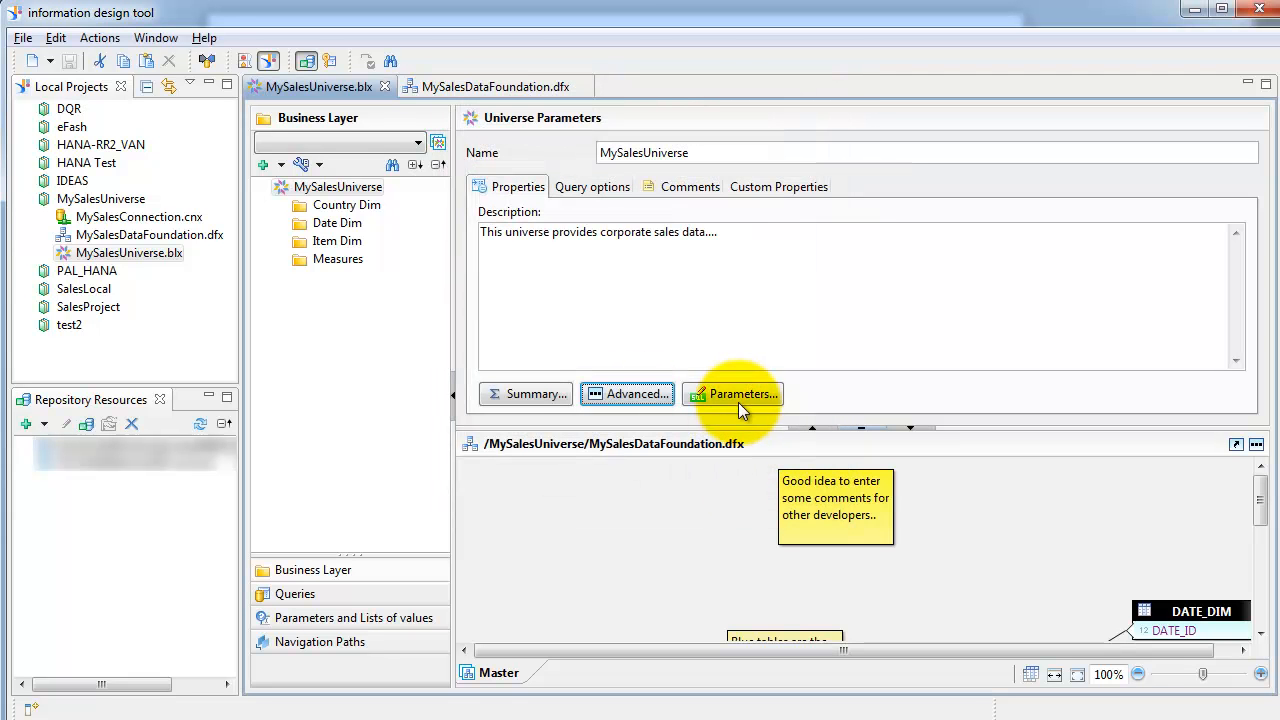
click(740, 393)
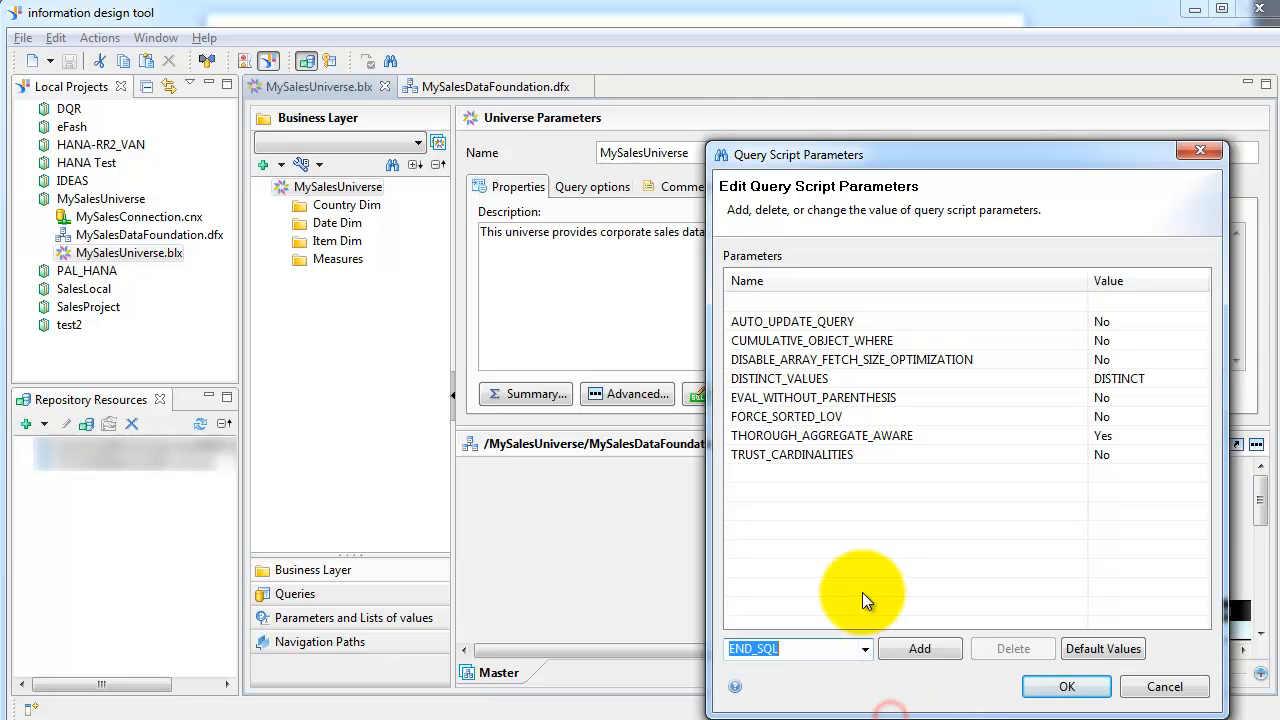
click(918, 648)
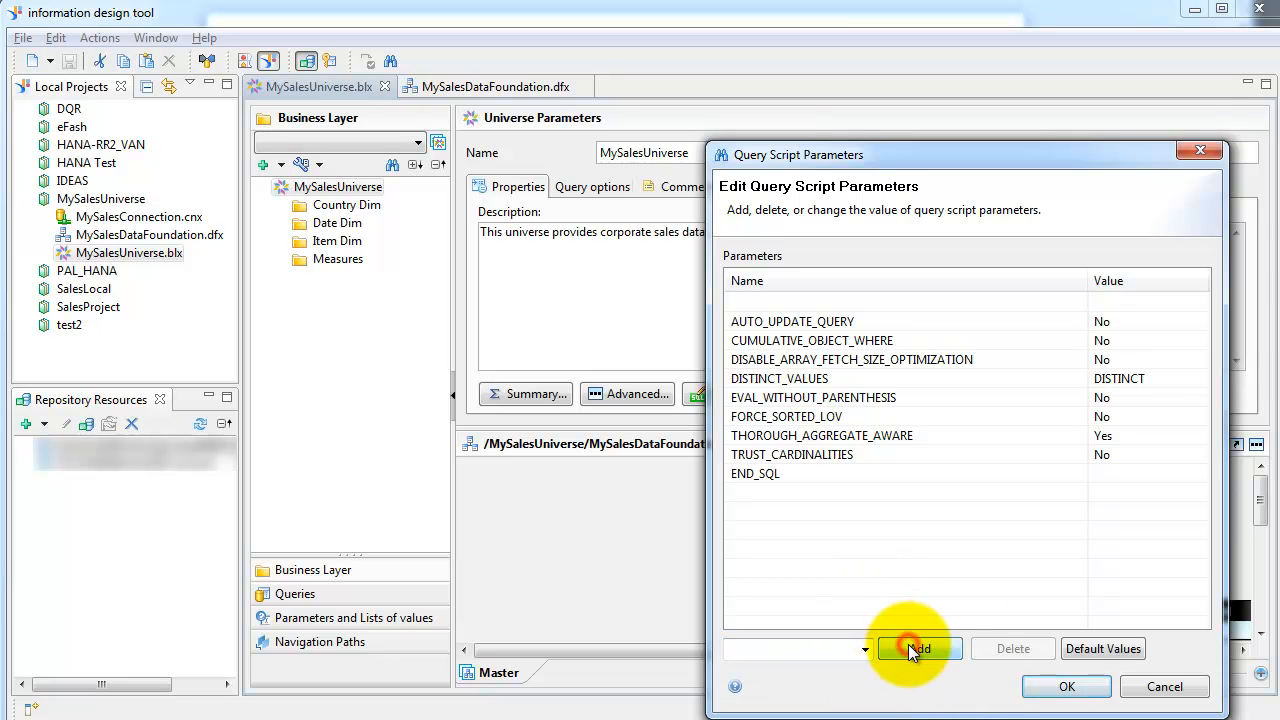
click(918, 648)
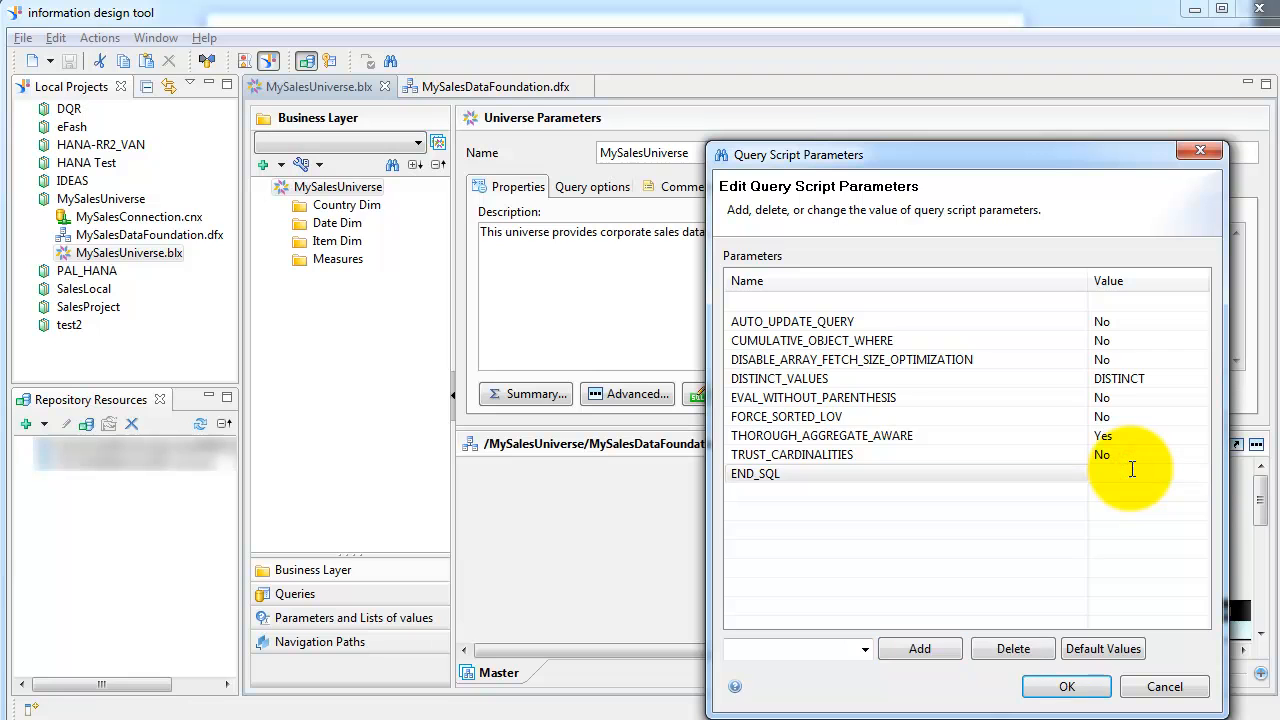
text(with ur)
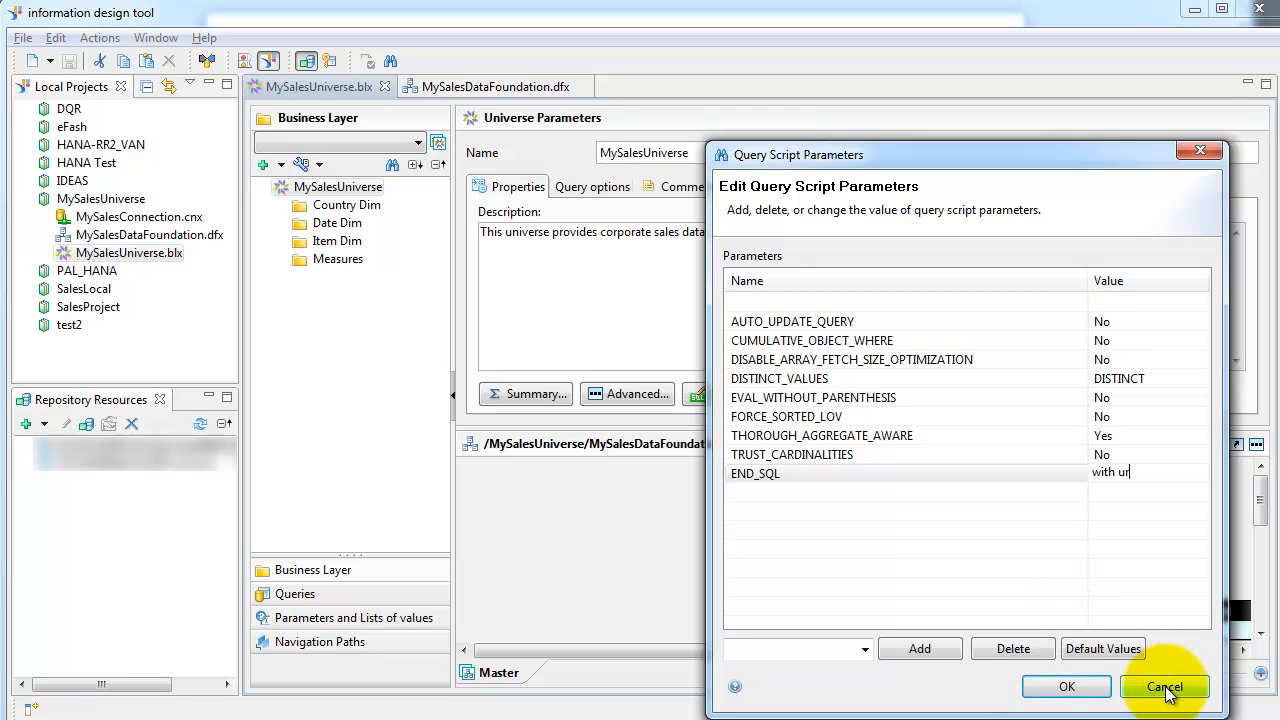
click(1165, 687)
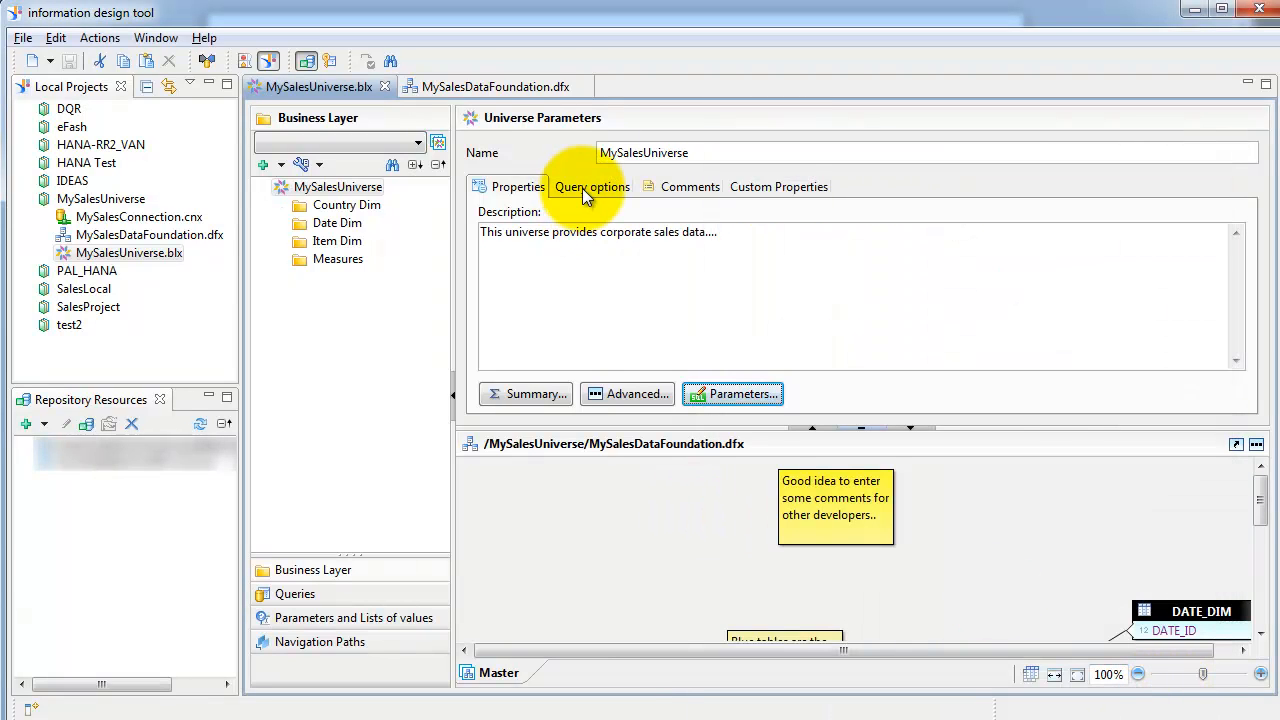
Review the query limits (5000 rows, 10 minutes), then view the universe's comment history
click(591, 186)
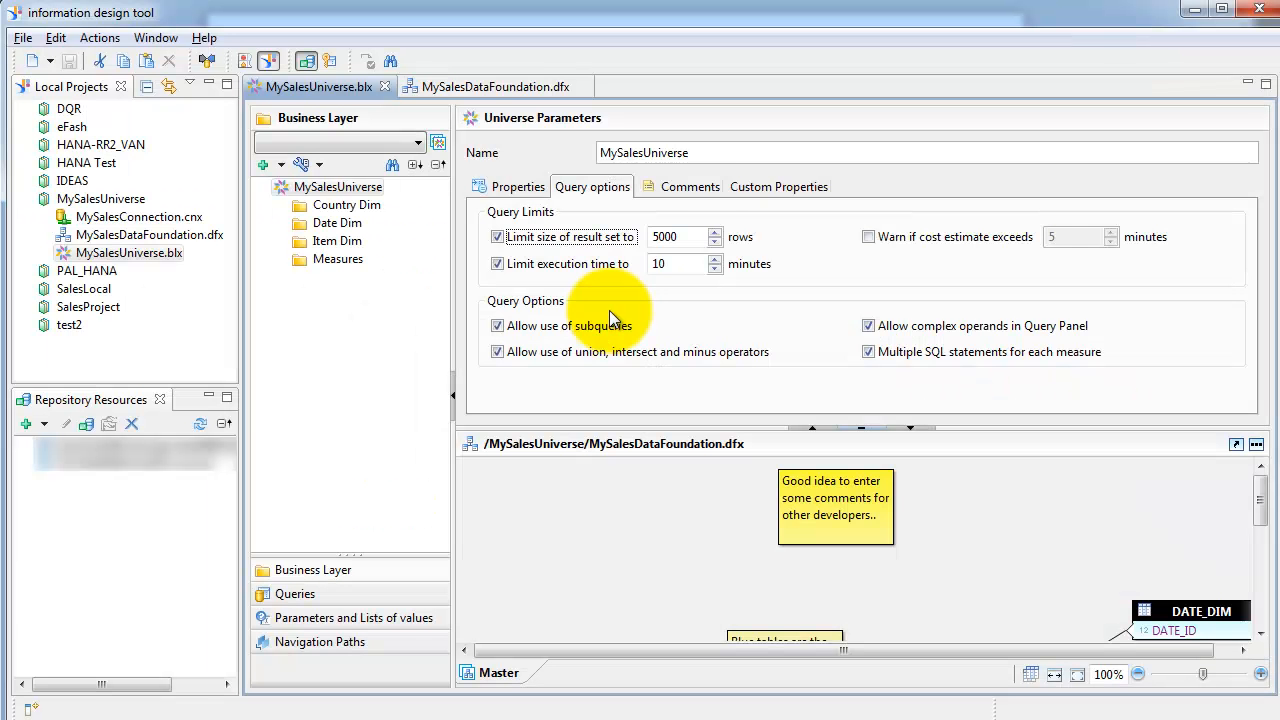
click(689, 186)
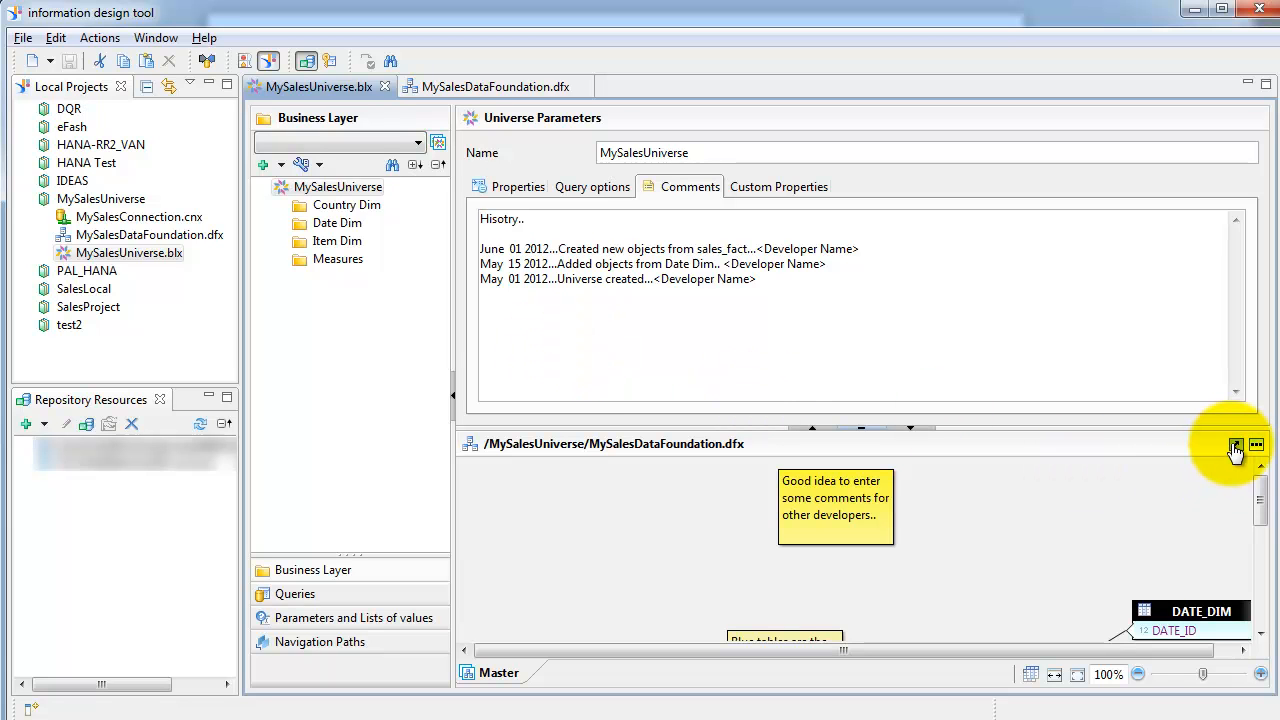
mouse_move(1235, 445)
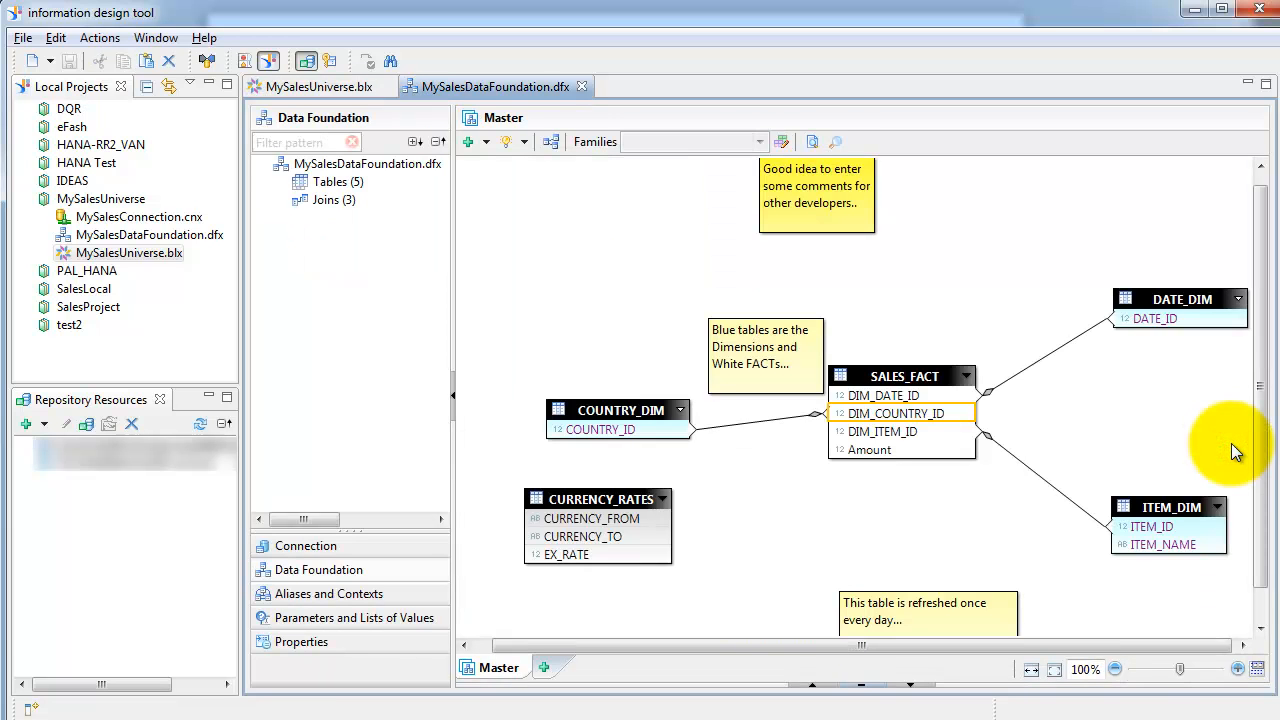
mouse_move(665, 368)
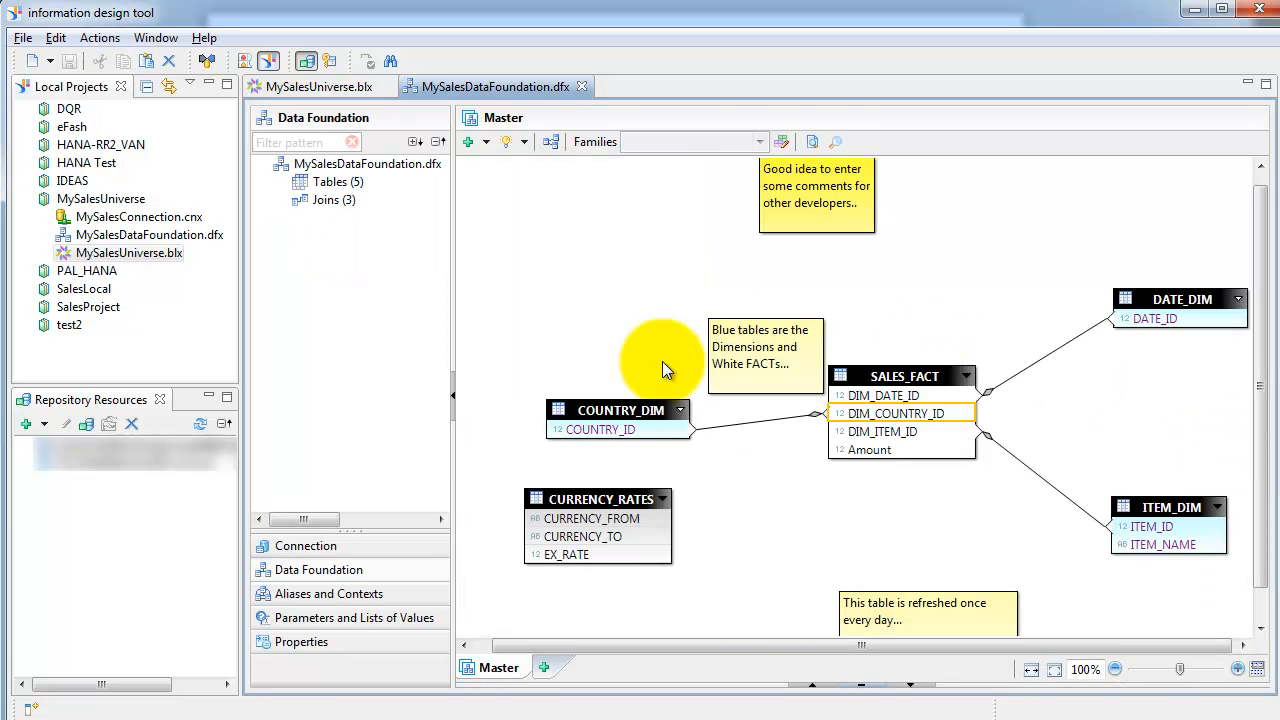
Open MySalesDataFoundation and preview a connection change, cancelling to keep MySalesConnection
click(130, 252)
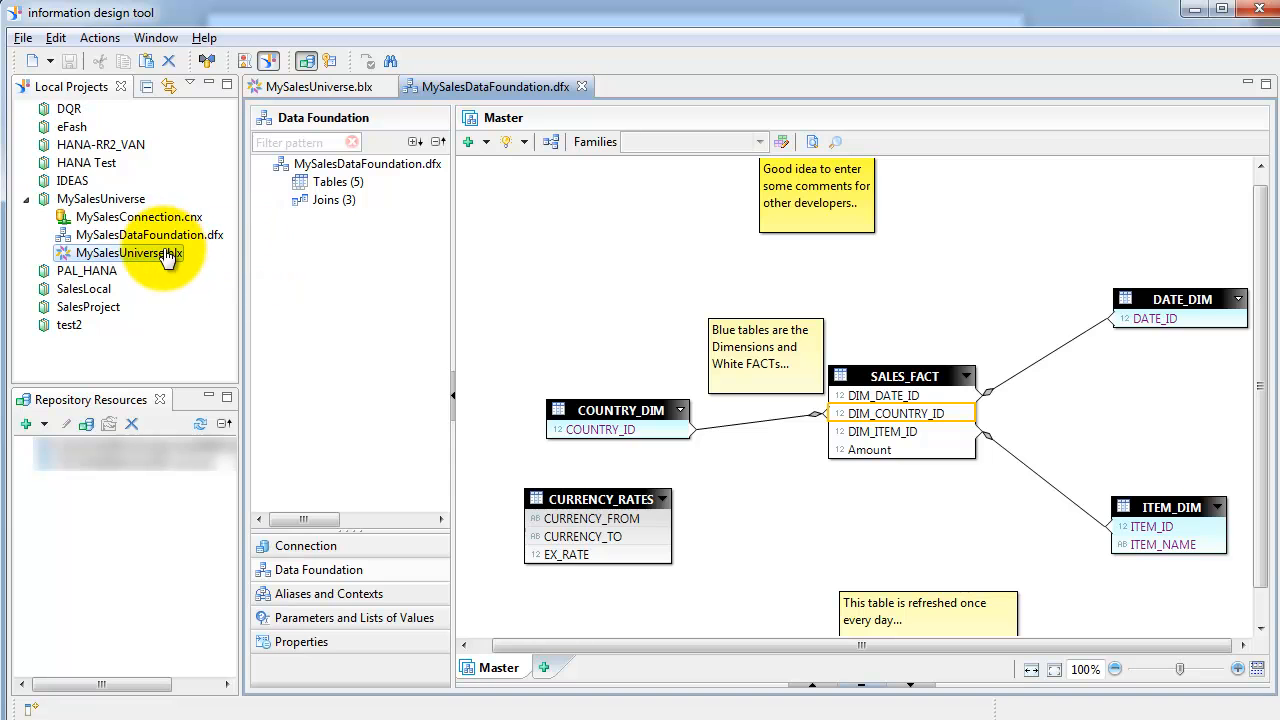
click(140, 234)
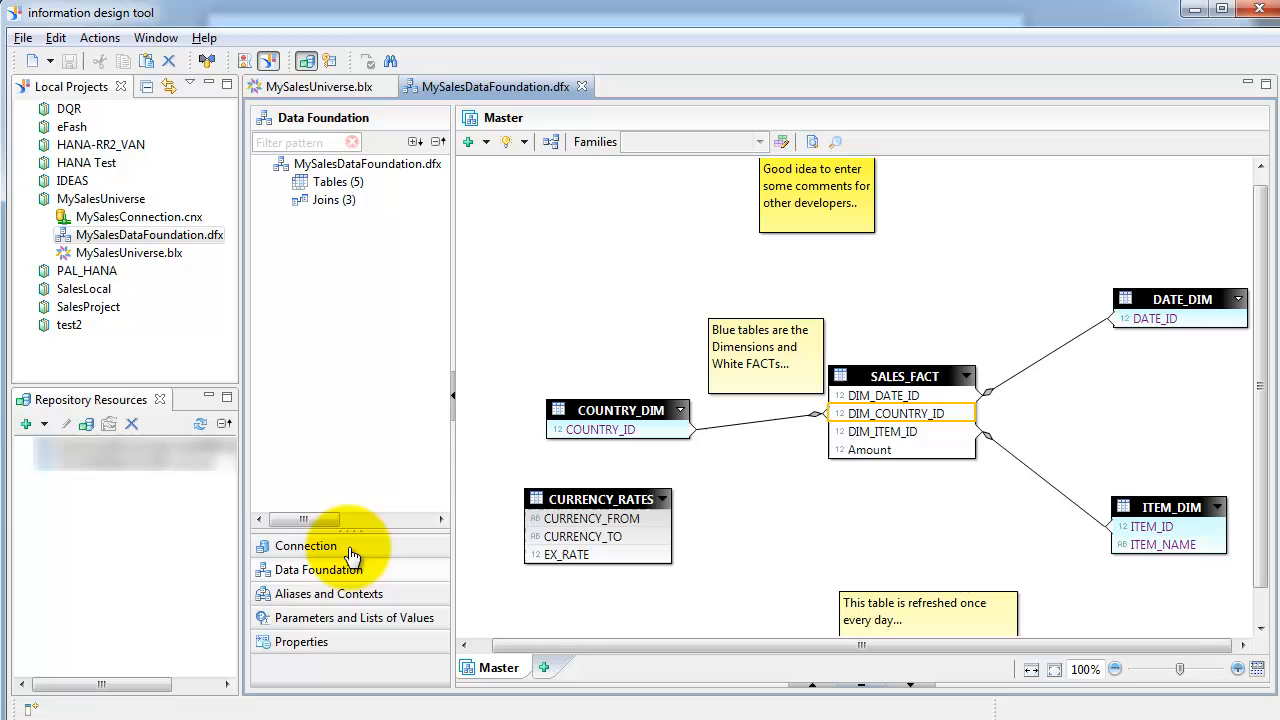
mouse_move(340, 550)
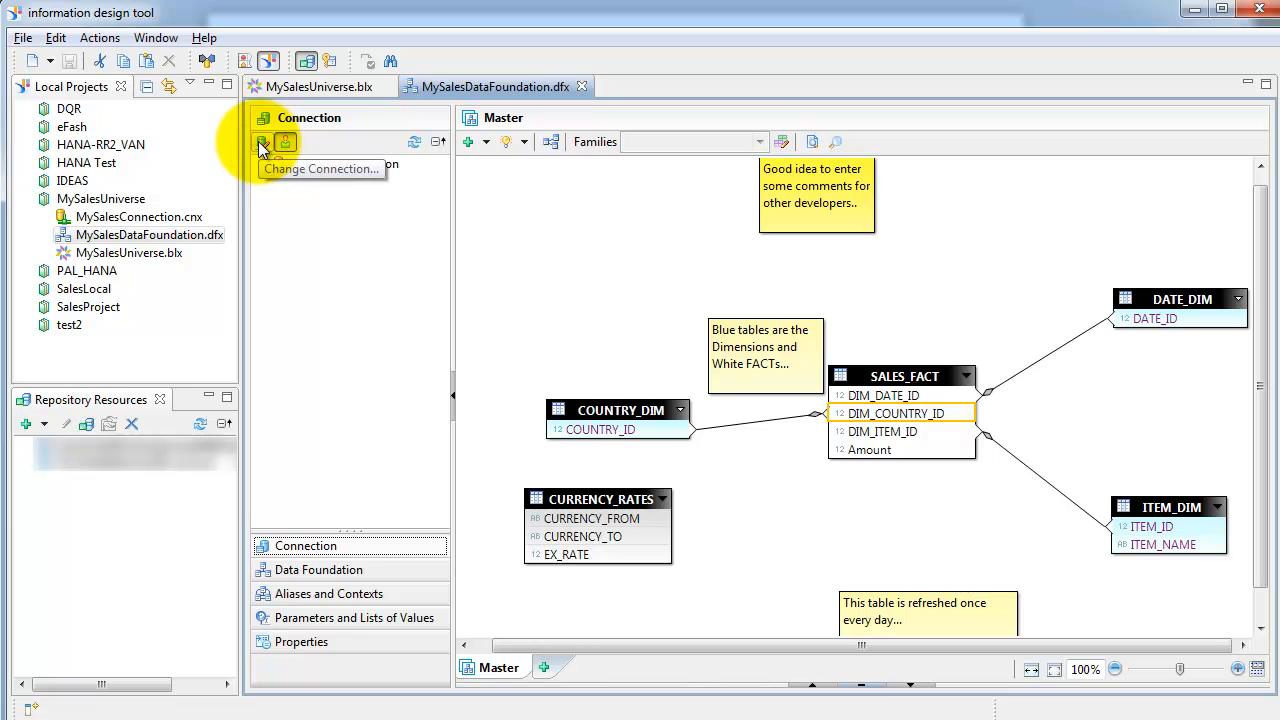
click(262, 141)
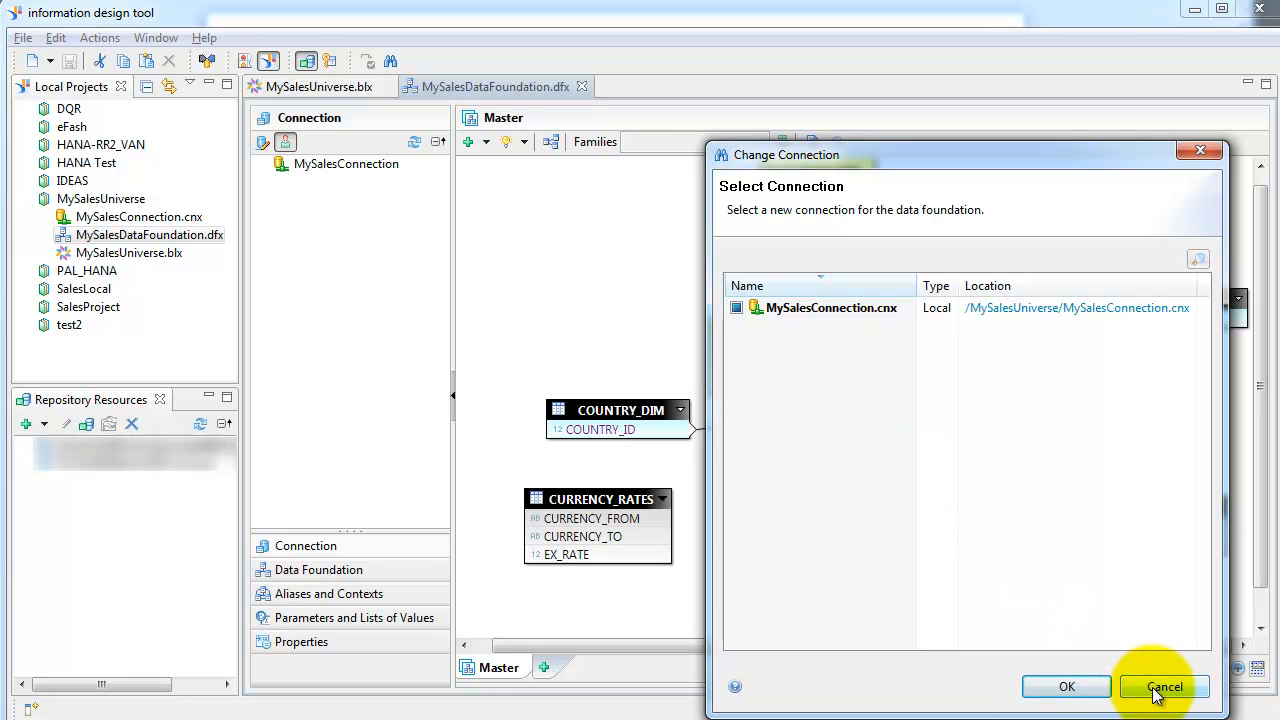
click(1163, 687)
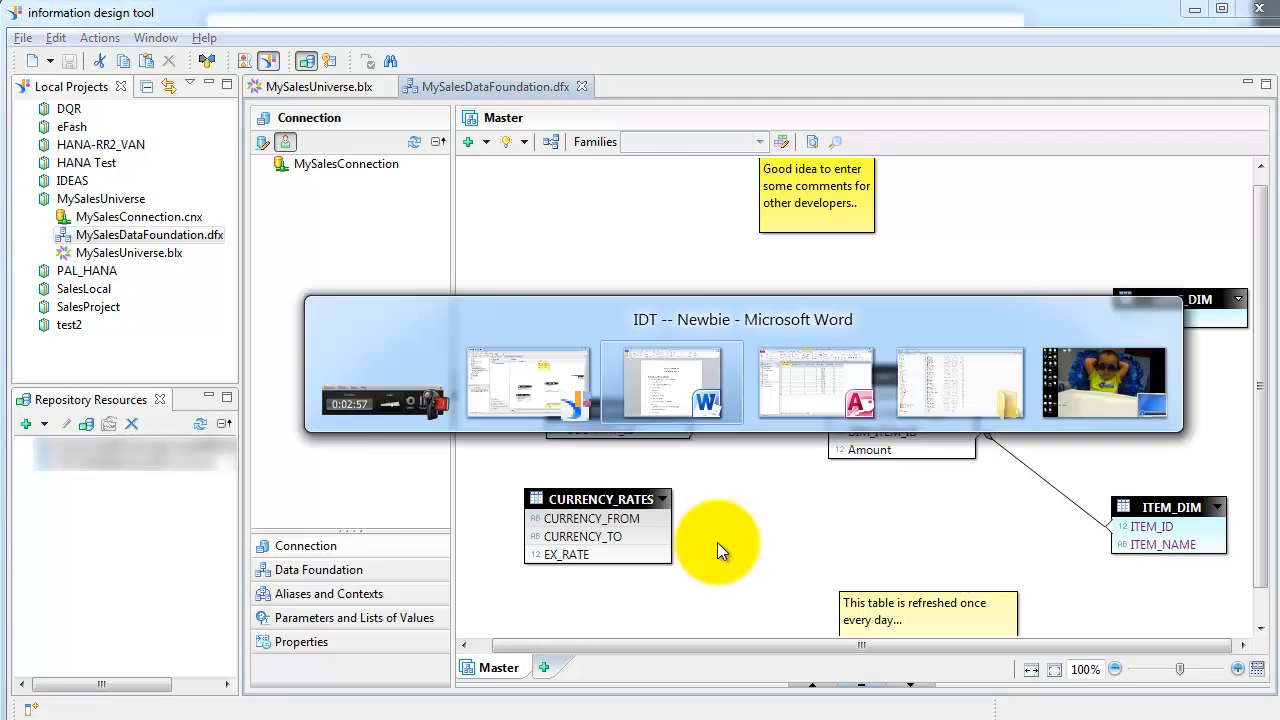
Review the IDT activity checklist in Word, then switch to Access showing SALES_FACT
click(672, 383)
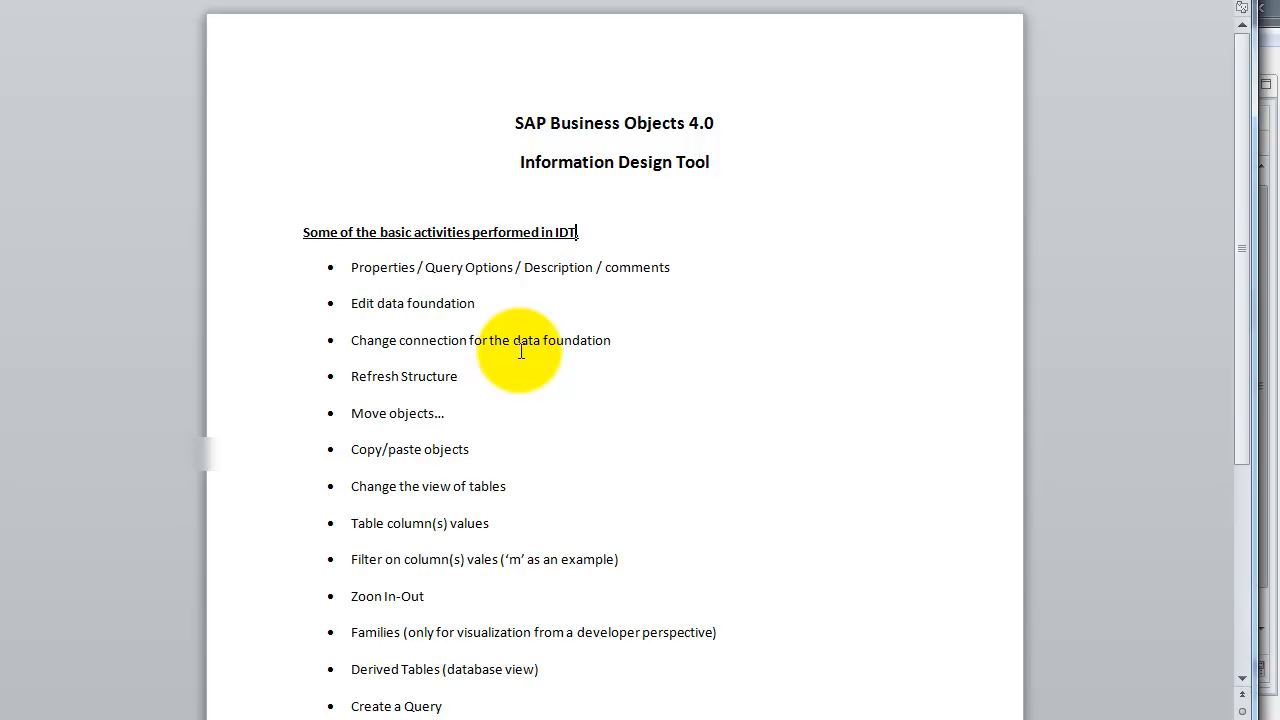
text(...)
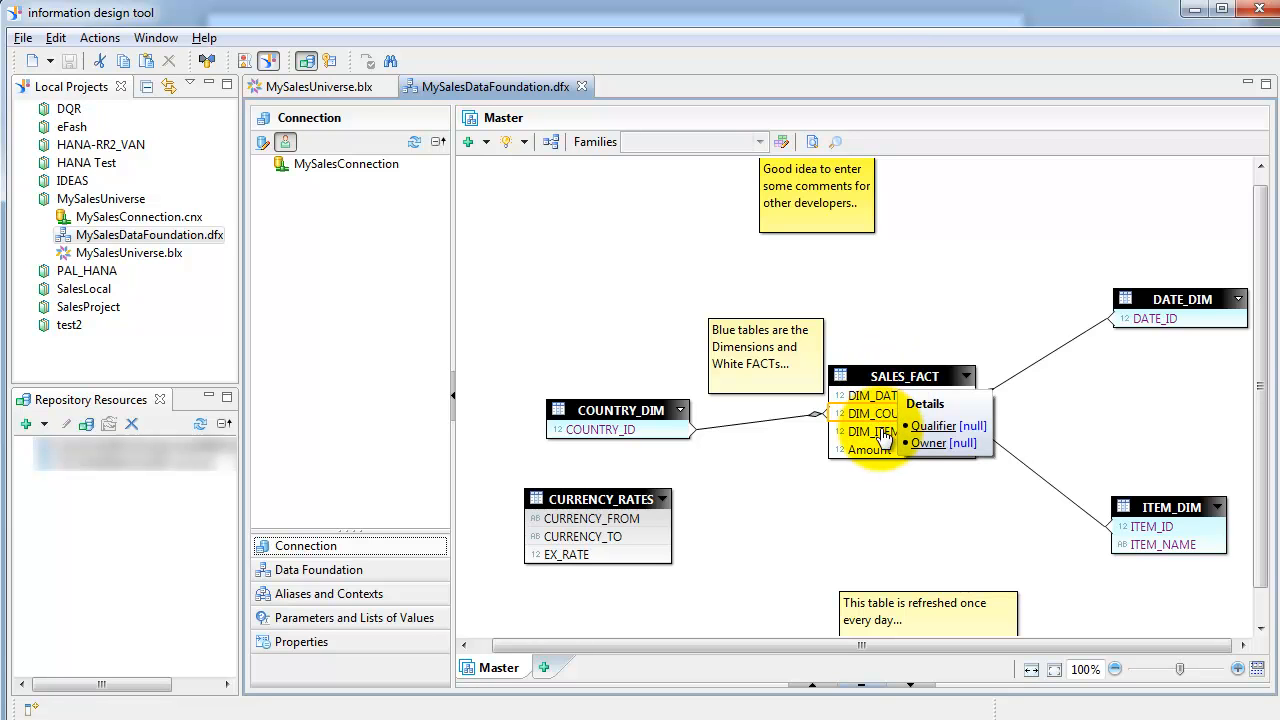
click(805, 525)
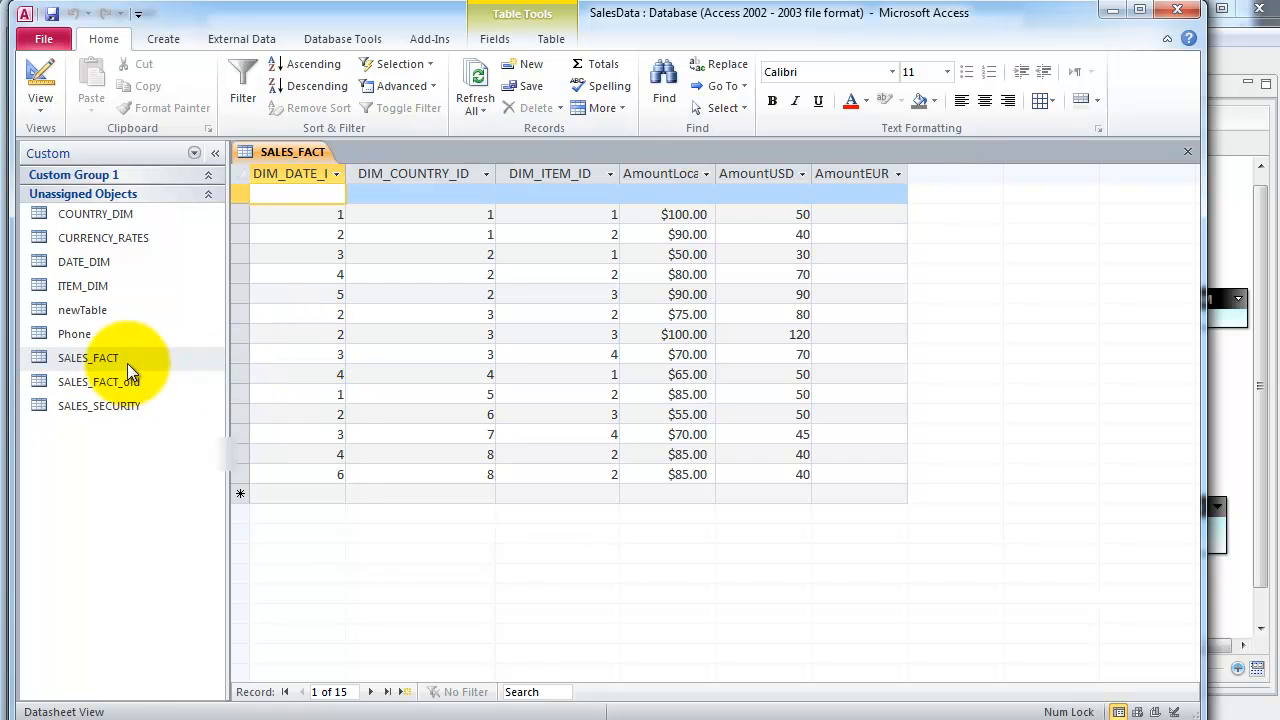
Inspect SALES_FACT's design, open DATE_DIM, and view newTable's ID, name and category fields
right_click(88, 357)
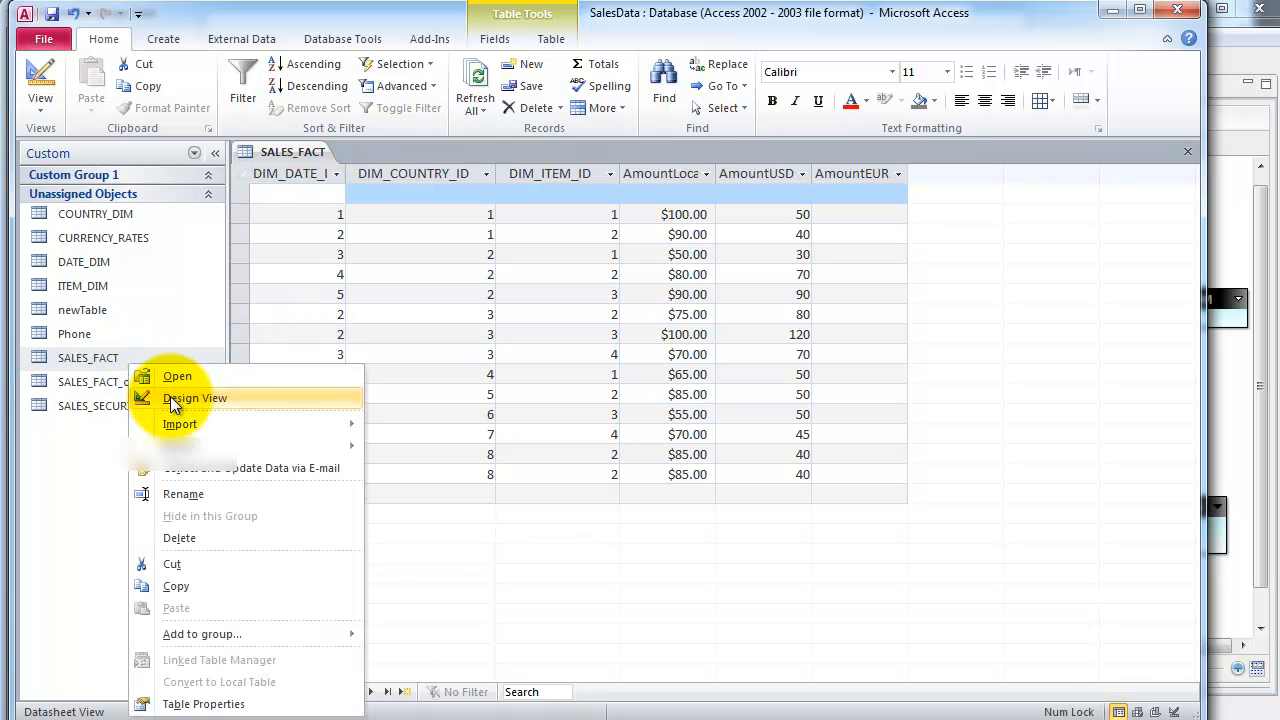
click(195, 398)
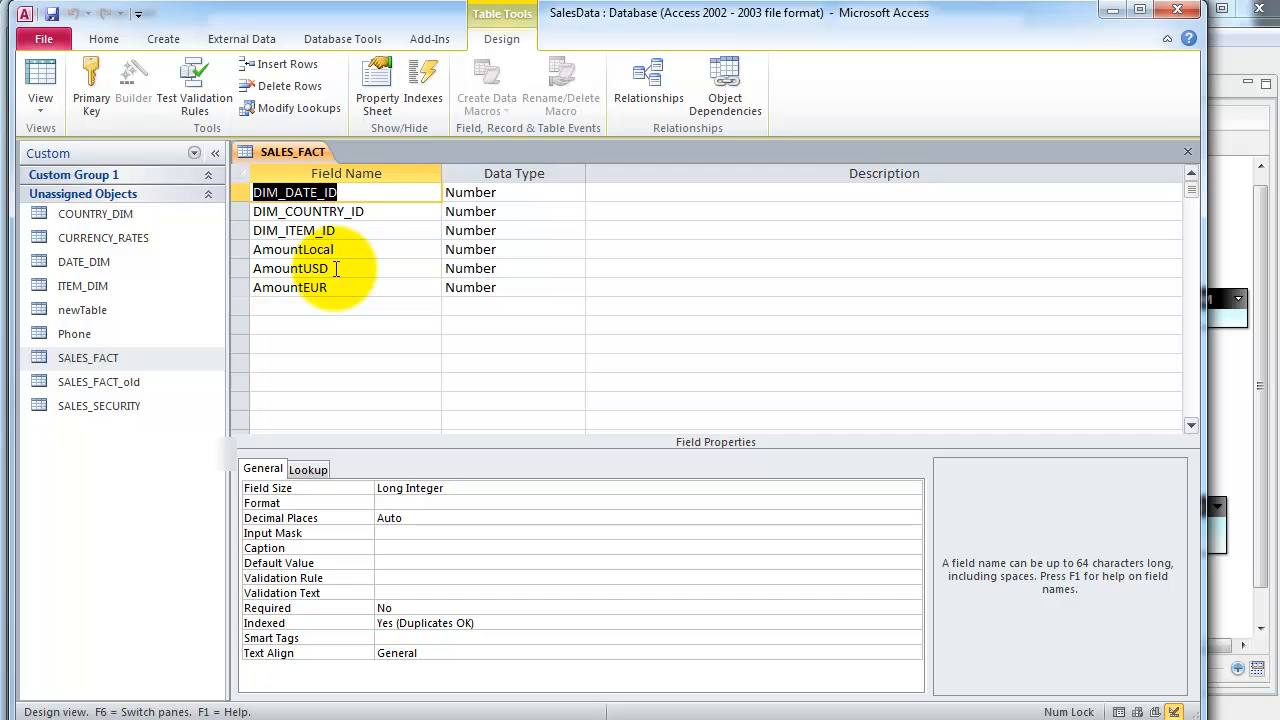
mouse_move(338, 291)
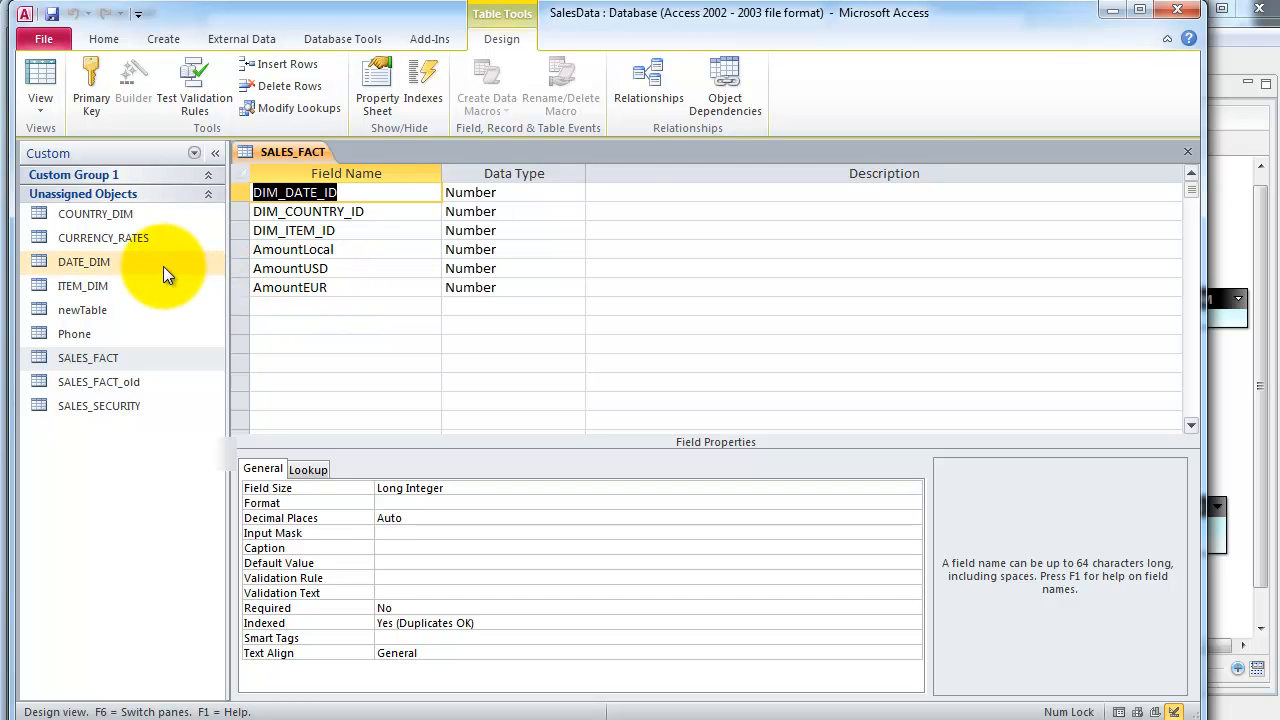
double_click(84, 261)
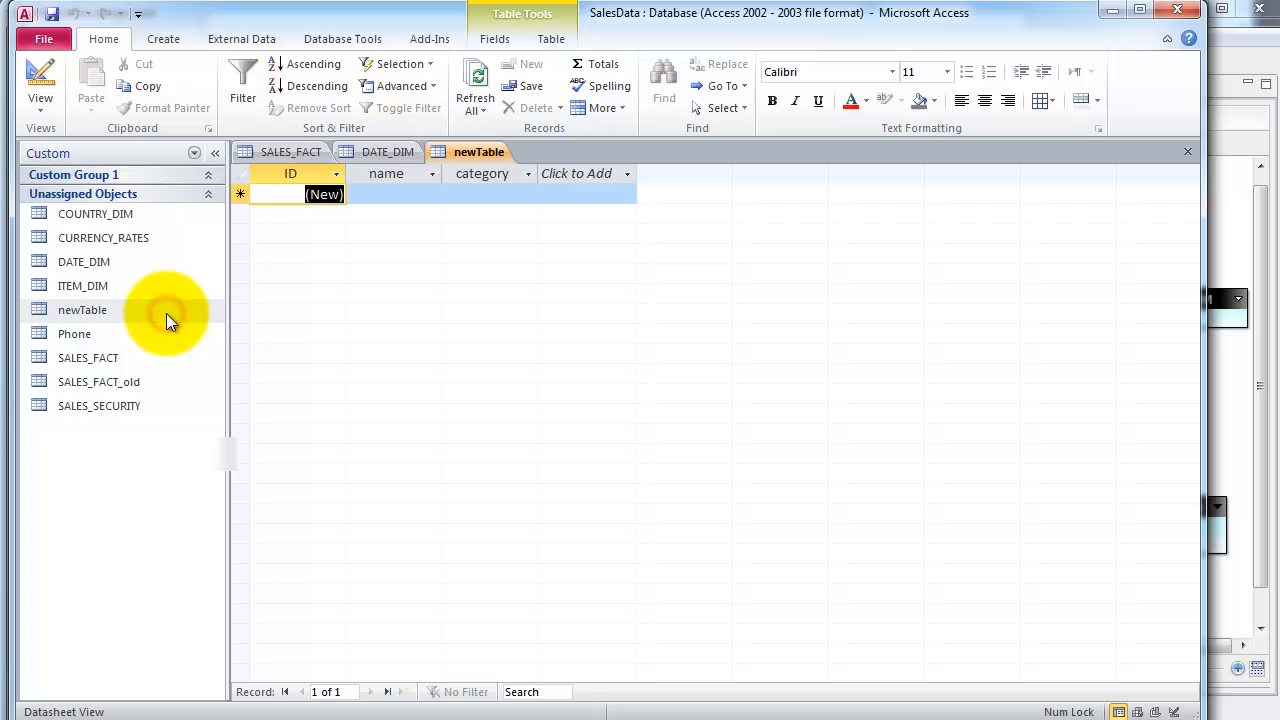
right_click(82, 309)
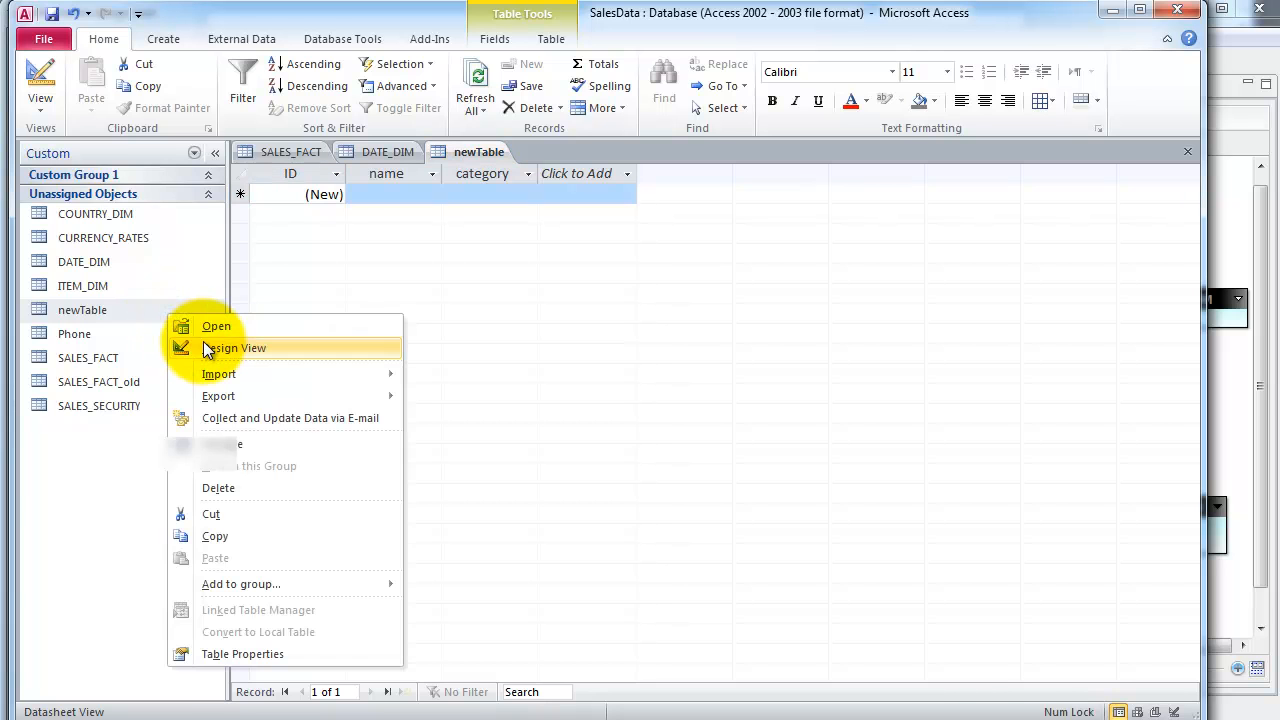
click(233, 348)
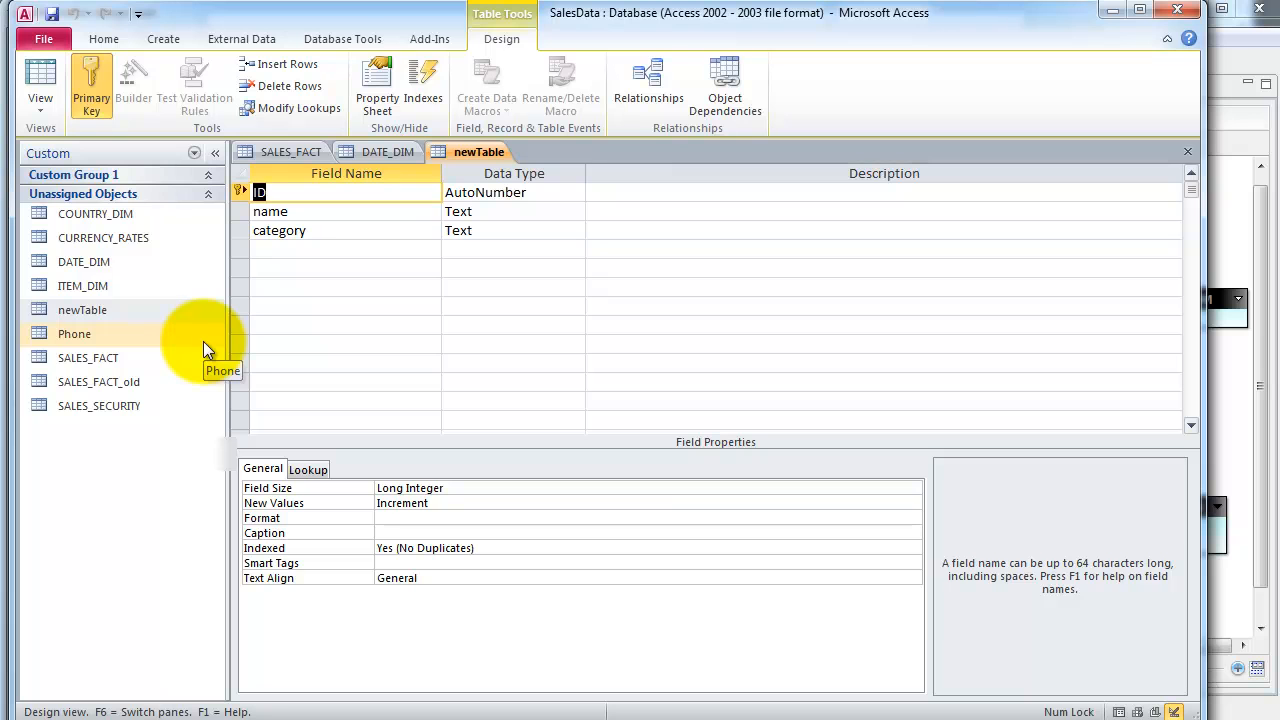
Delete the CURRENCY_RATES table and save the database
click(106, 237)
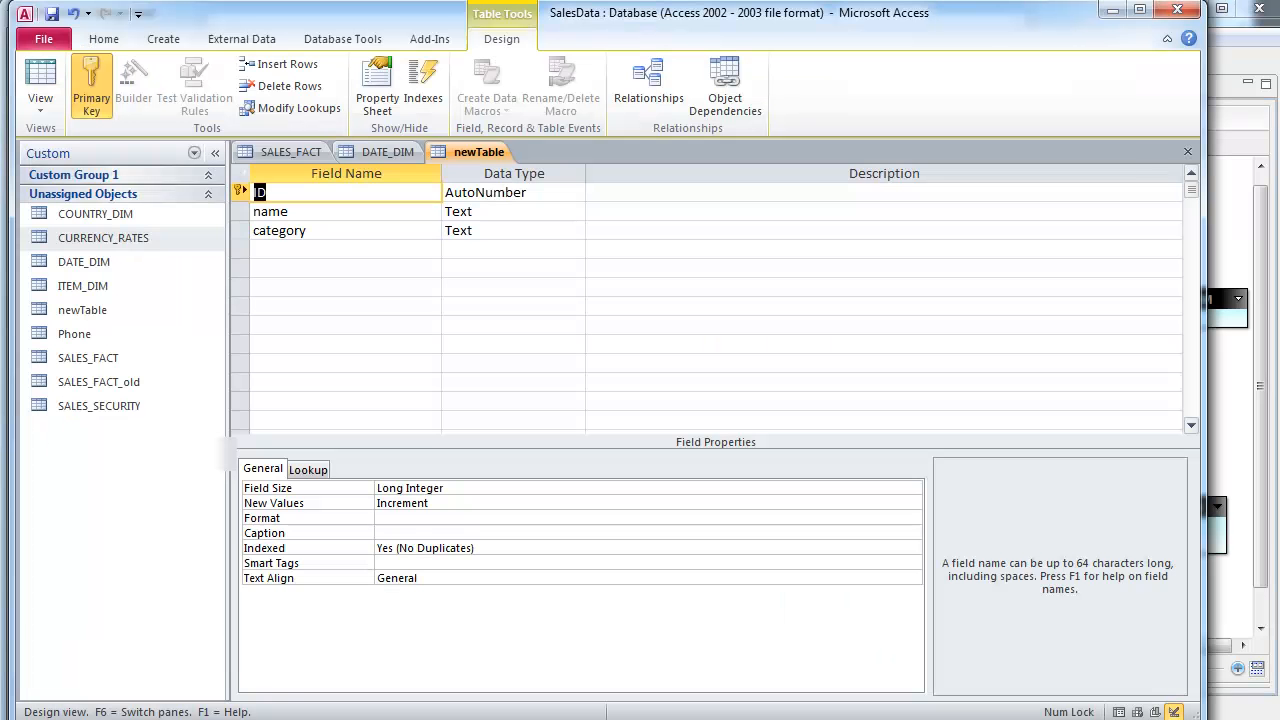
click(105, 237)
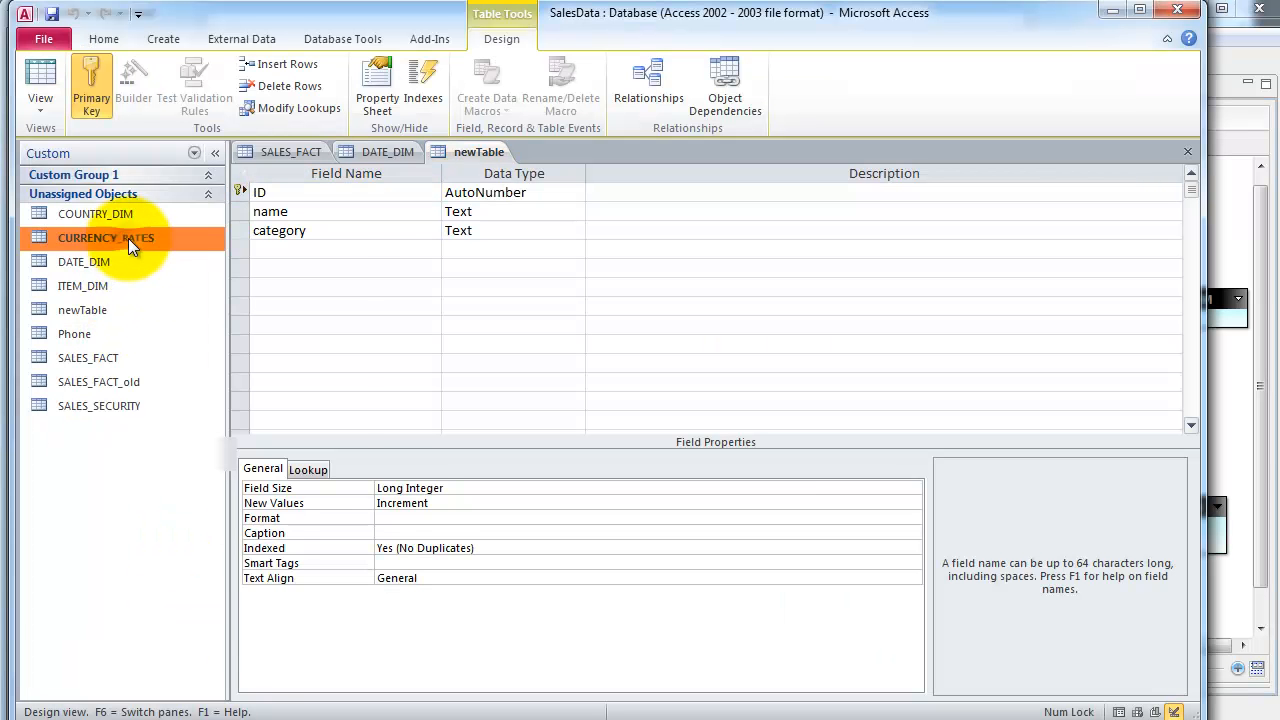
right_click(105, 237)
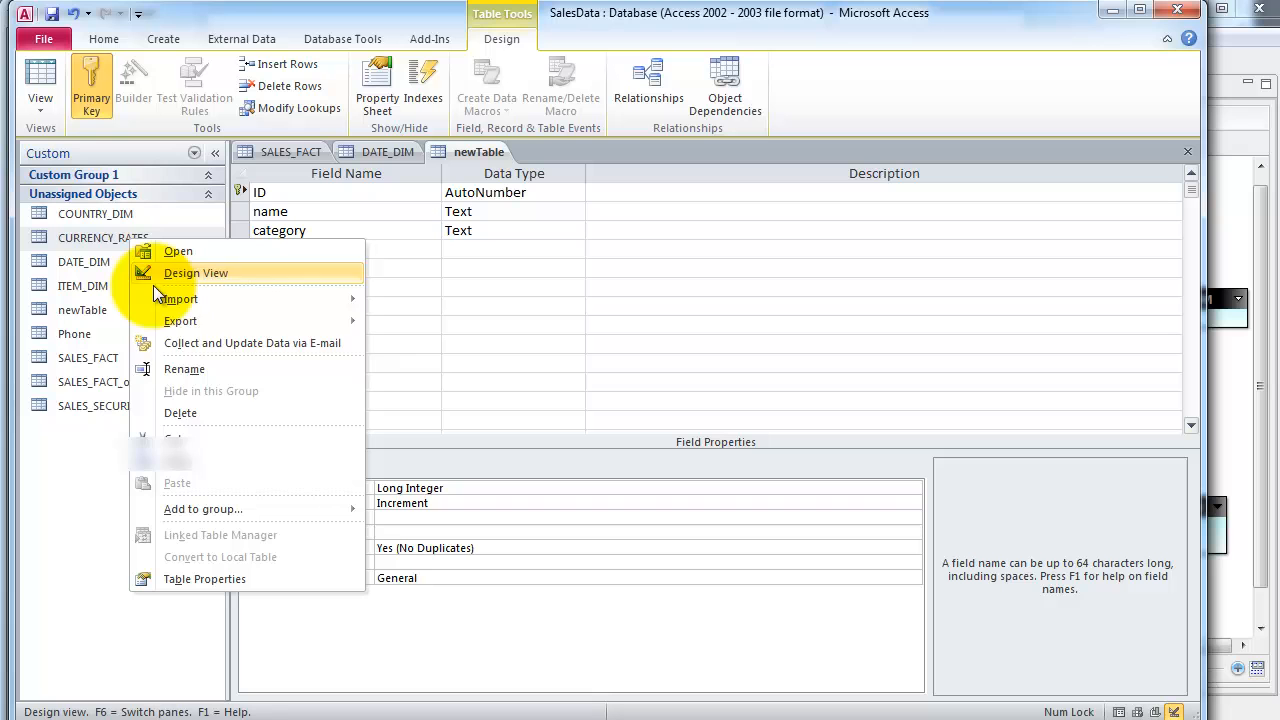
click(180, 413)
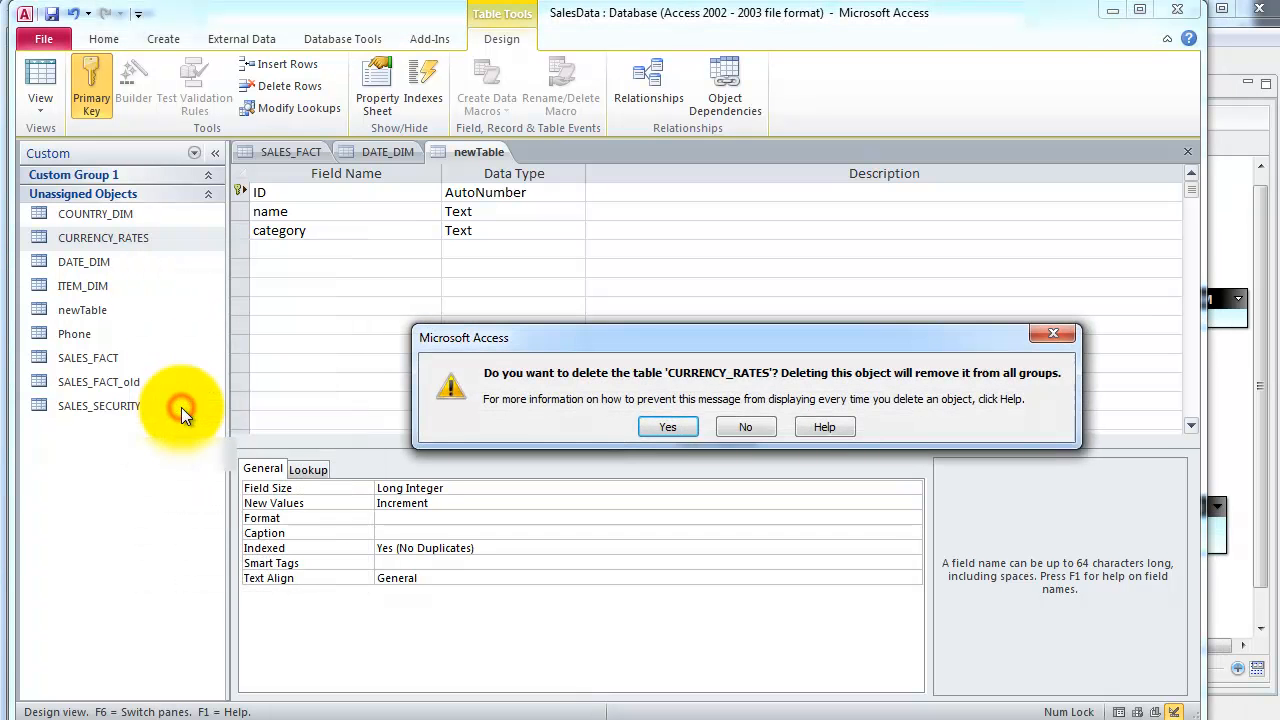
click(667, 426)
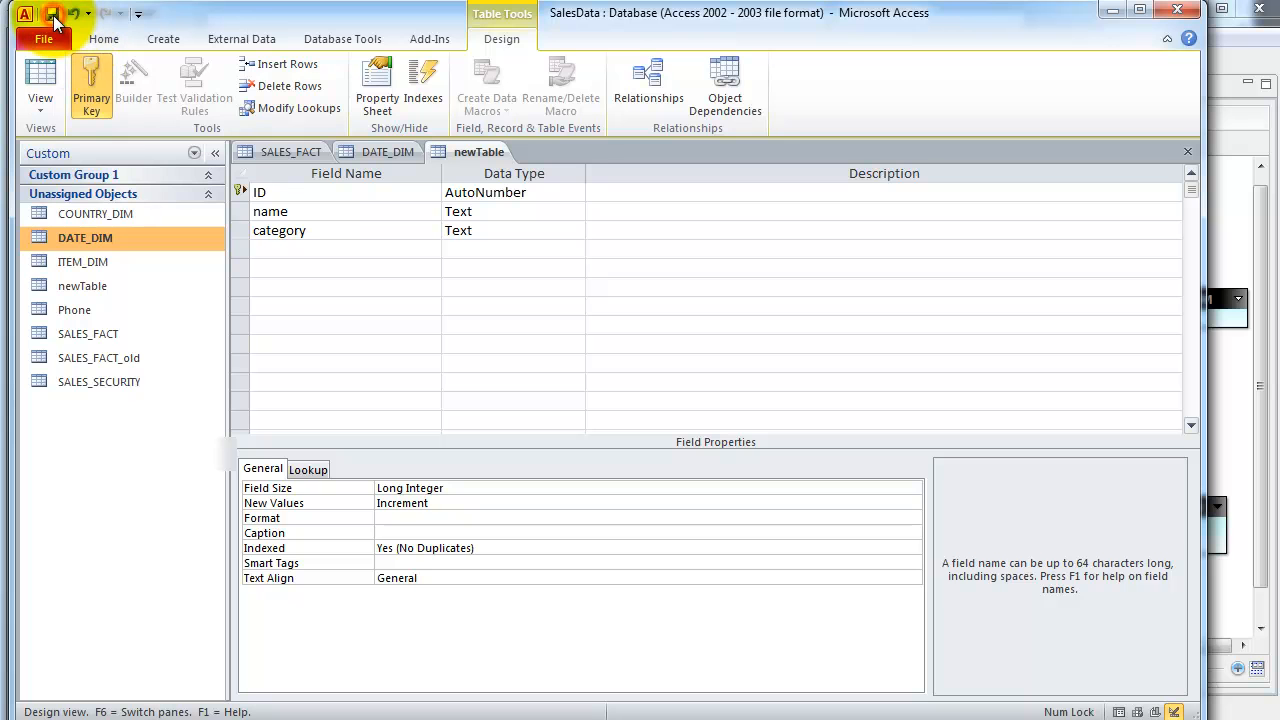
click(44, 38)
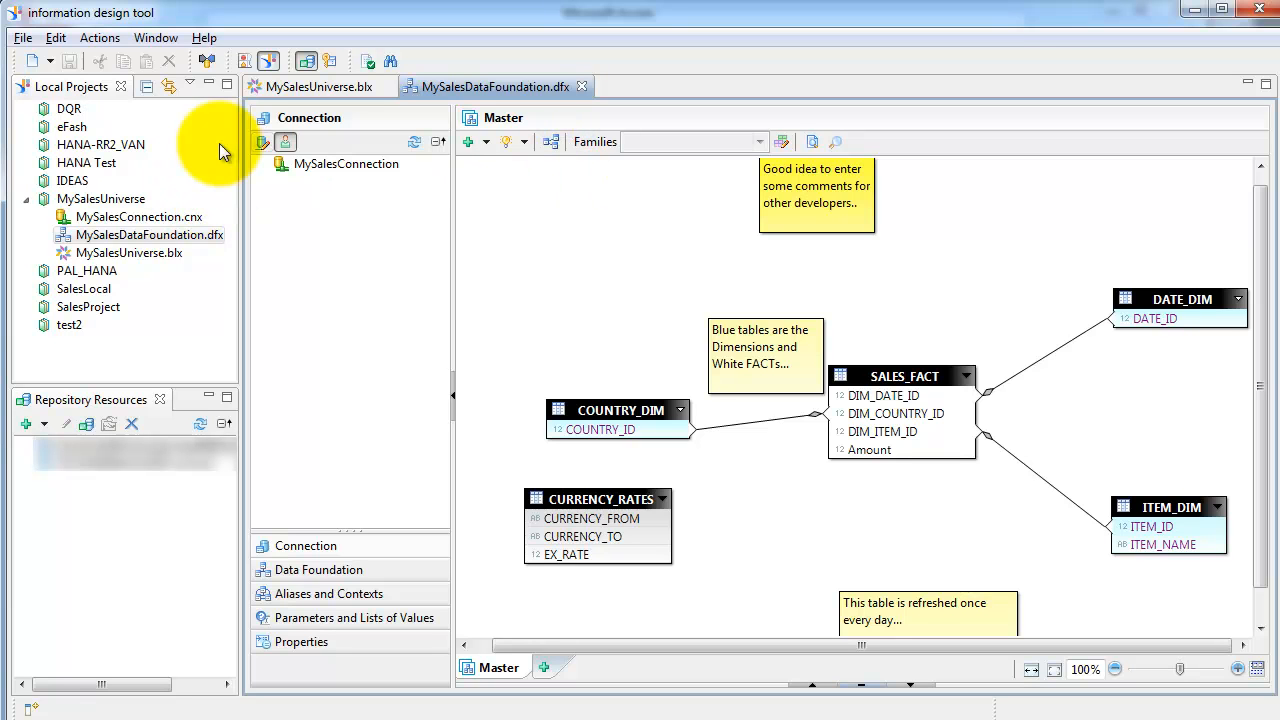
Refresh the structure, removing CURRENCY_RATES and Amount, adding AmountLocal/USD/EUR, then save
click(99, 37)
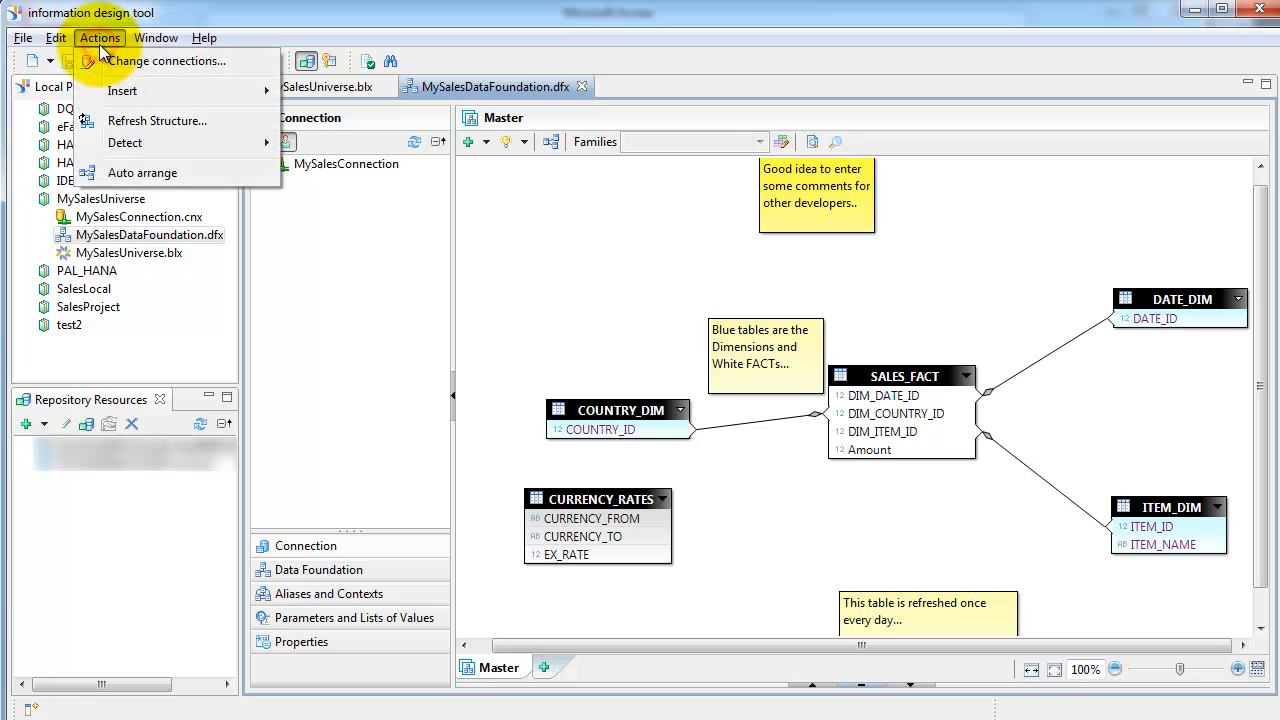
mouse_move(155, 120)
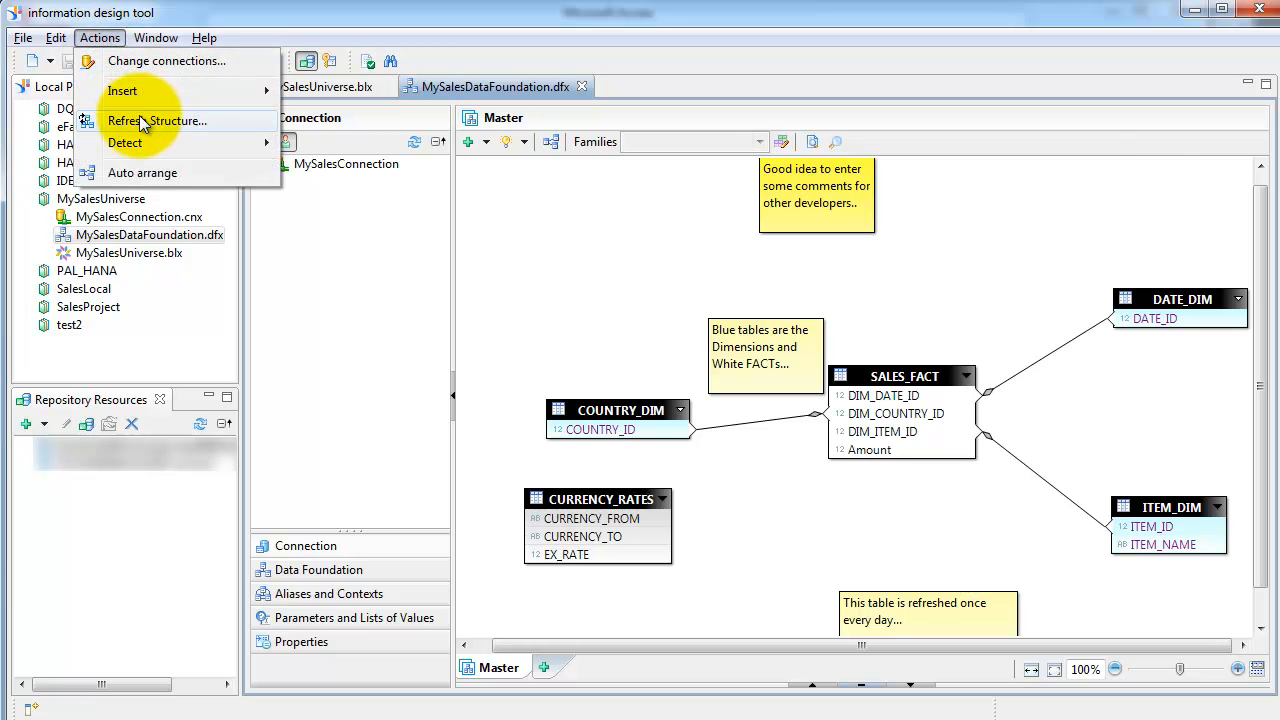
click(156, 120)
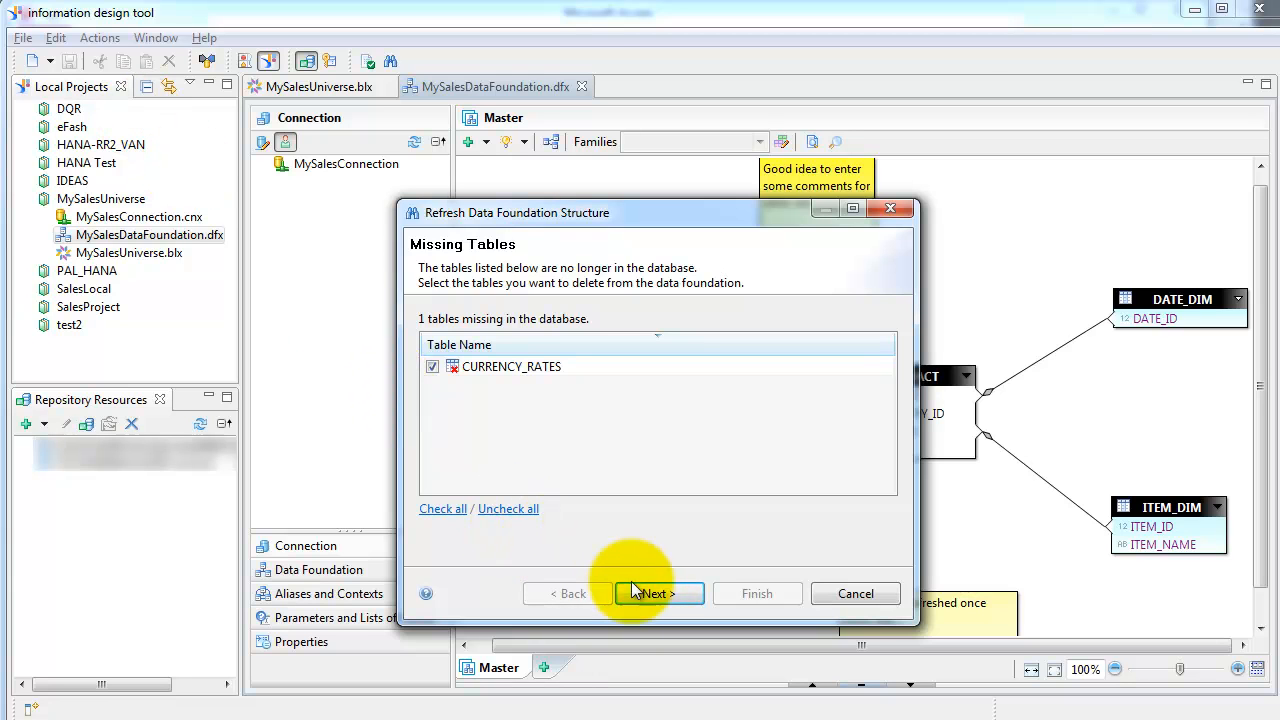
click(657, 593)
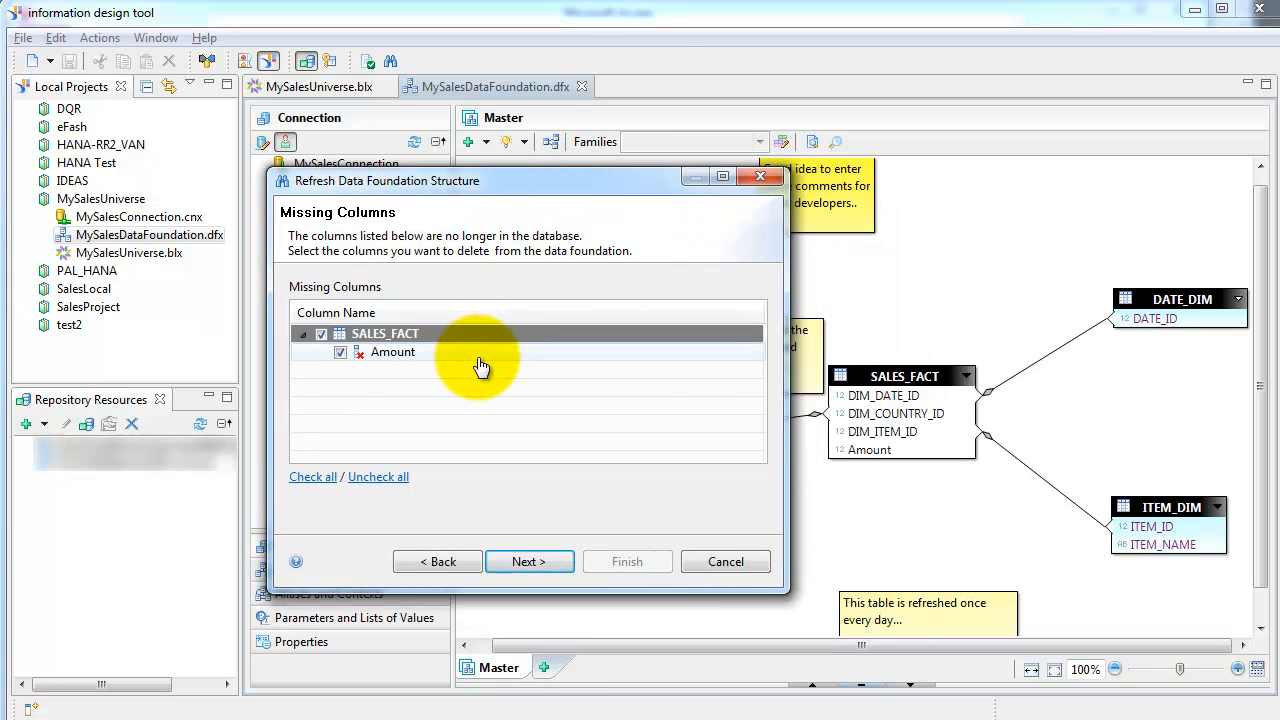
click(529, 561)
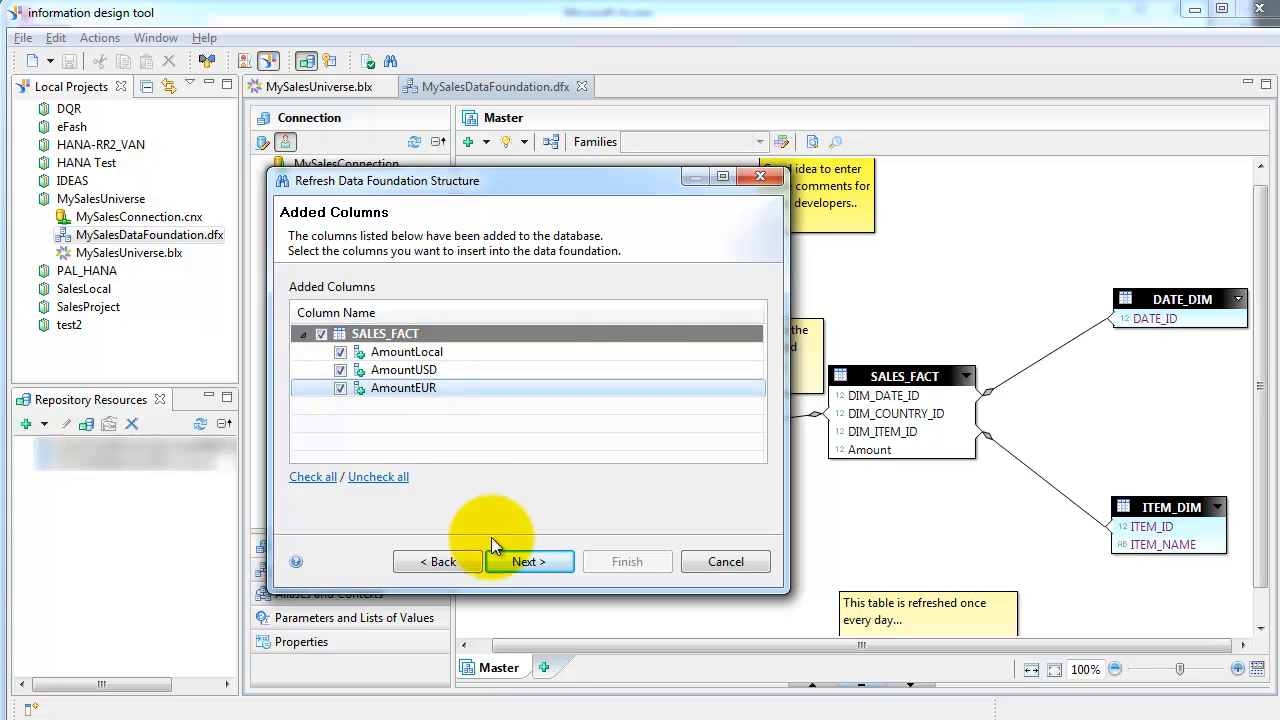
click(528, 561)
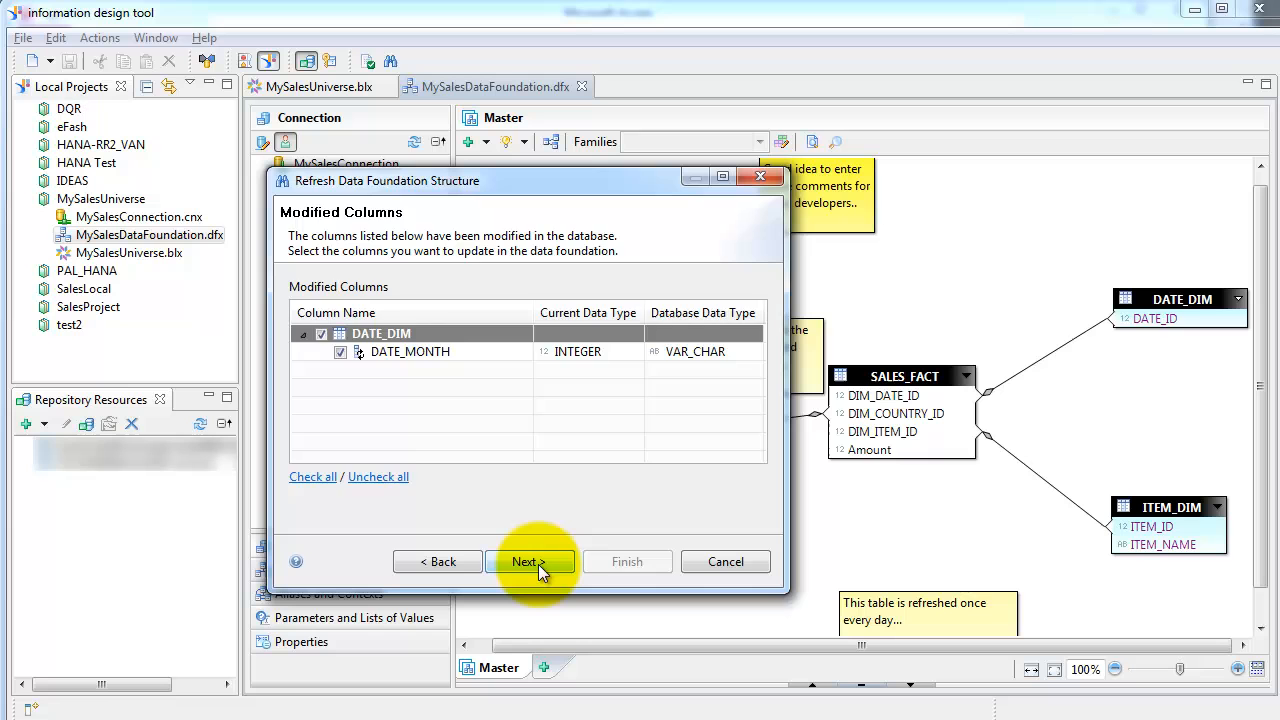
click(531, 561)
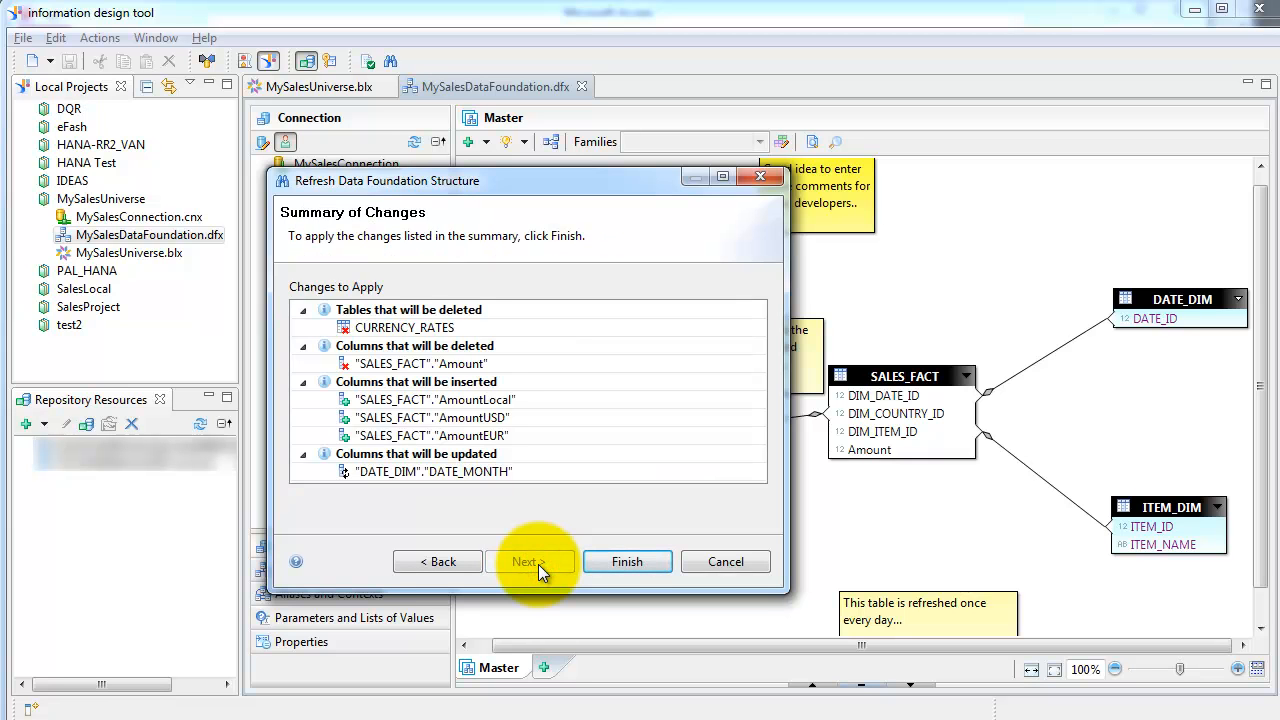
mouse_move(627, 561)
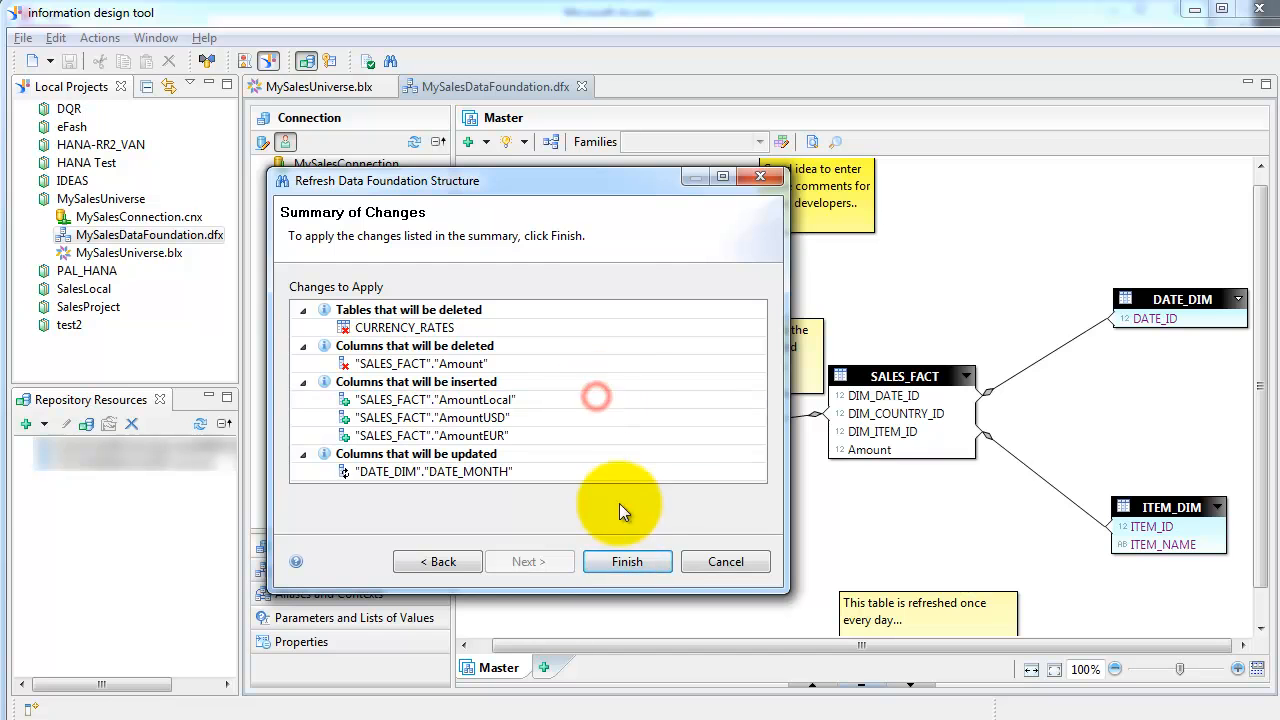
click(627, 561)
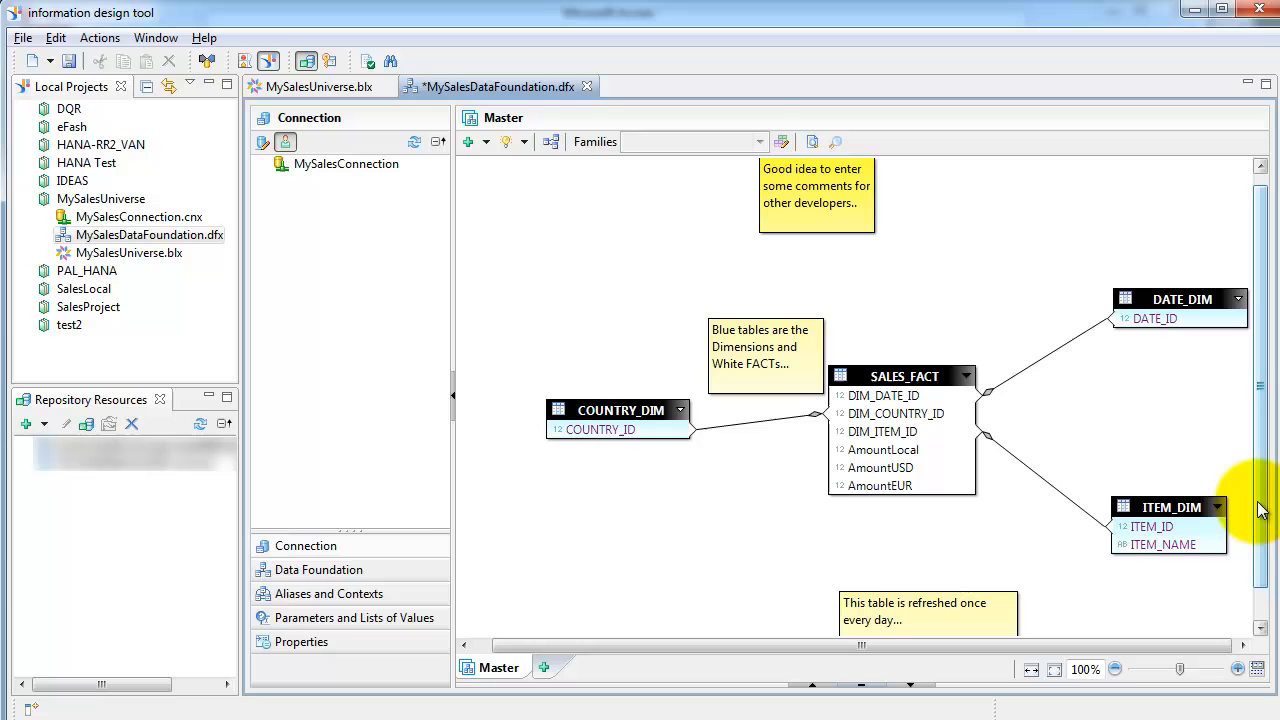
scroll(down, 3)
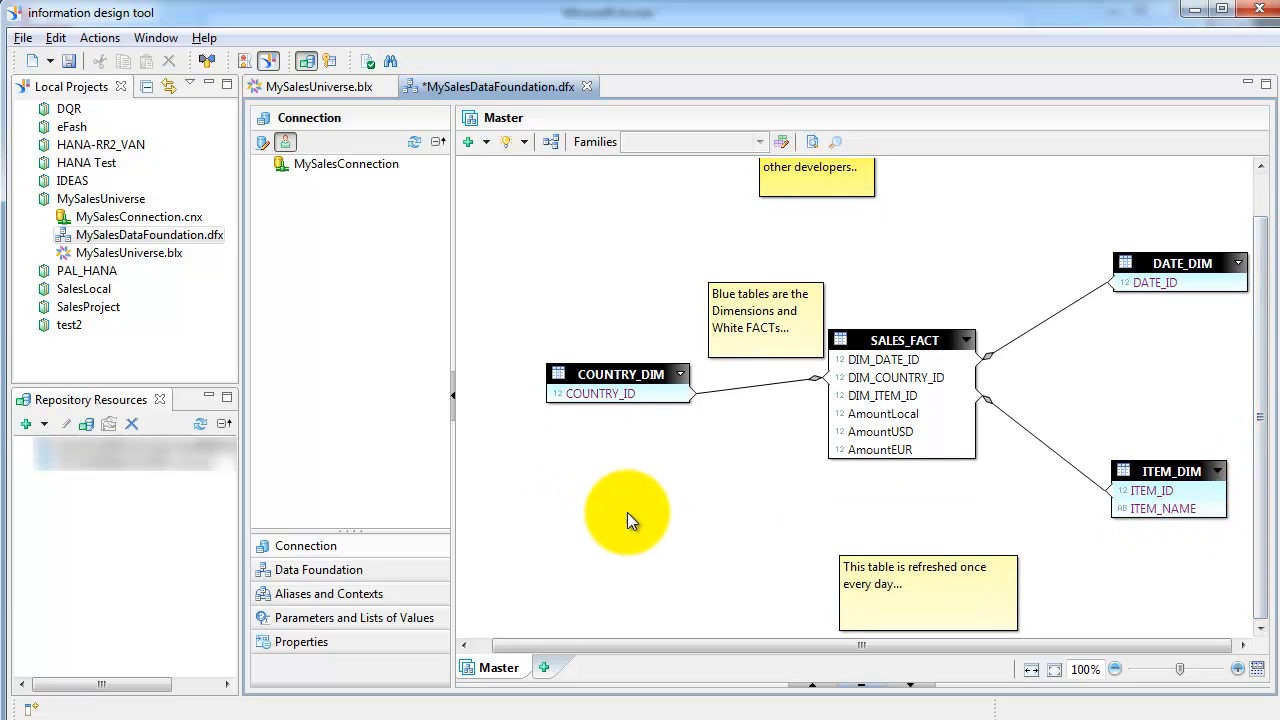
mouse_move(630, 515)
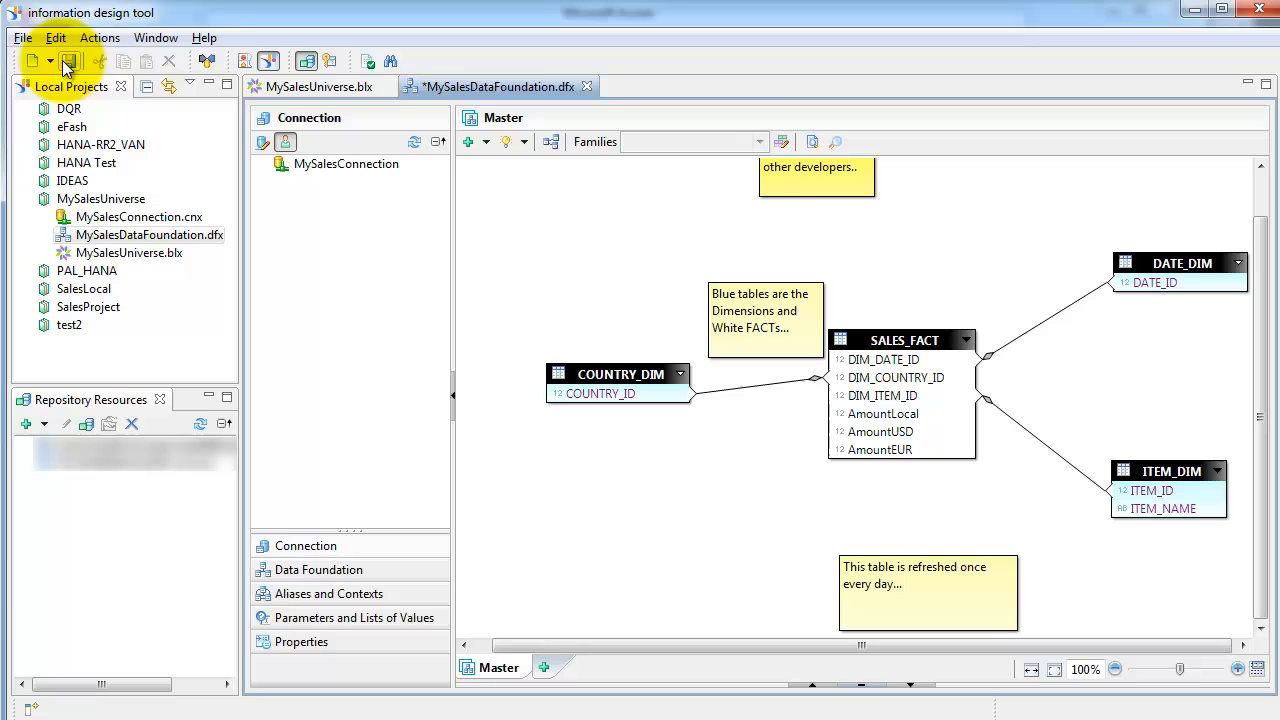
click(68, 61)
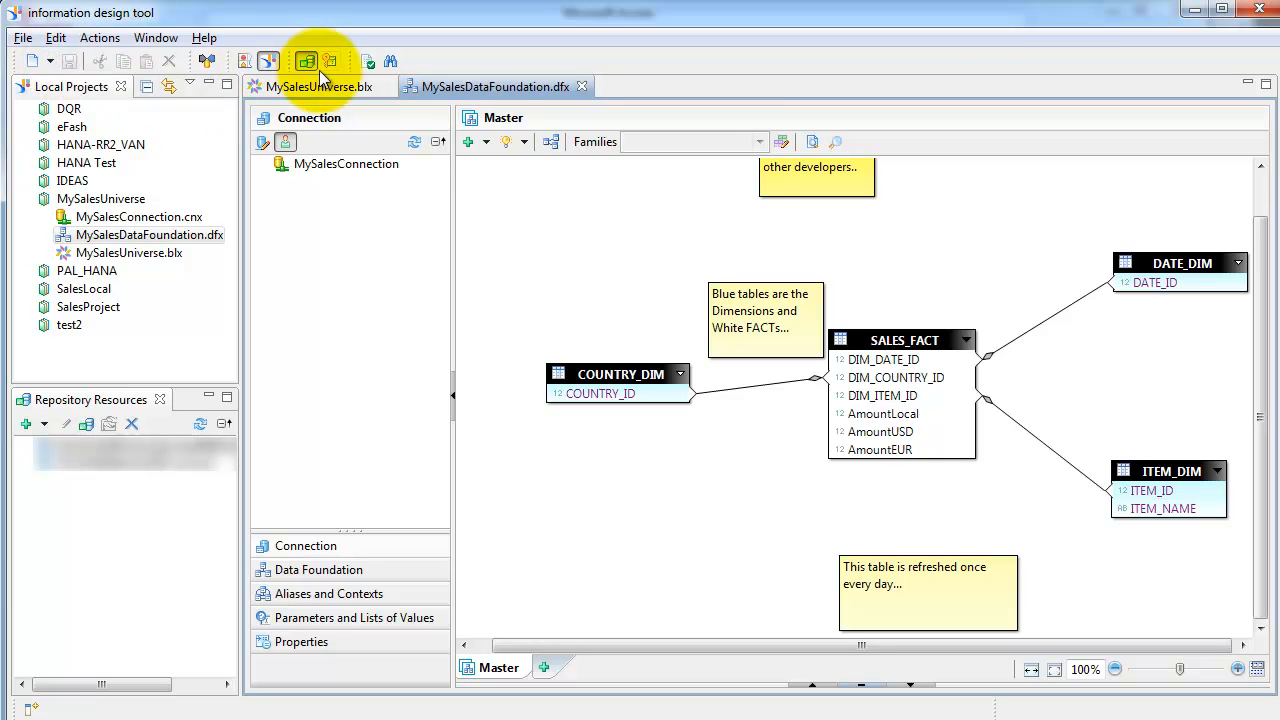
Return to the MySalesUniverse business layer and expand Measures to show the Amount measure
click(318, 86)
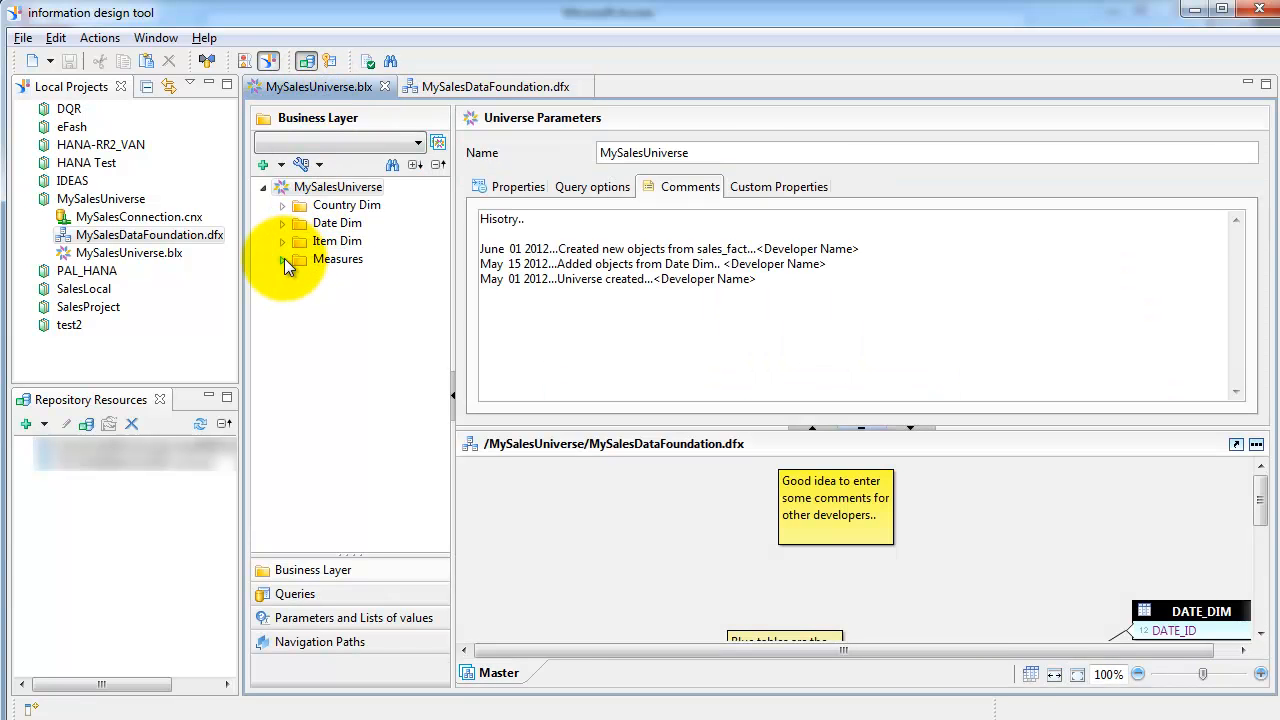
click(282, 259)
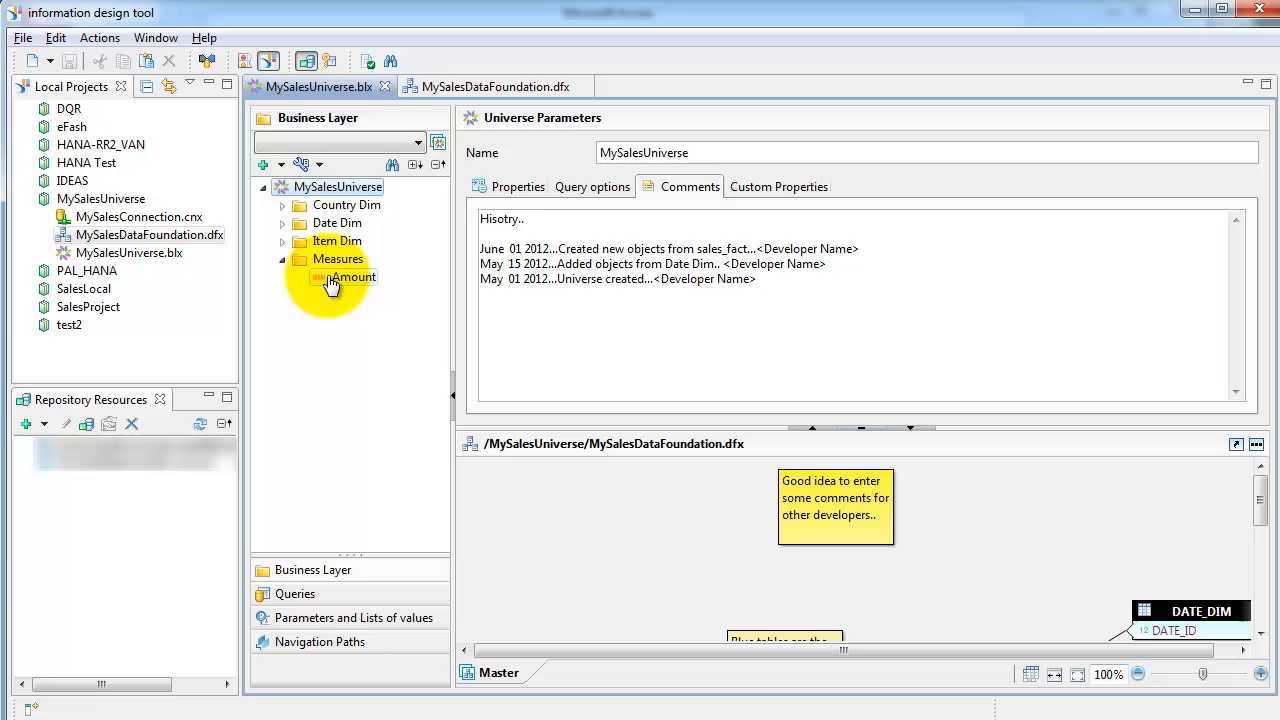
mouse_move(353, 277)
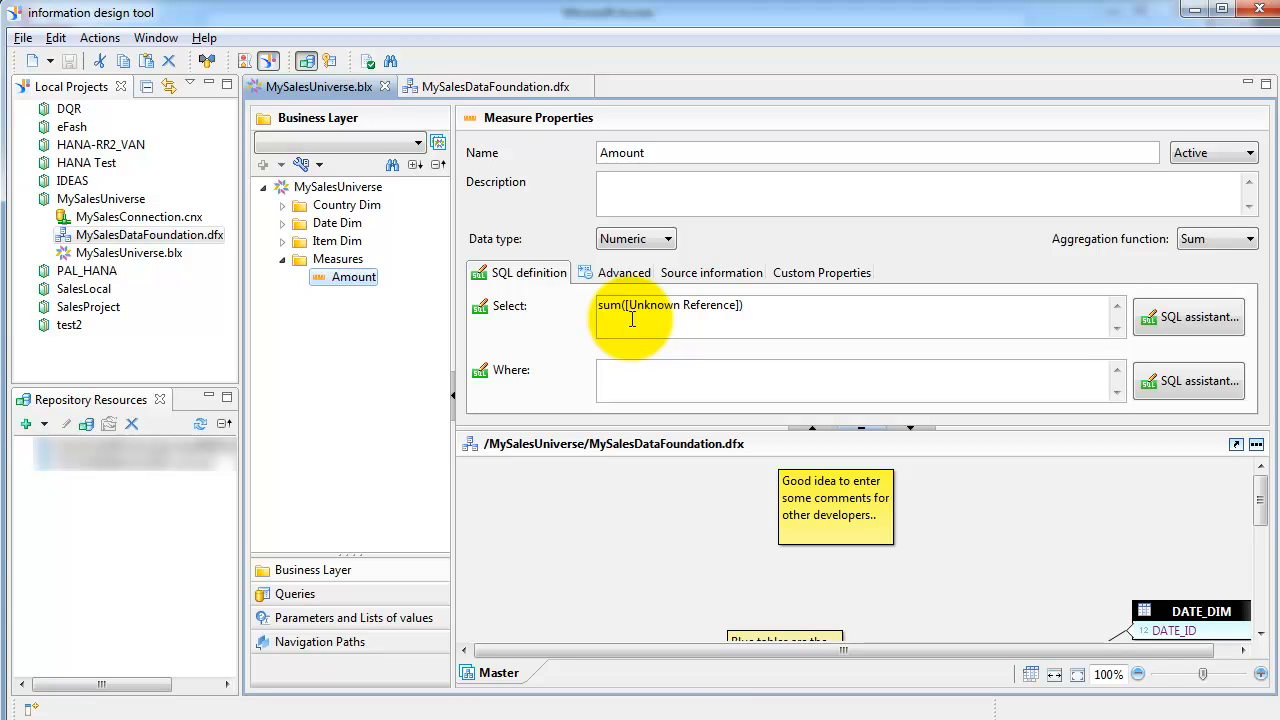
mouse_move(641, 311)
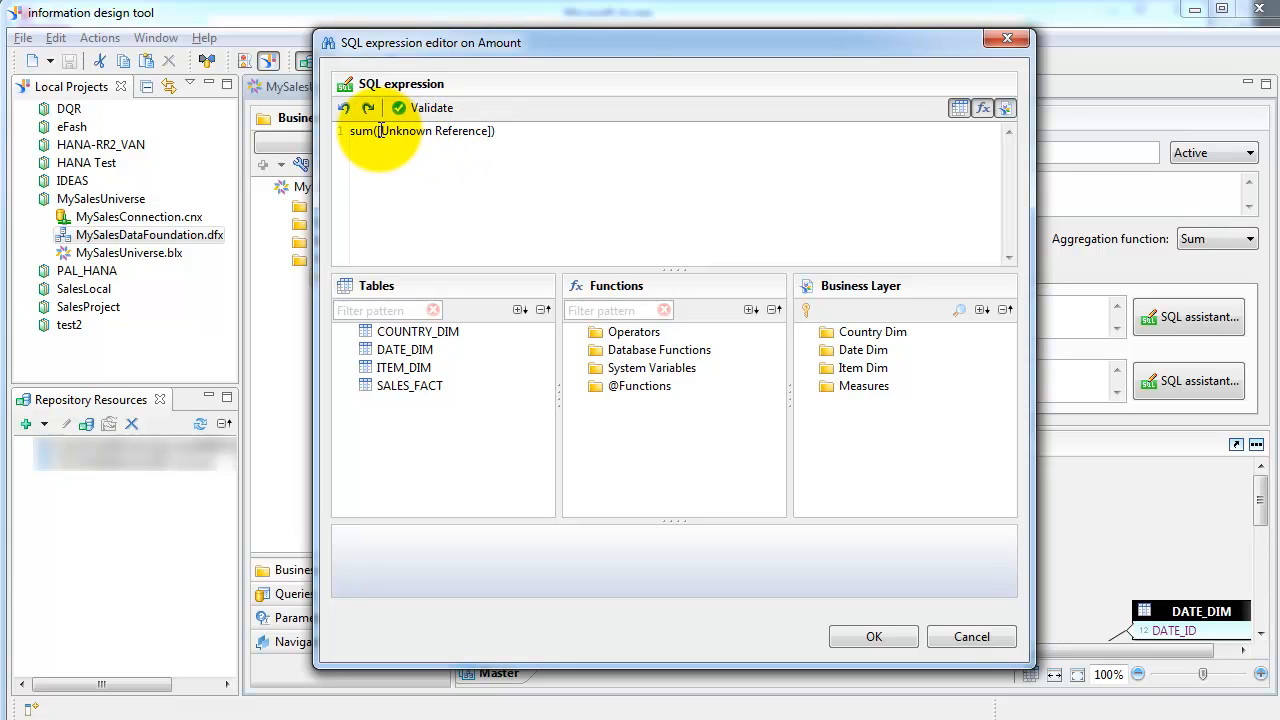
Replace the unknown reference so the measure reads sum("SALES_FACT".AmountLocal)
double_click(435, 131)
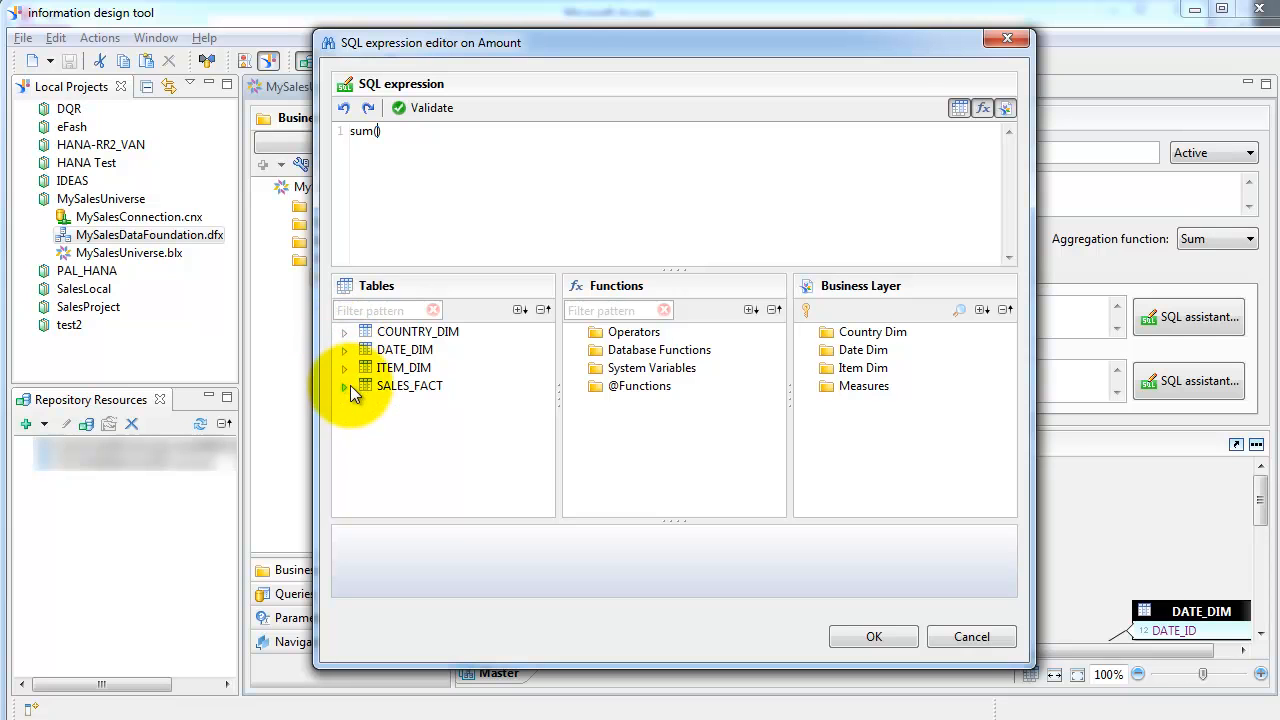
click(344, 385)
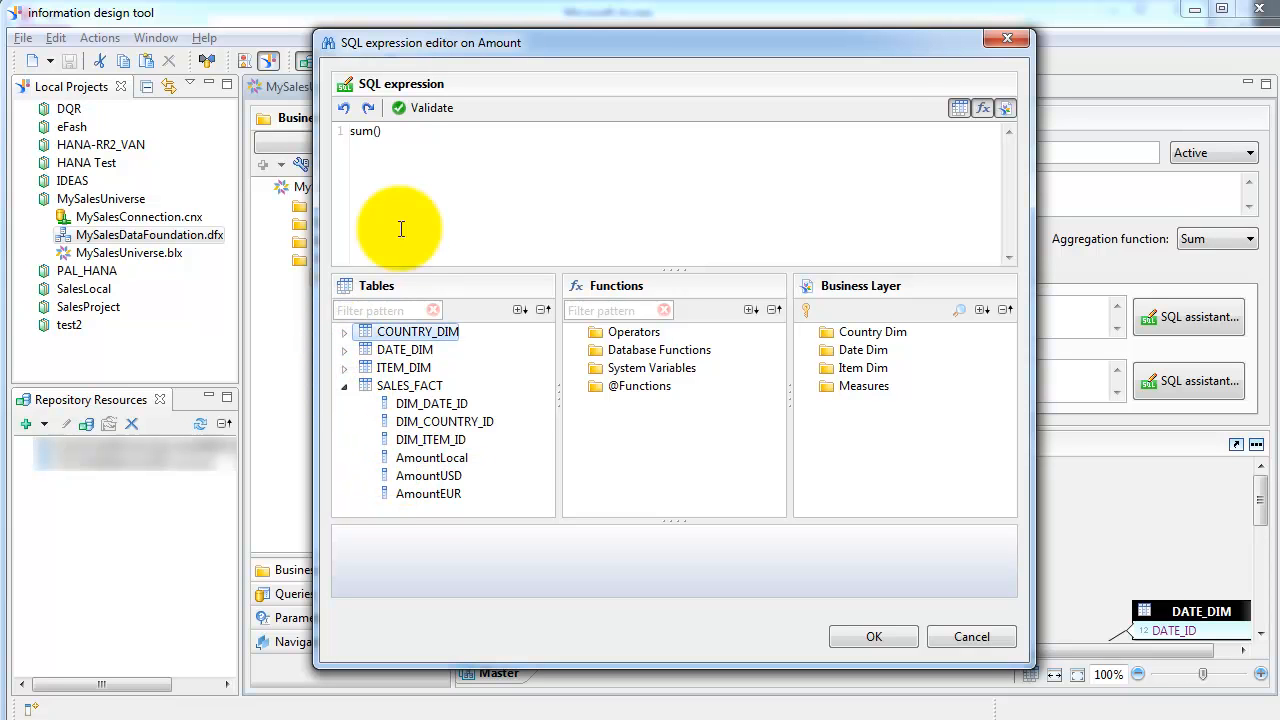
click(428, 475)
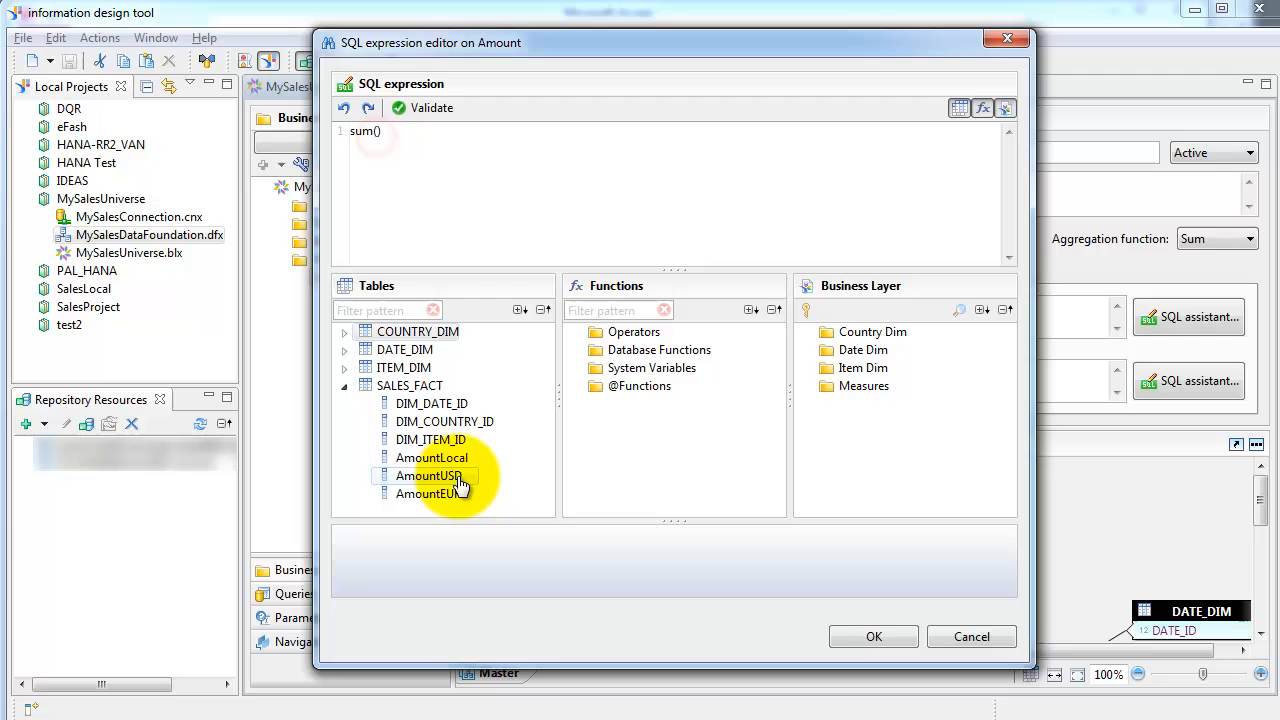
double_click(431, 457)
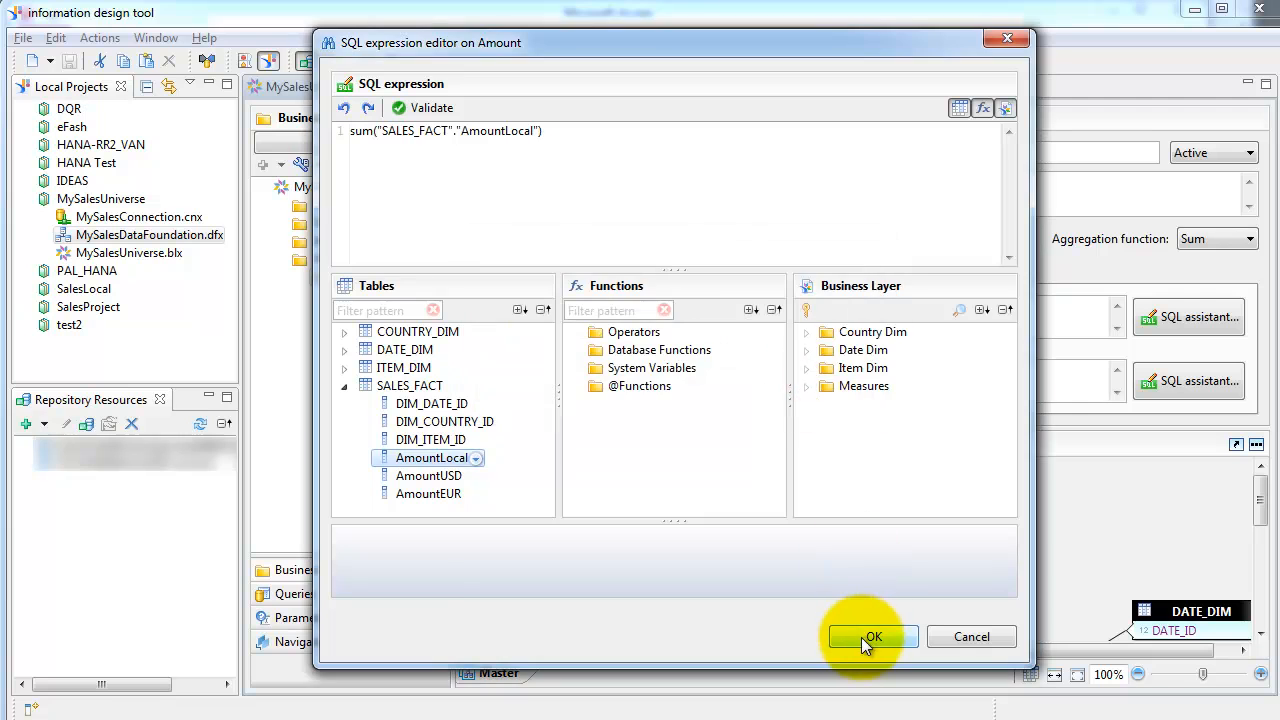
click(872, 637)
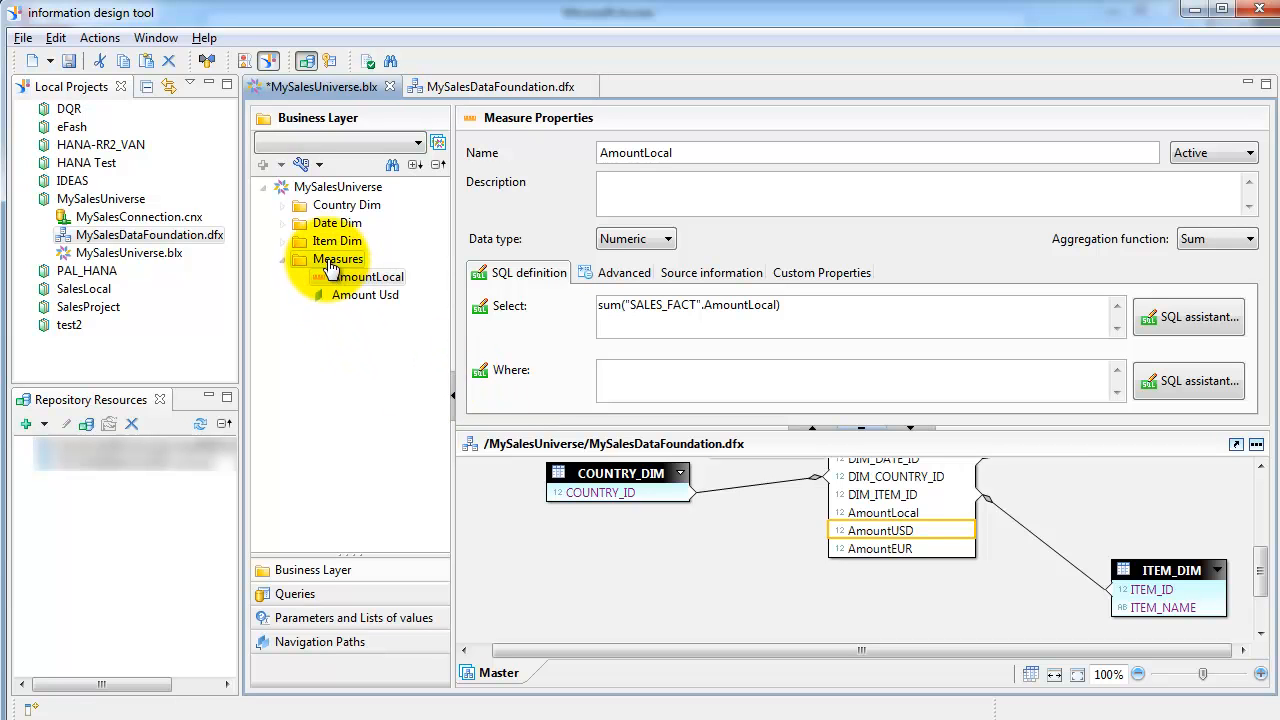
Turn Amount Usd into a measure and wrap its Select in sum()
click(365, 294)
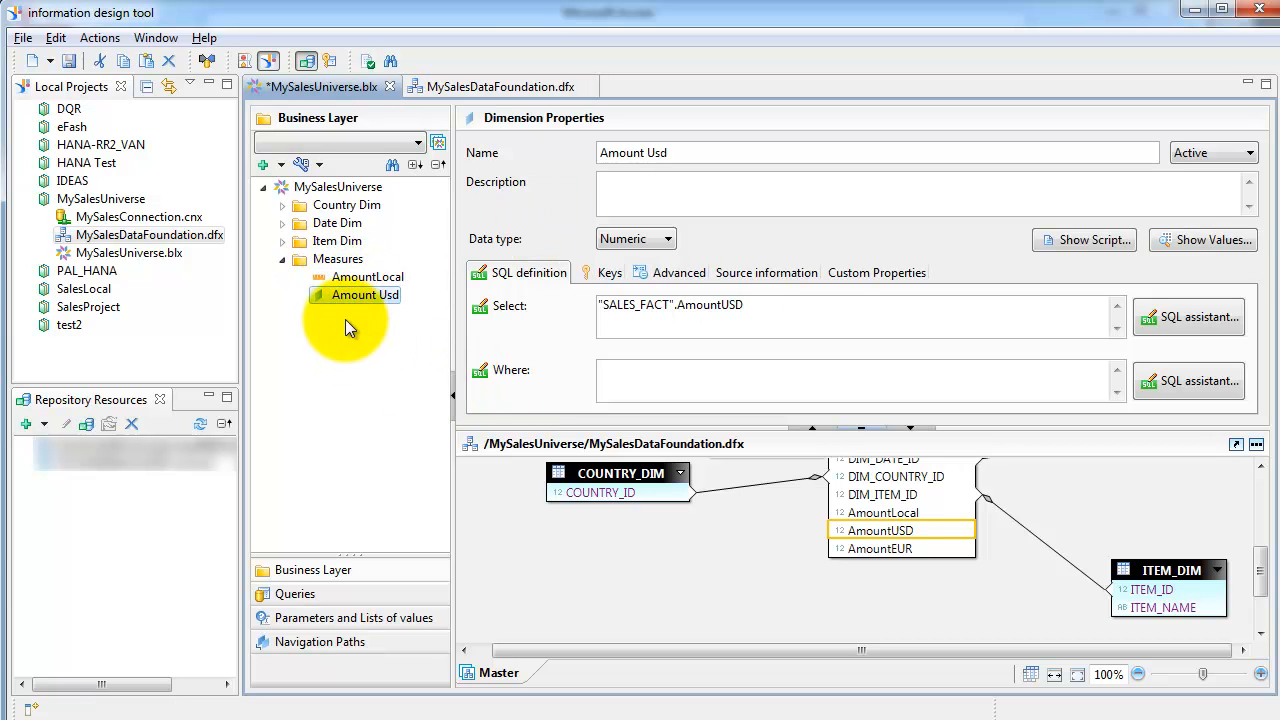
right_click(367, 294)
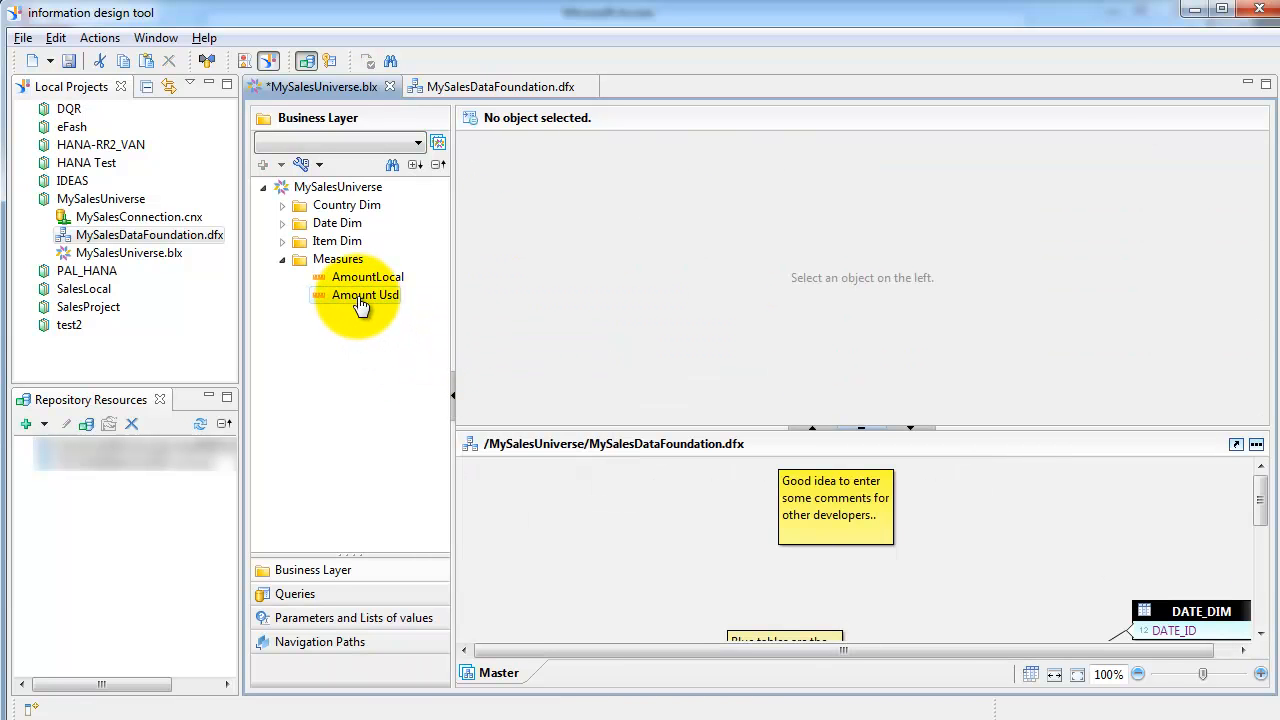
click(365, 294)
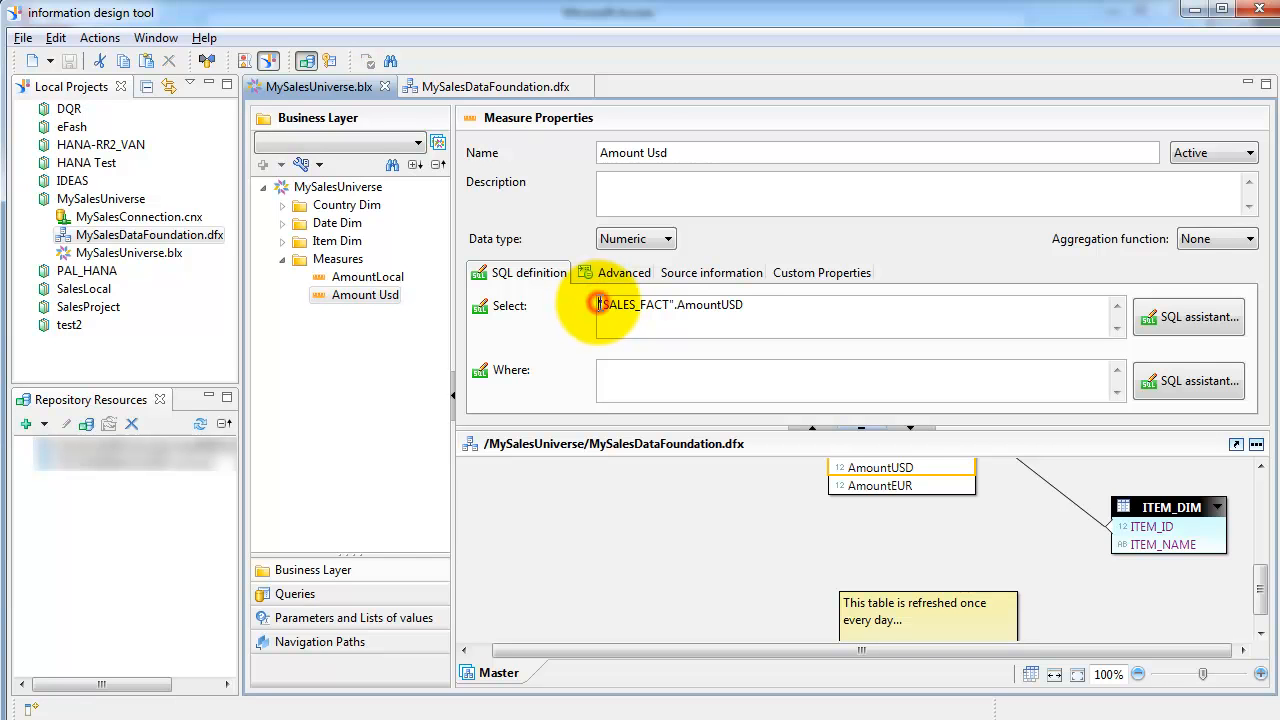
text(sum()
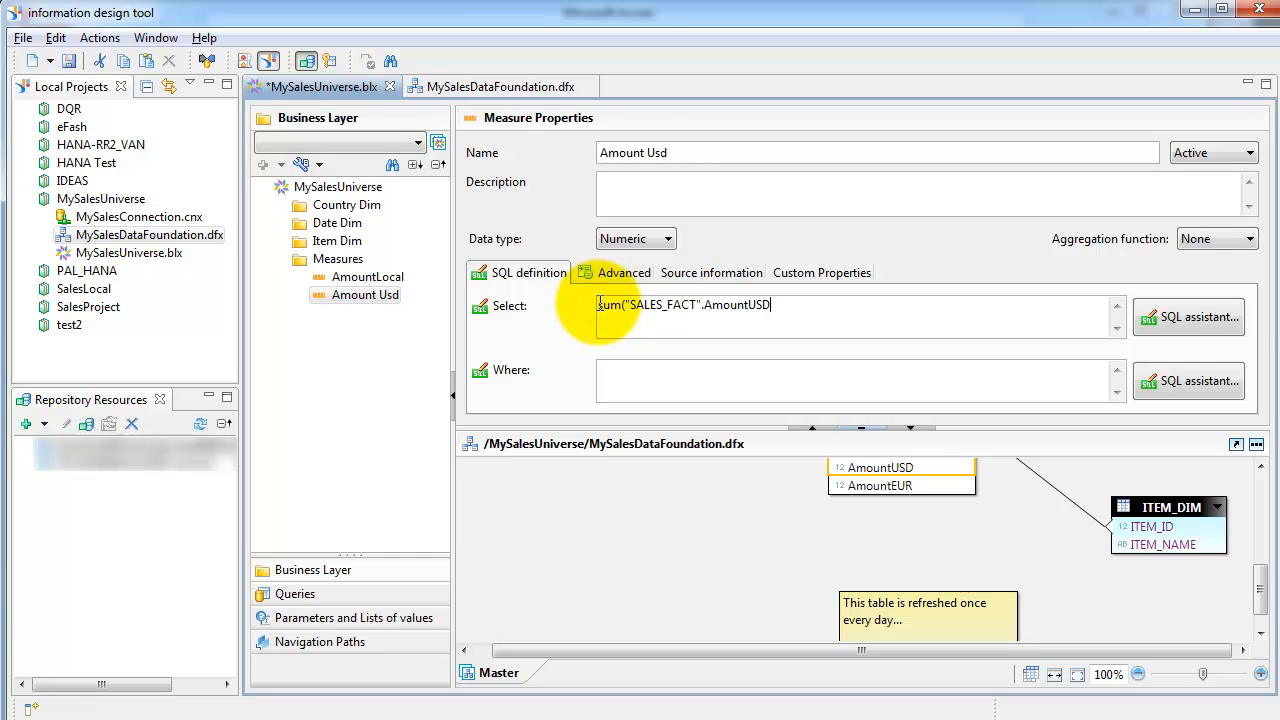
click(368, 276)
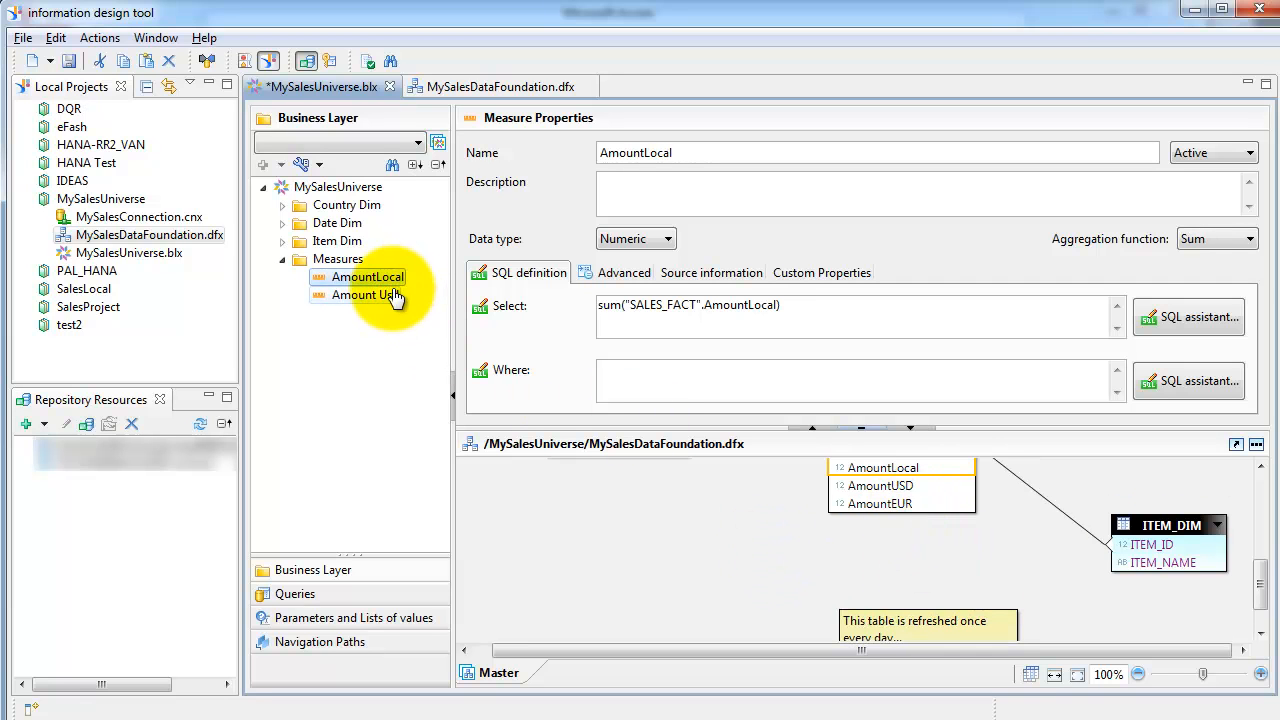
Copy the Amount Usd measure and rename the copy 'Amount EUR'
click(367, 295)
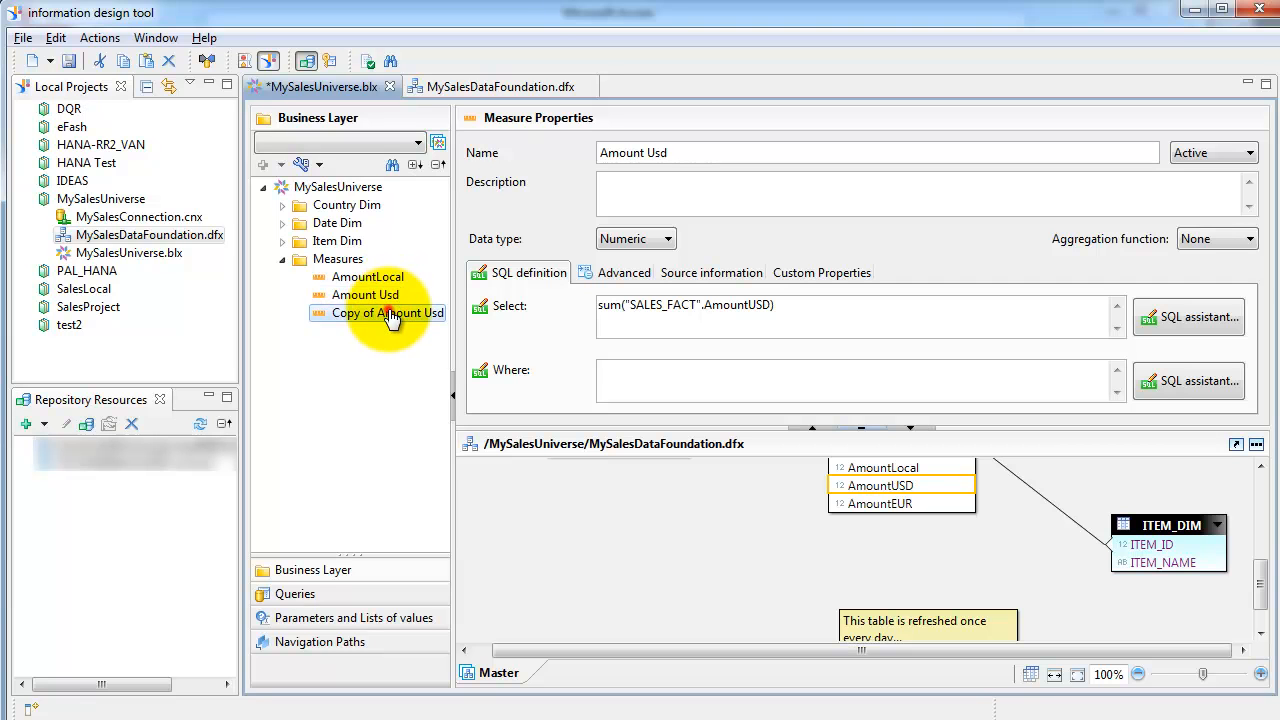
double_click(387, 312)
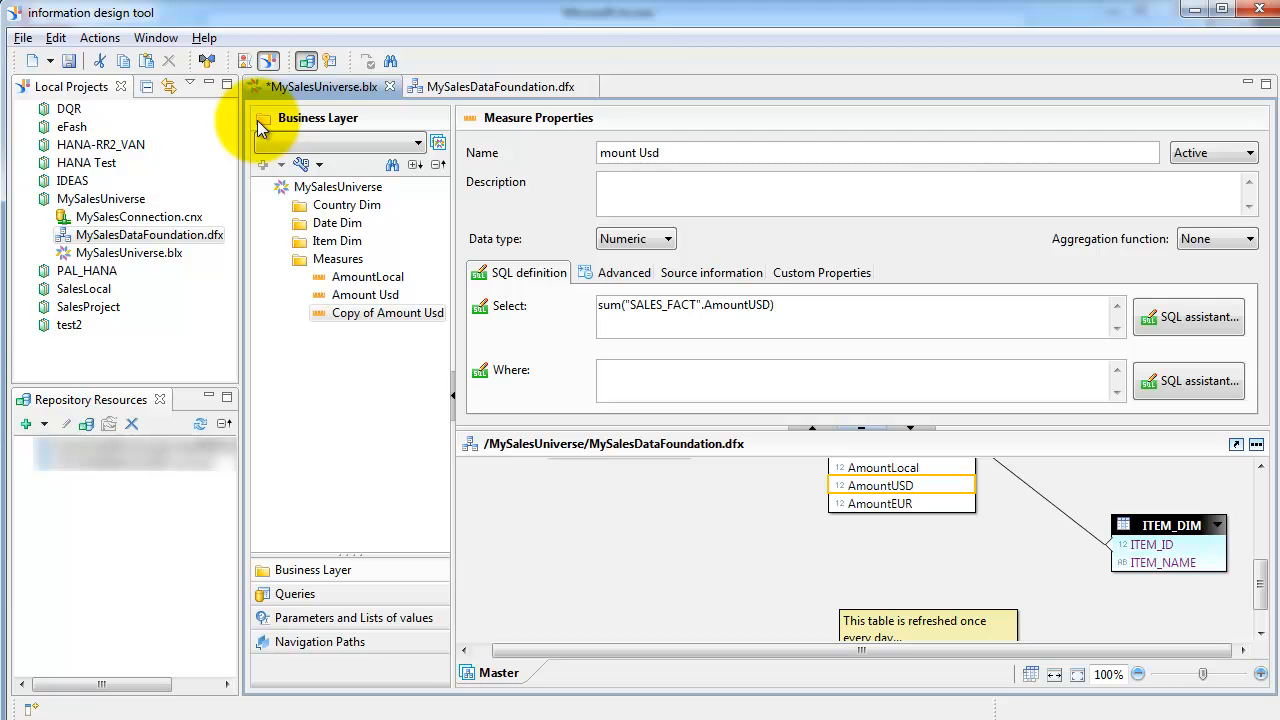
text(Amount EUR)
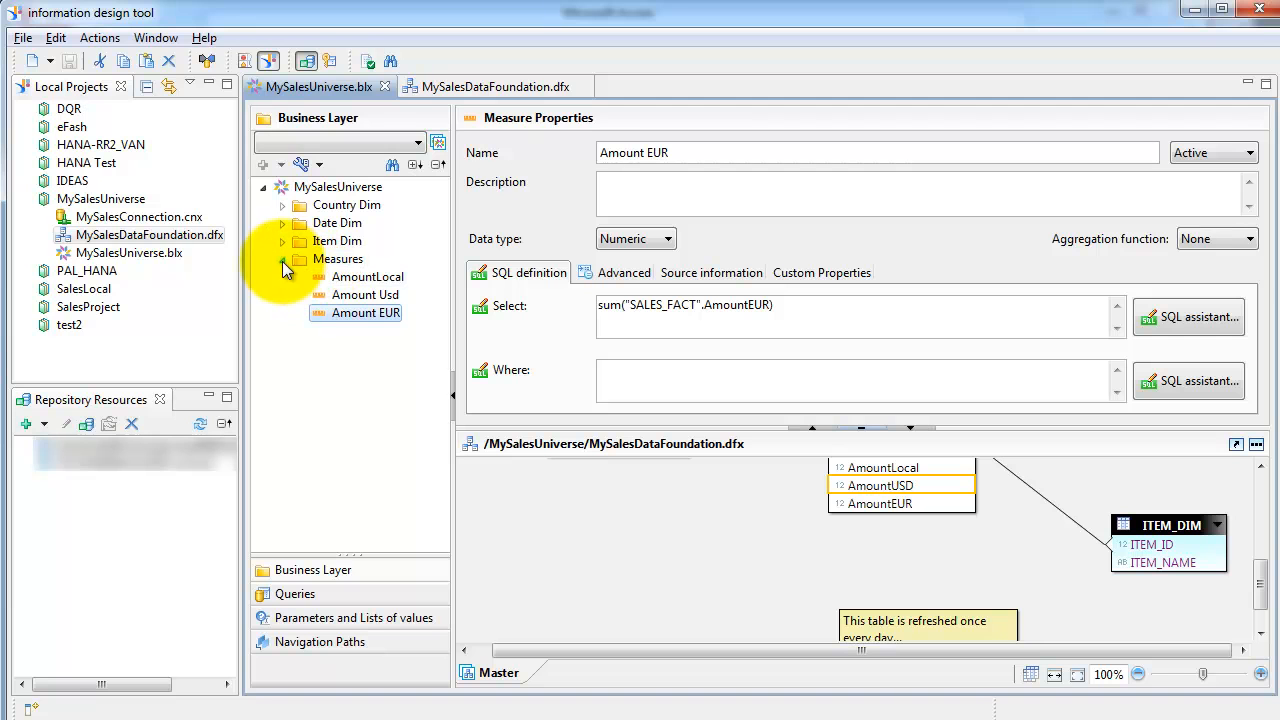
click(367, 277)
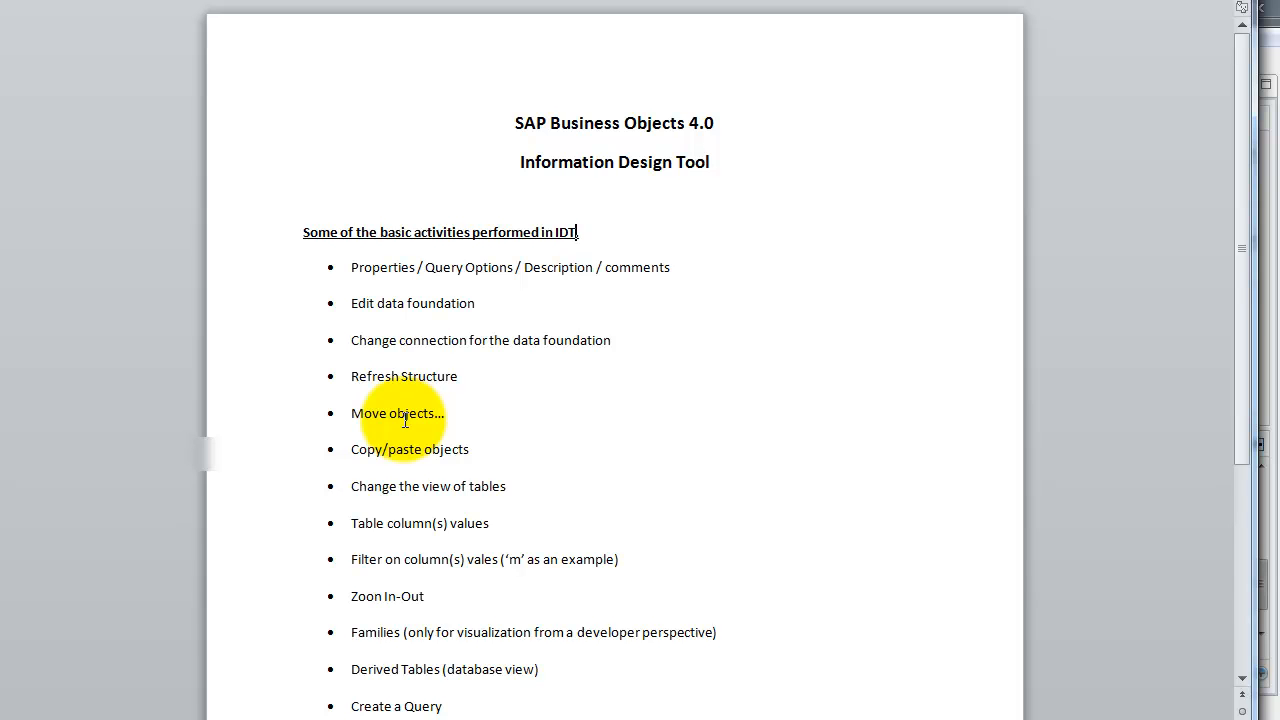
mouse_move(472, 528)
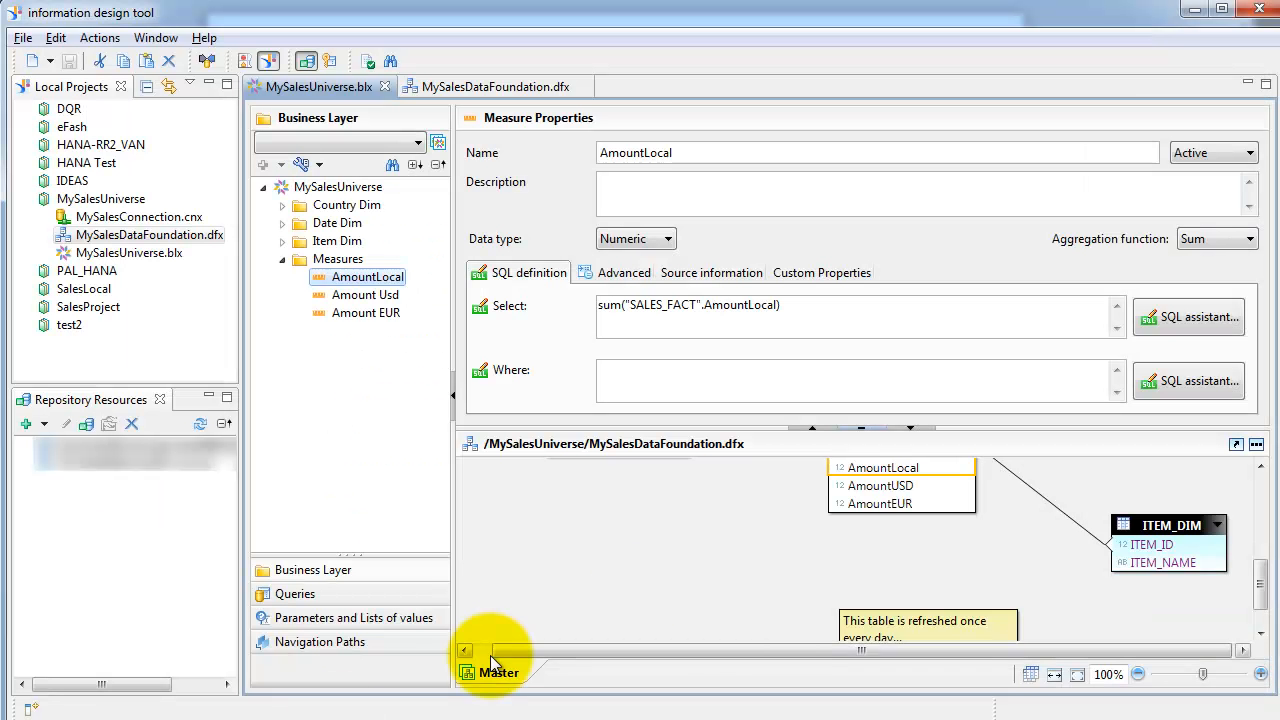
Open the data foundation diagram and set SALES_FACT, COUNTRY_DIM and others to show only key columns
click(495, 86)
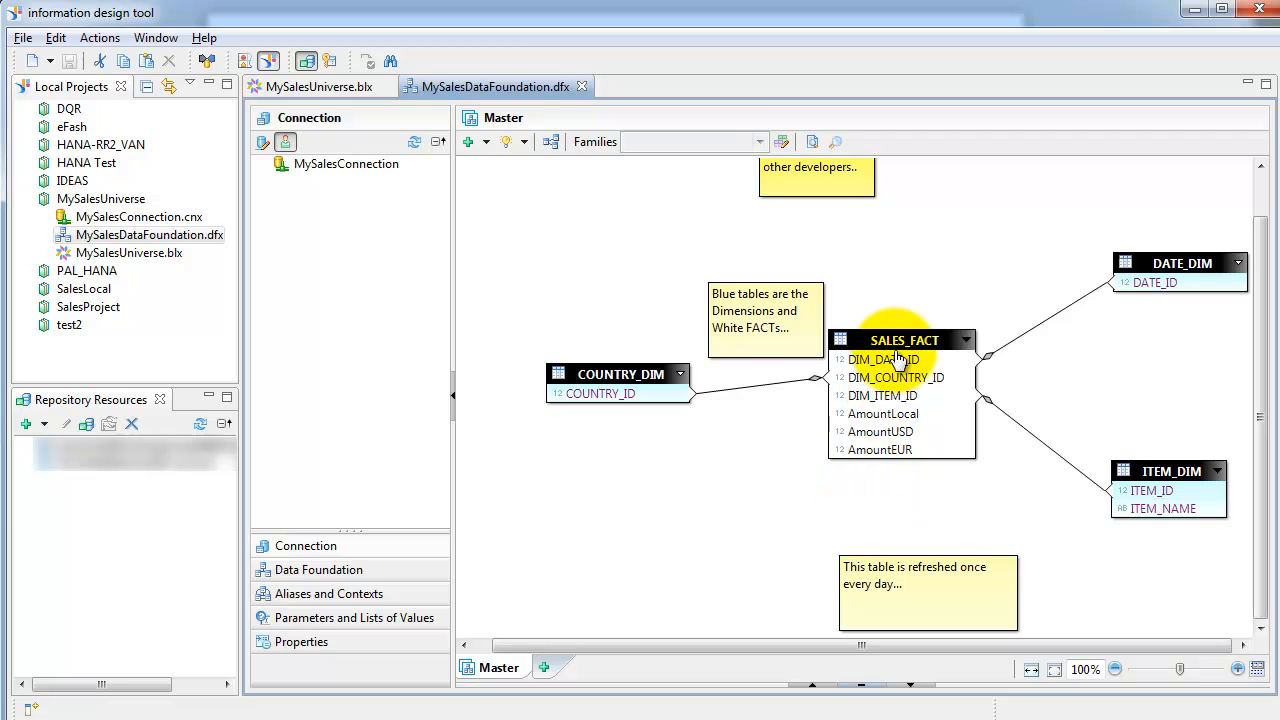
right_click(900, 340)
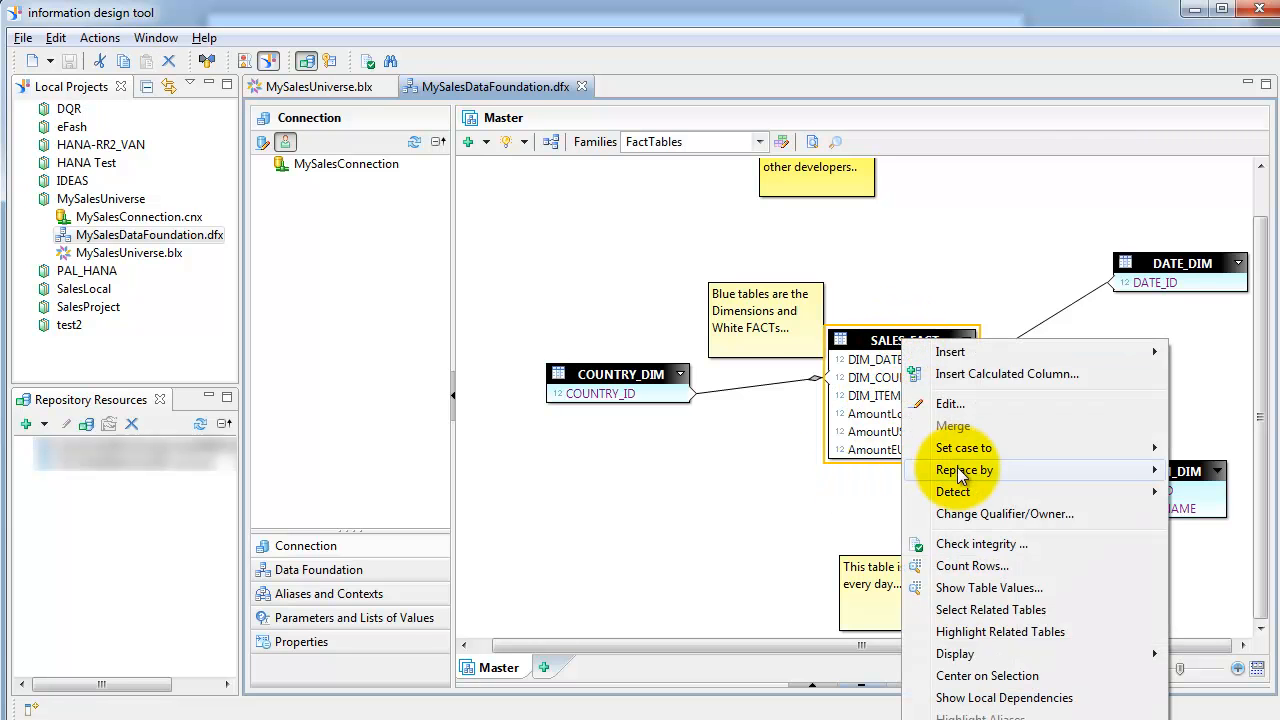
mouse_move(954, 653)
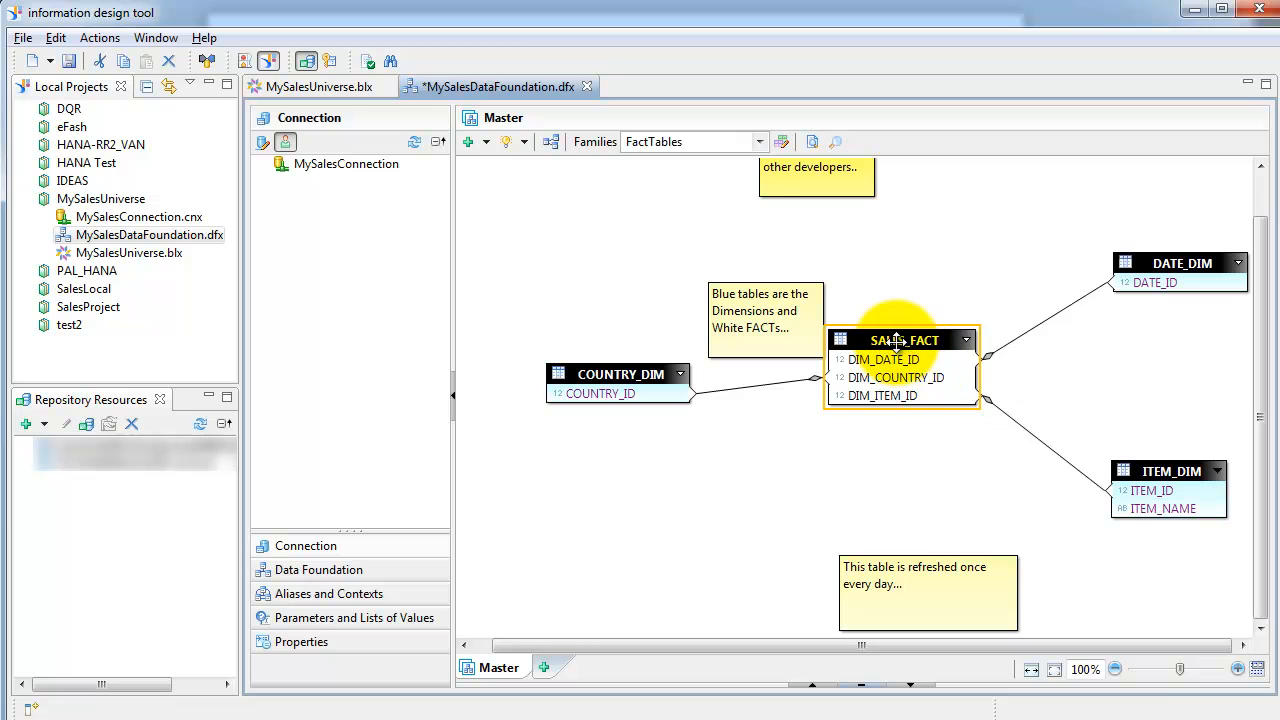
right_click(900, 340)
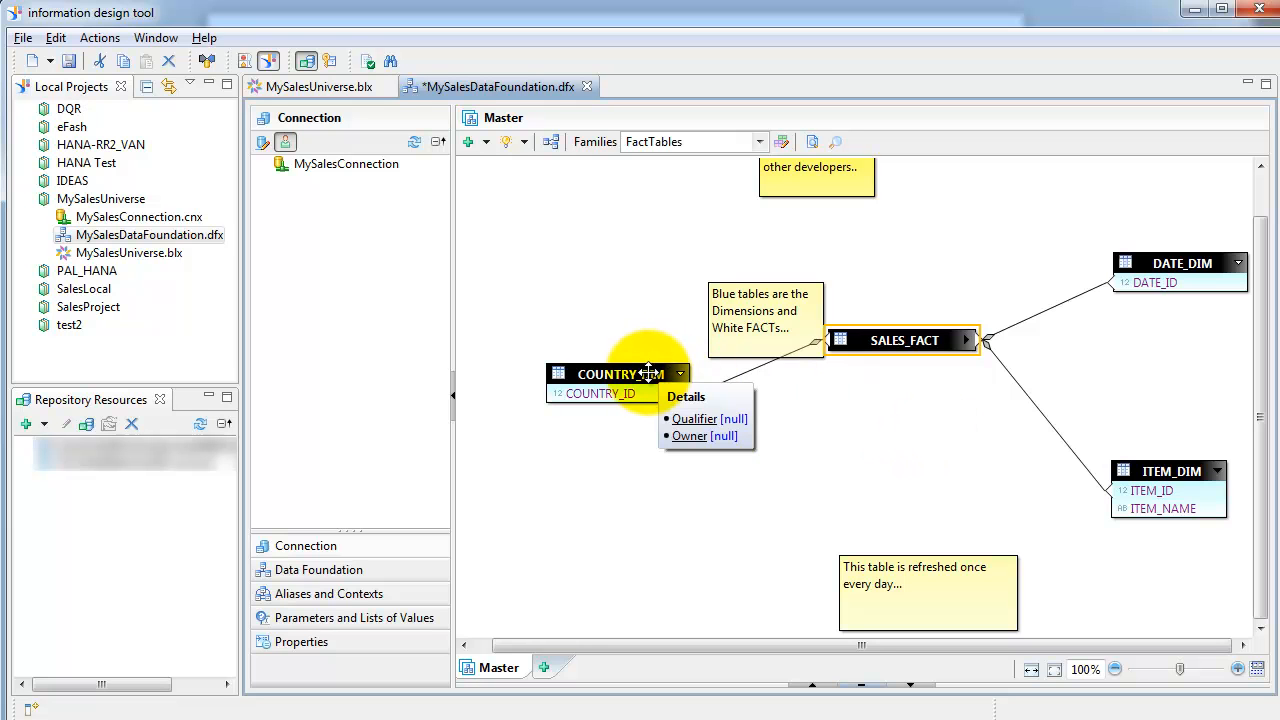
click(617, 373)
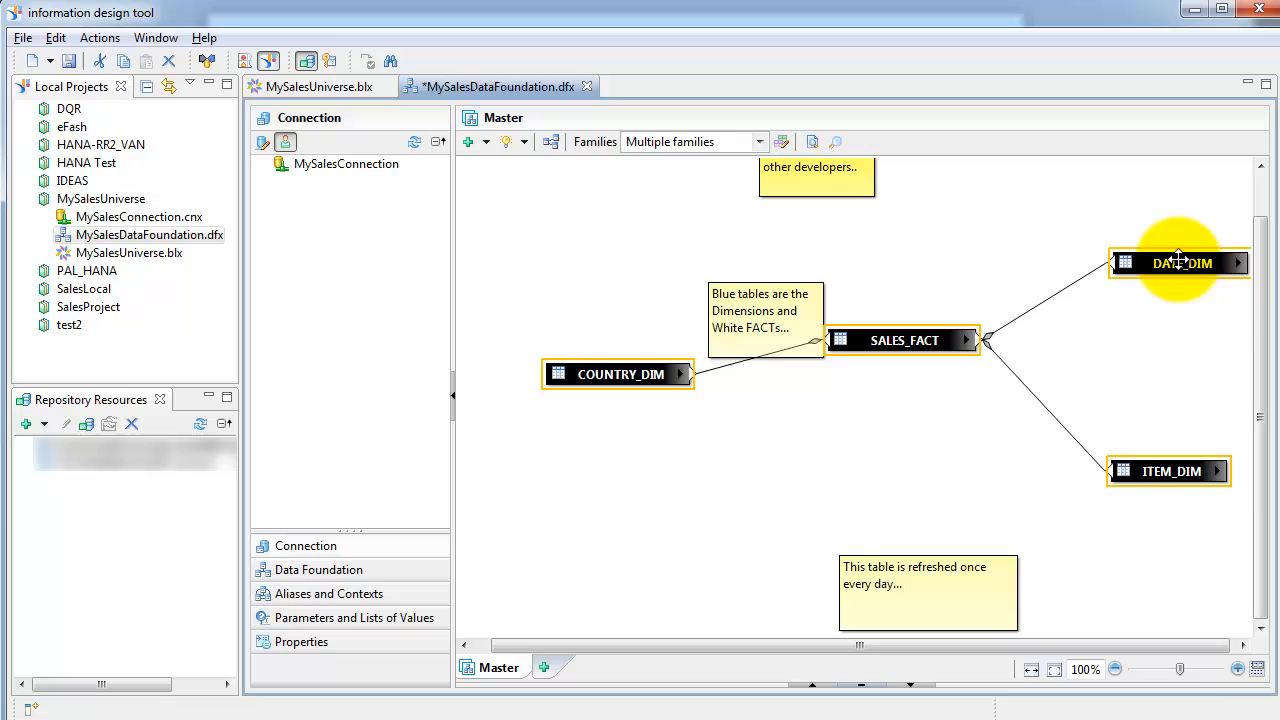
right_click(1180, 262)
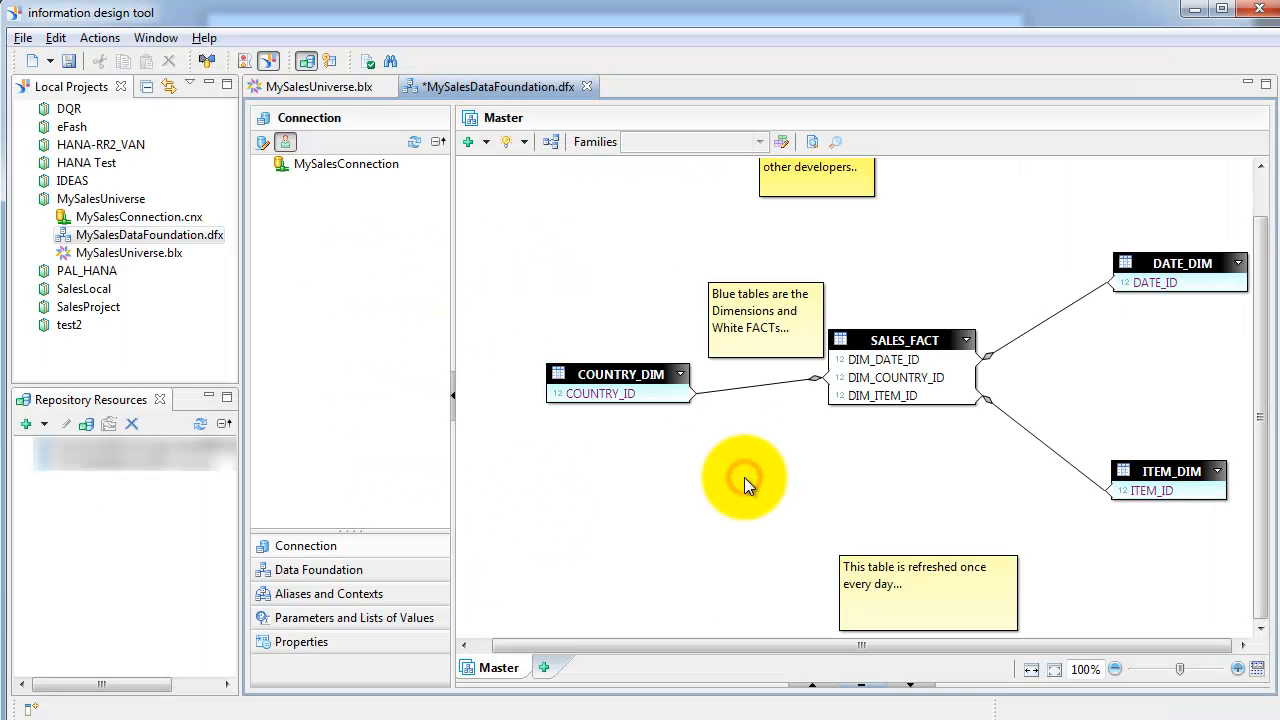
click(901, 340)
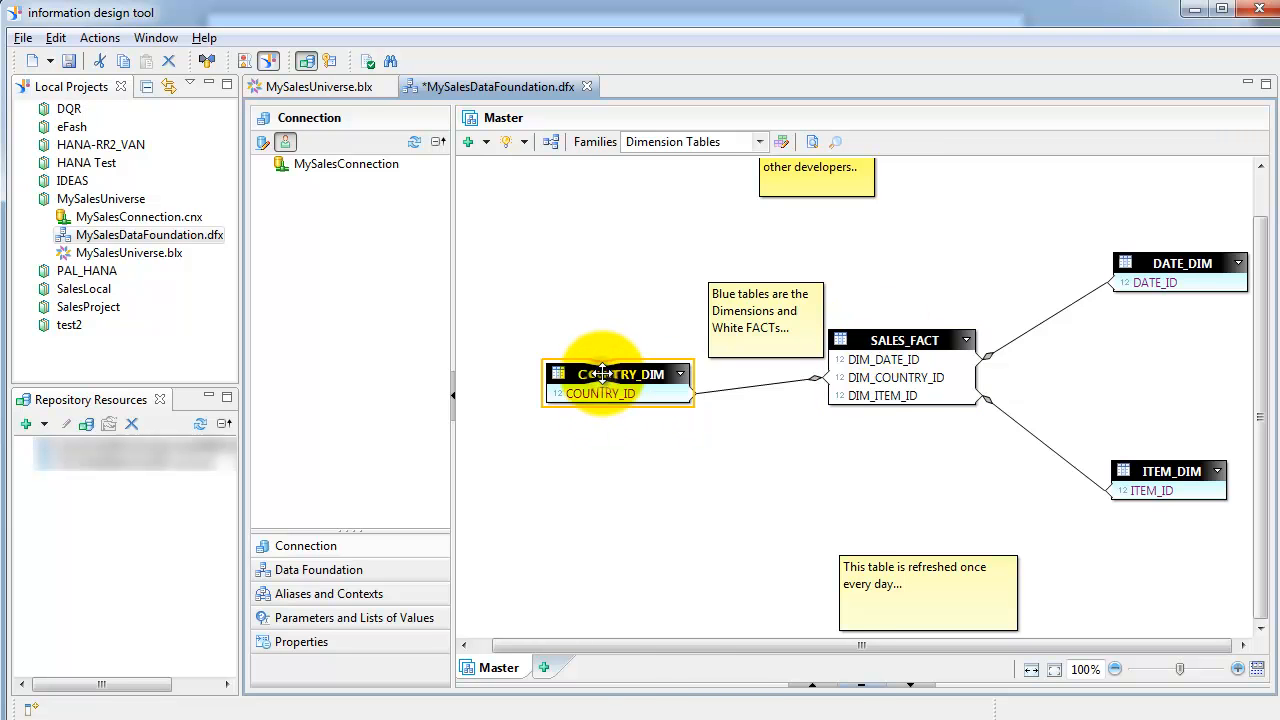
right_click(617, 375)
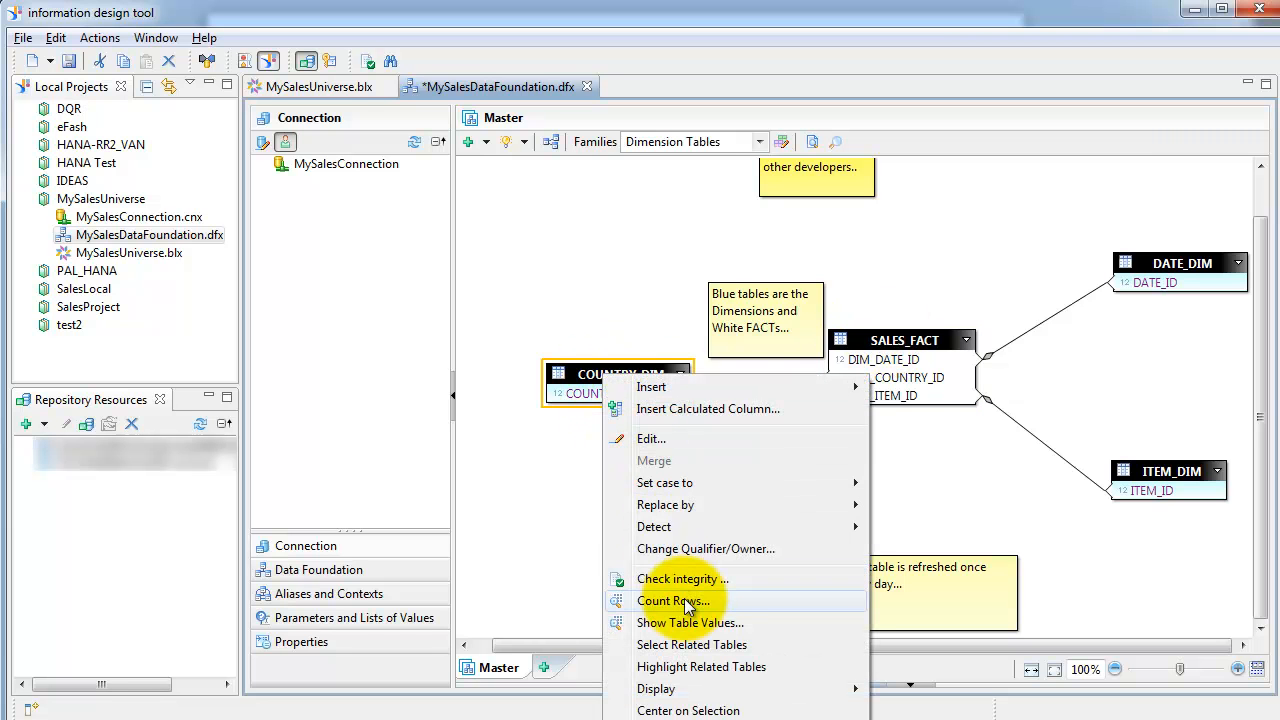
mouse_move(691, 644)
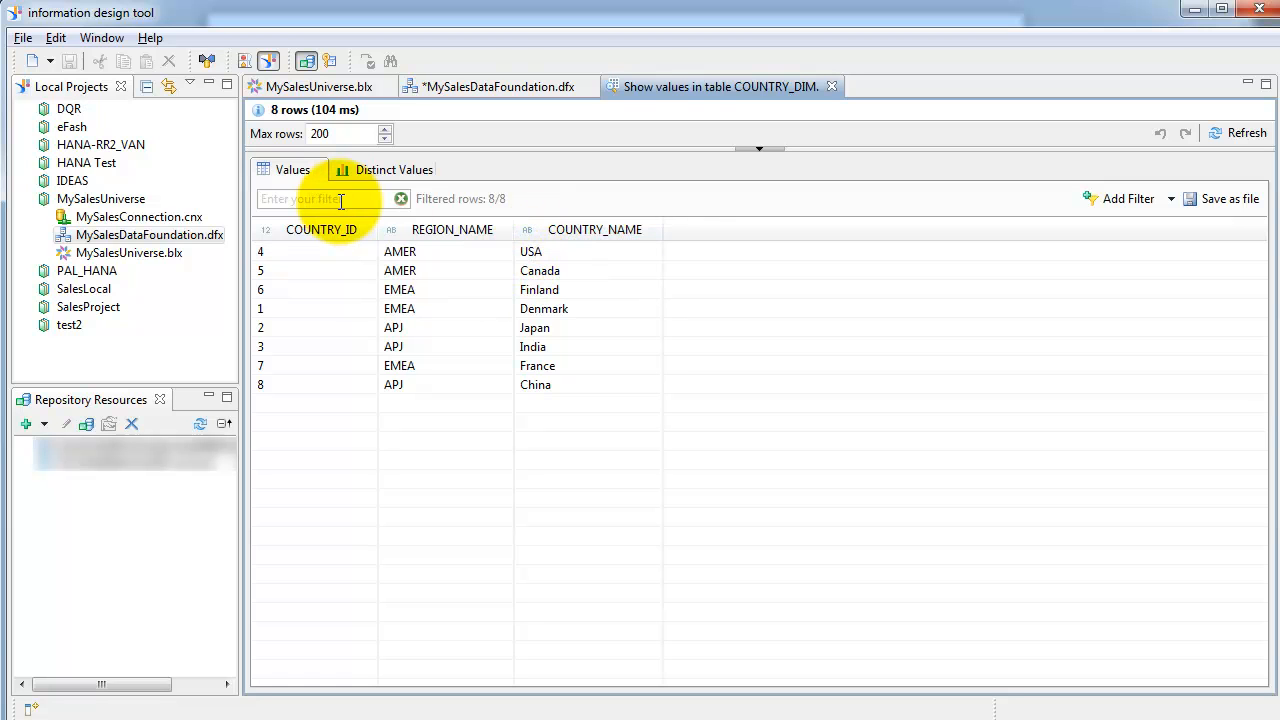
click(320, 198)
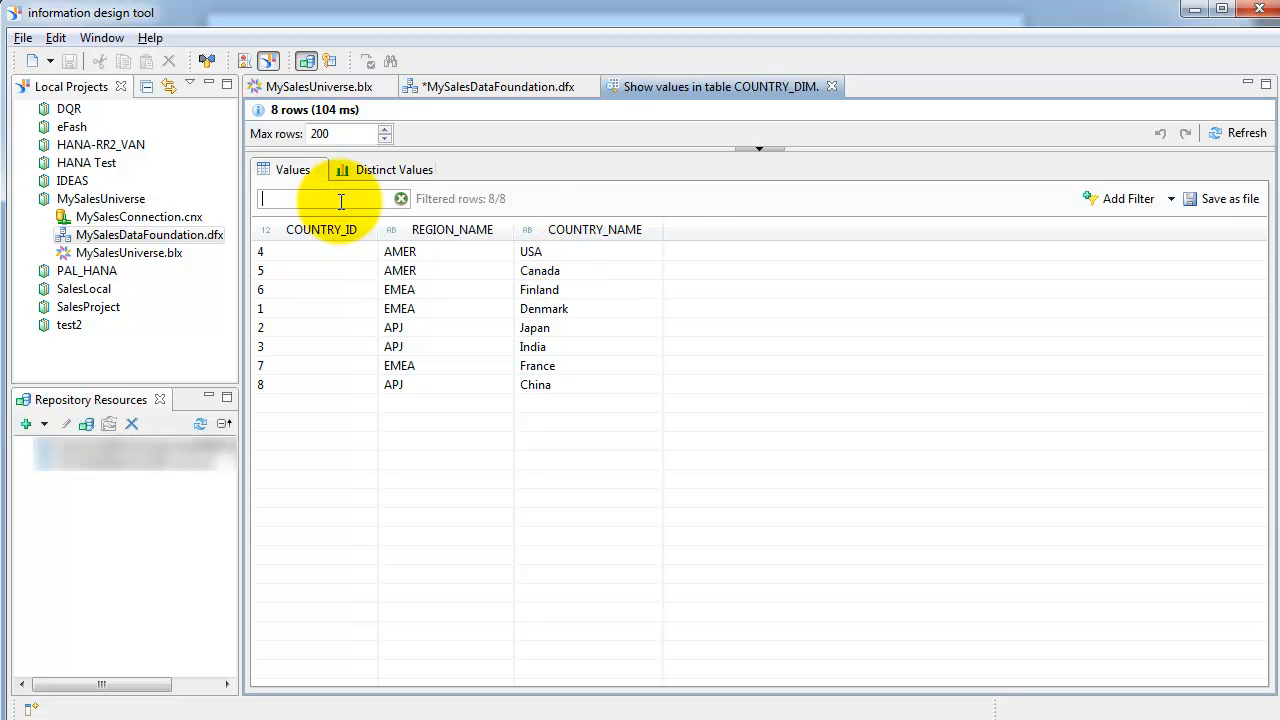
text(china)
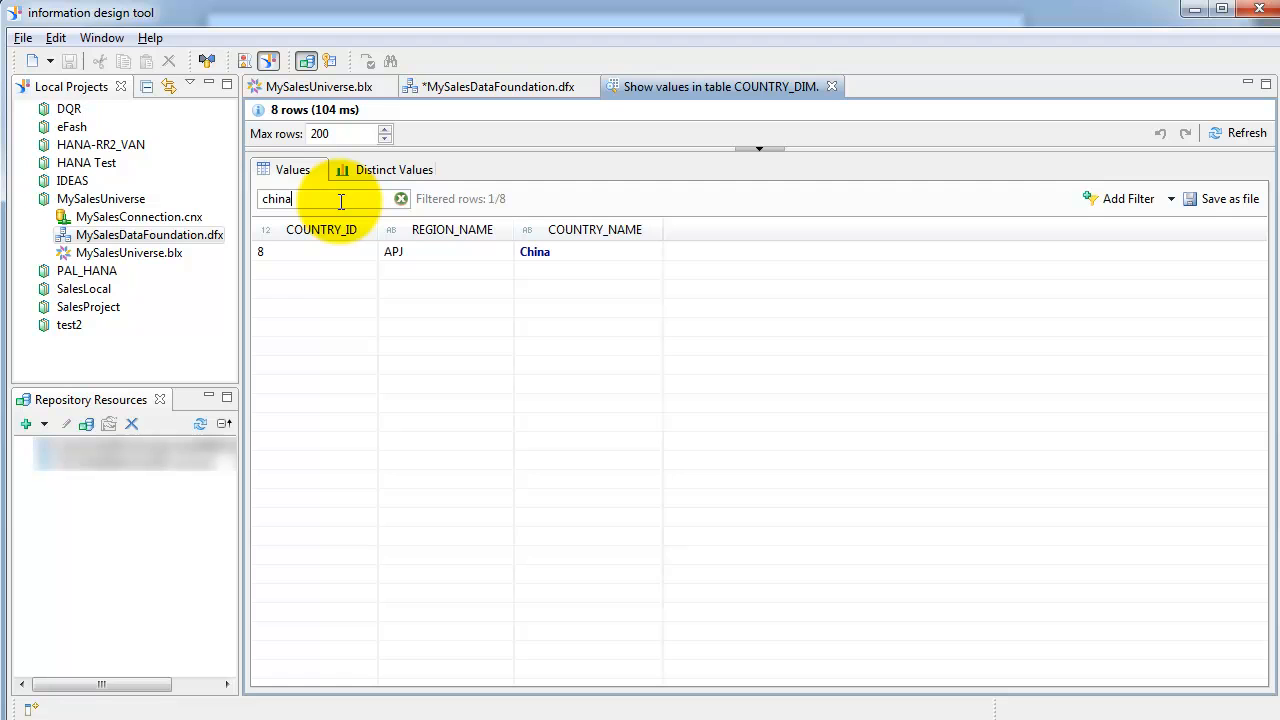
click(401, 198)
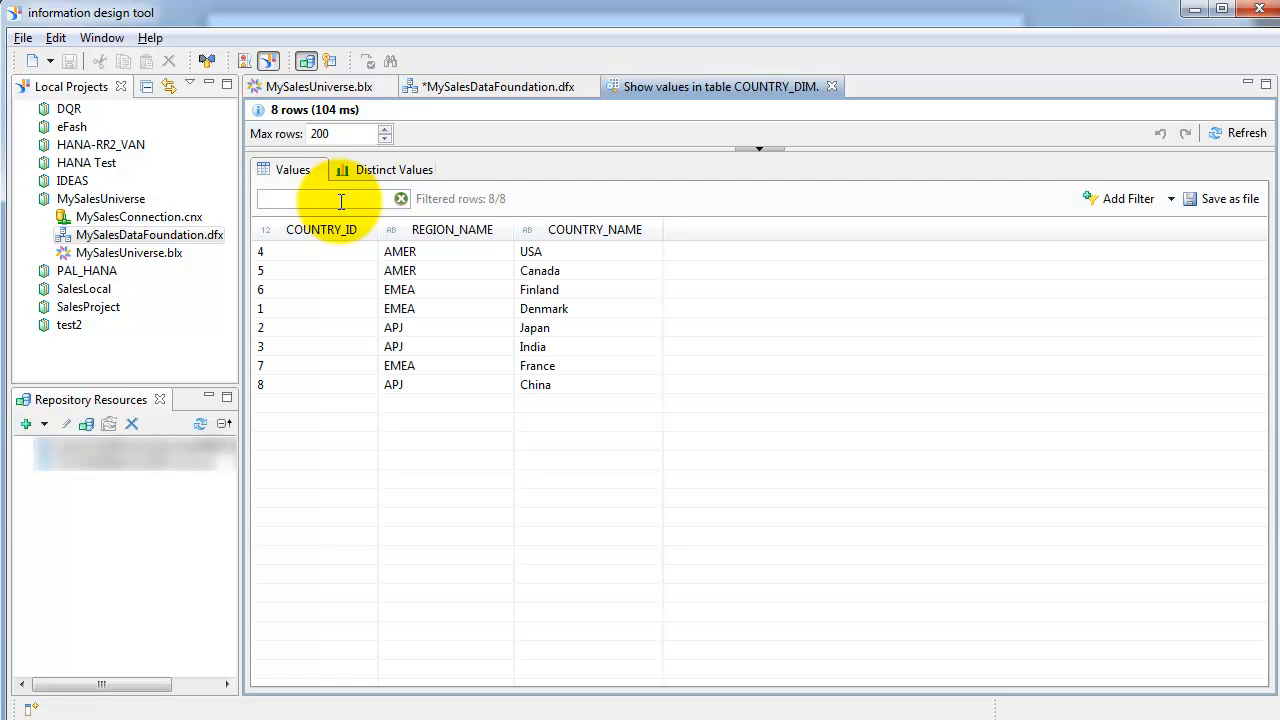
text(E)
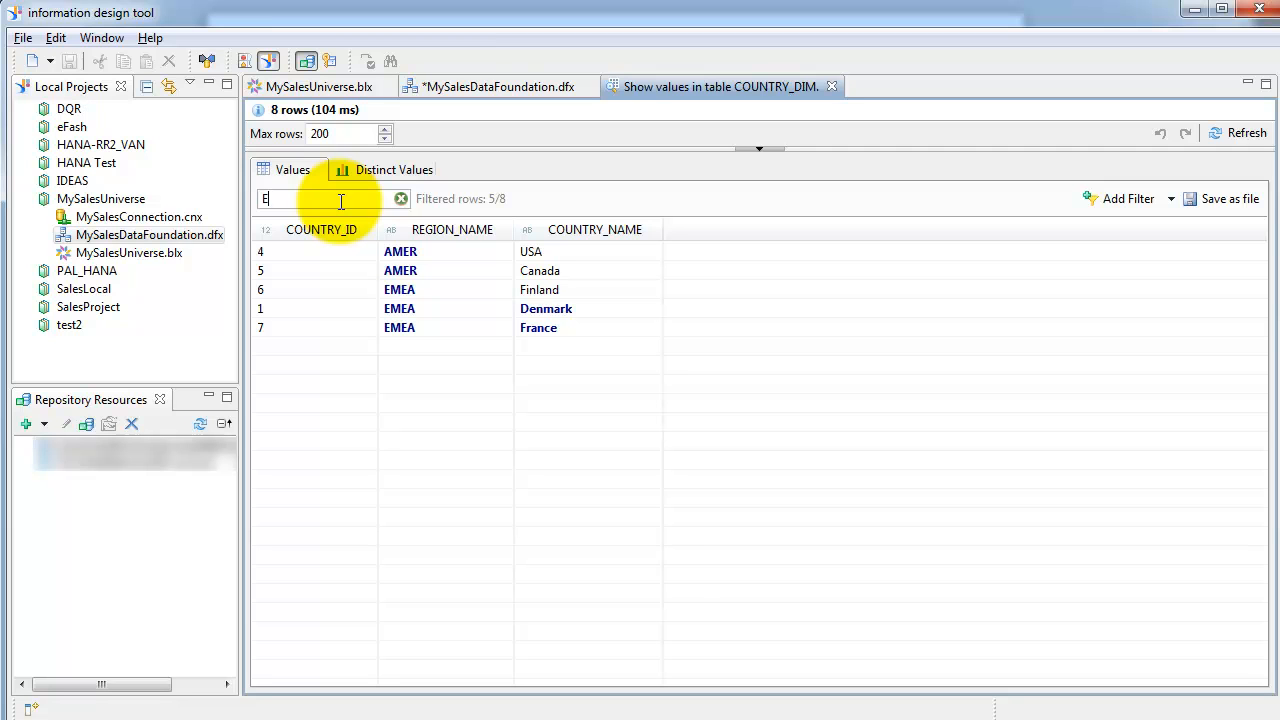
mouse_move(342, 213)
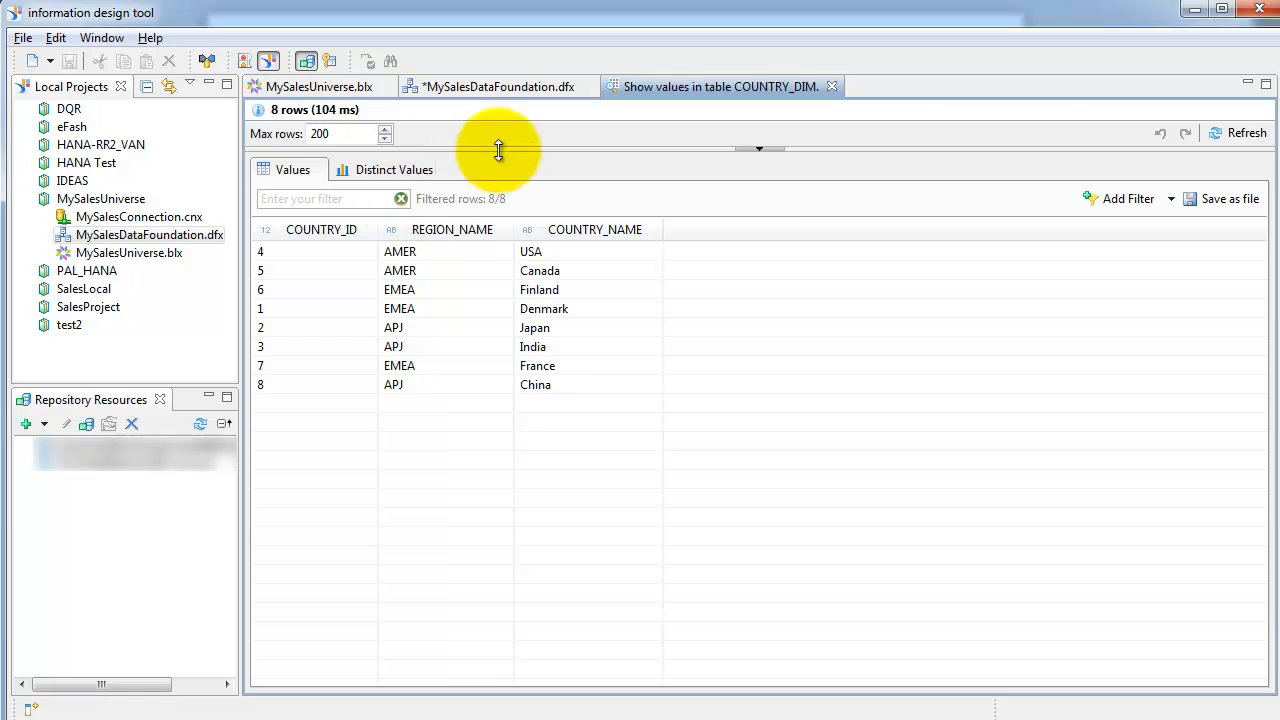
Return to the MySalesDataFoundation diagram, zoom out and back in, and select SALES_FACT
click(831, 86)
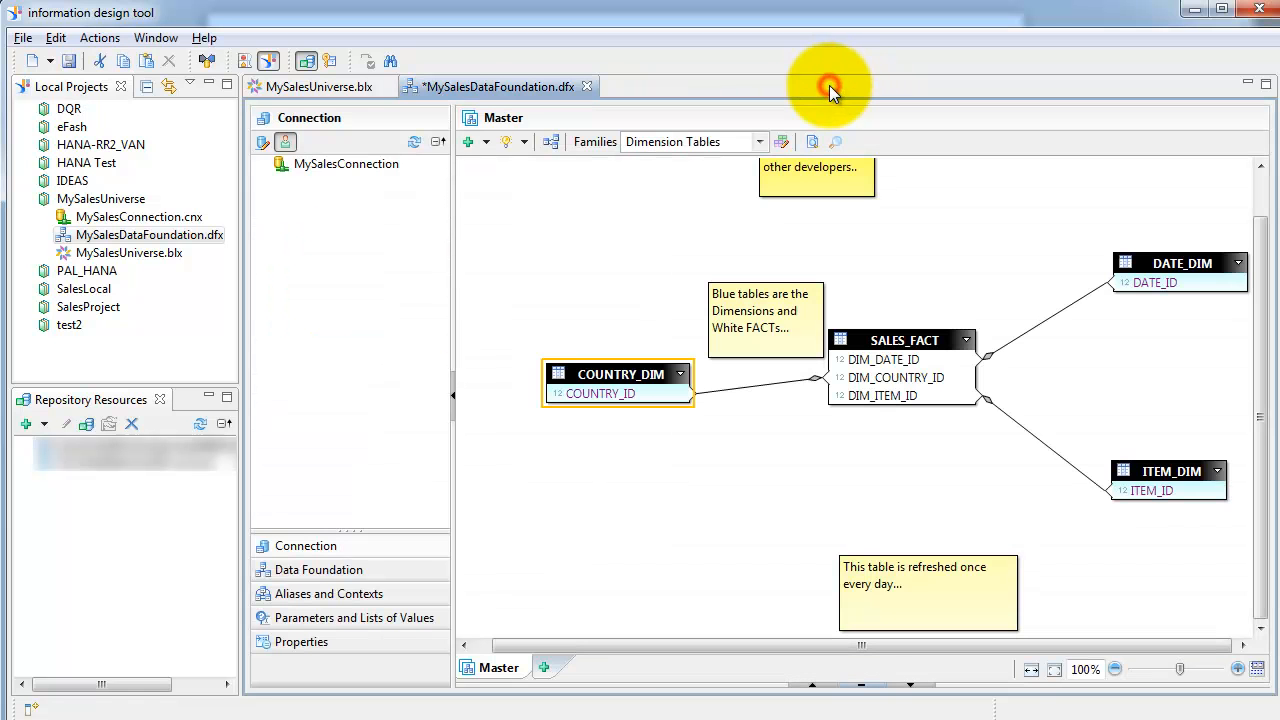
mouse_move(1135, 625)
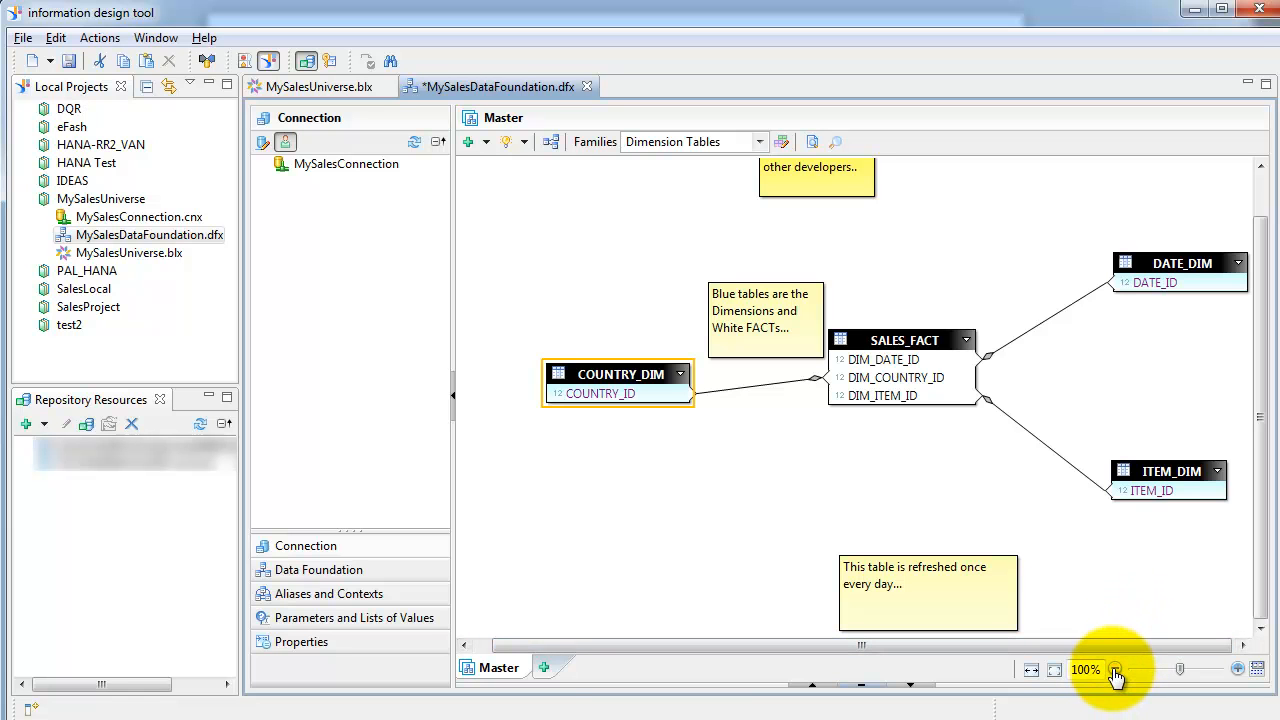
click(1115, 669)
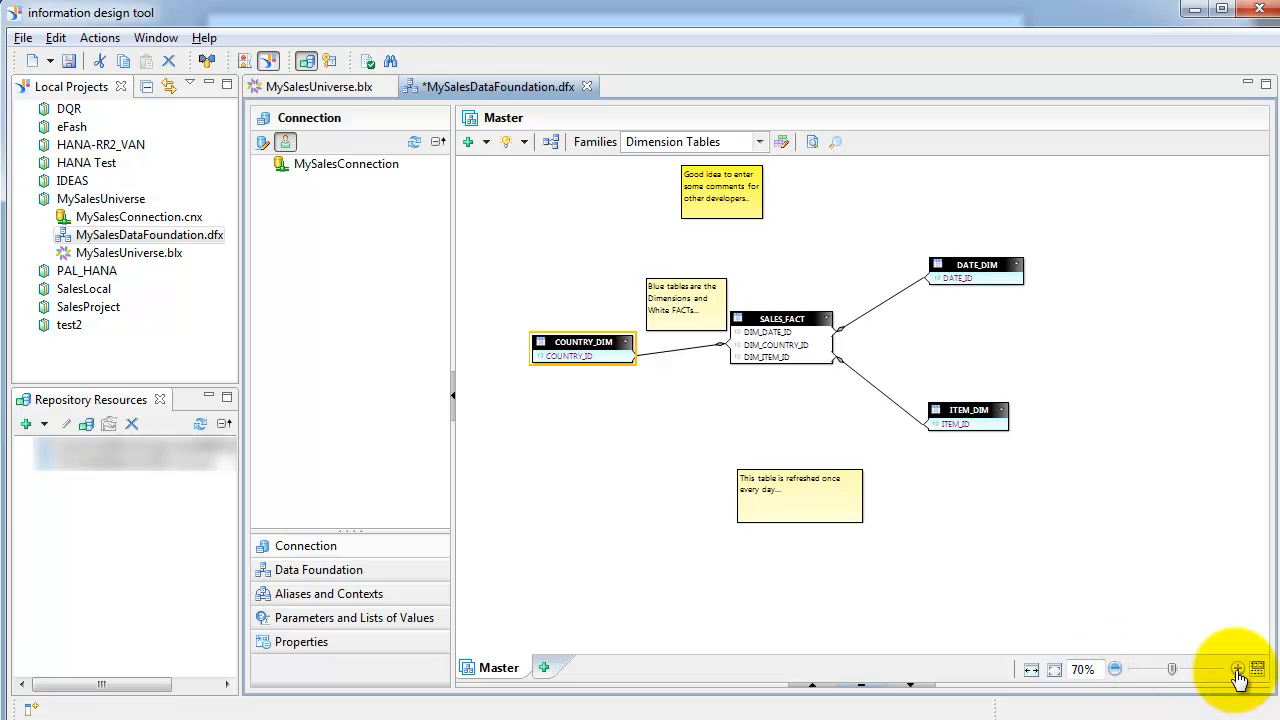
click(1238, 670)
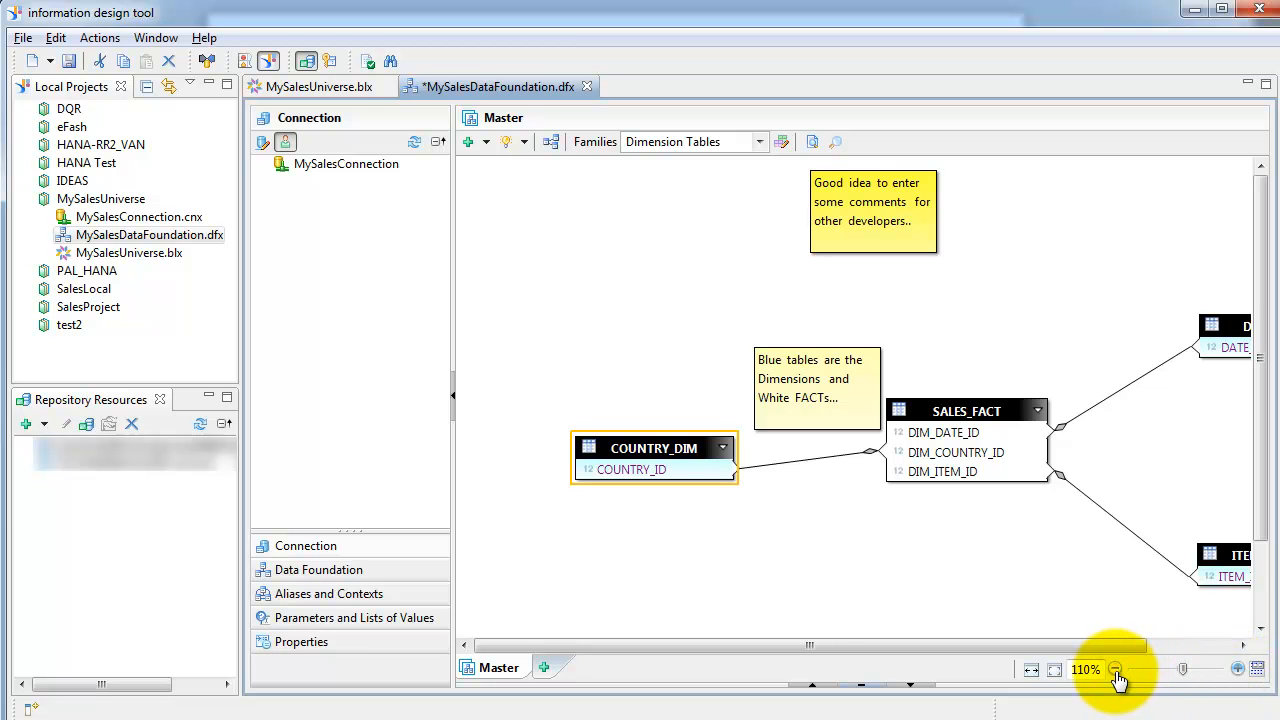
click(1115, 669)
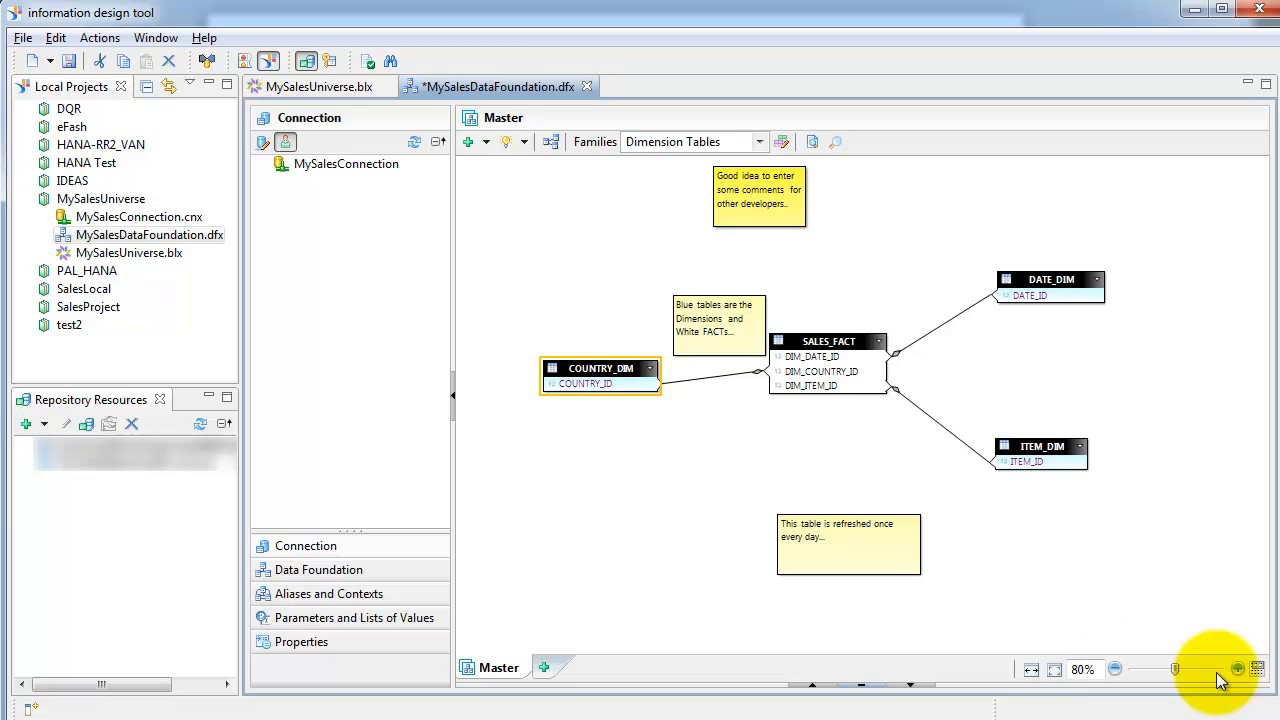
click(1237, 669)
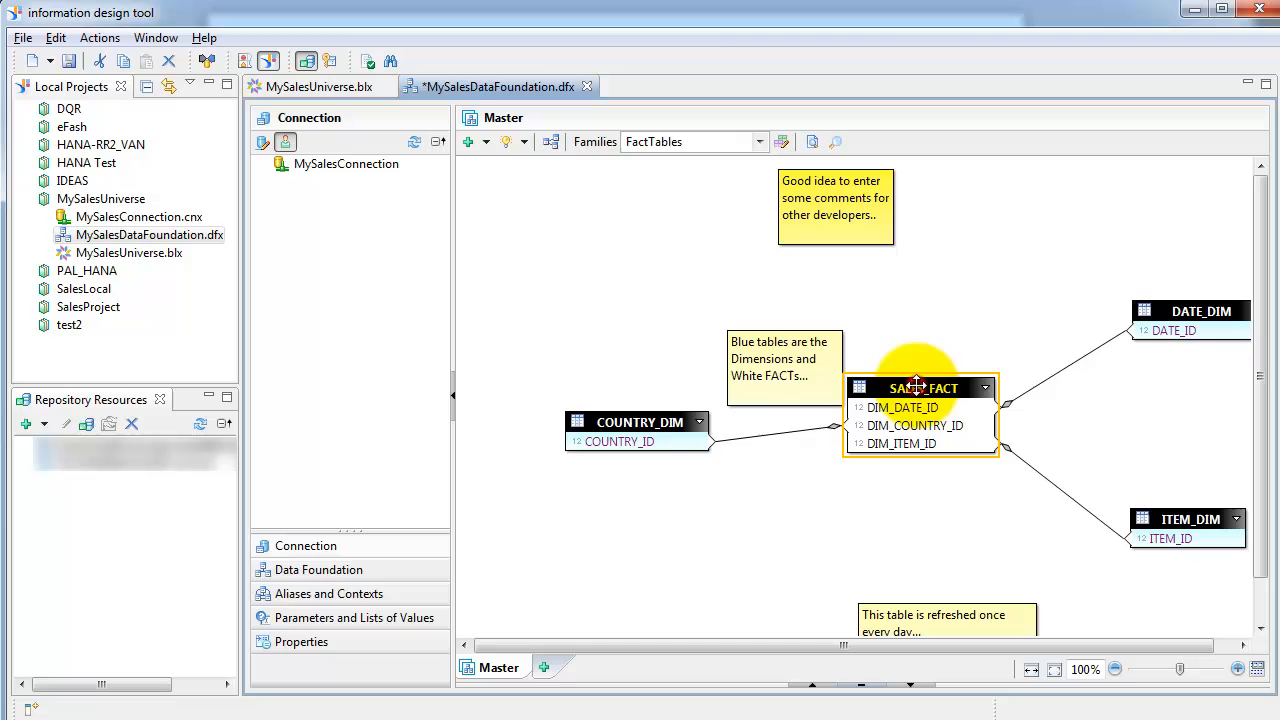
click(670, 421)
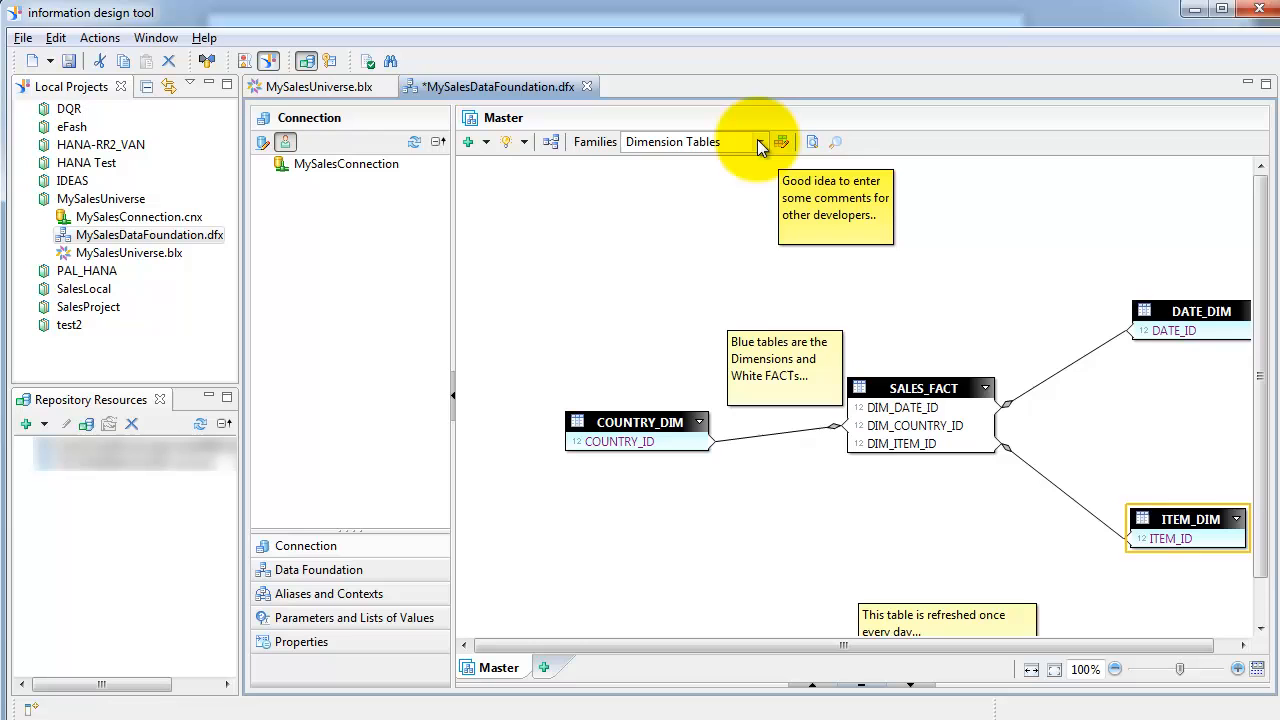
Delete the Alias family in Edit Families and confirm
click(762, 141)
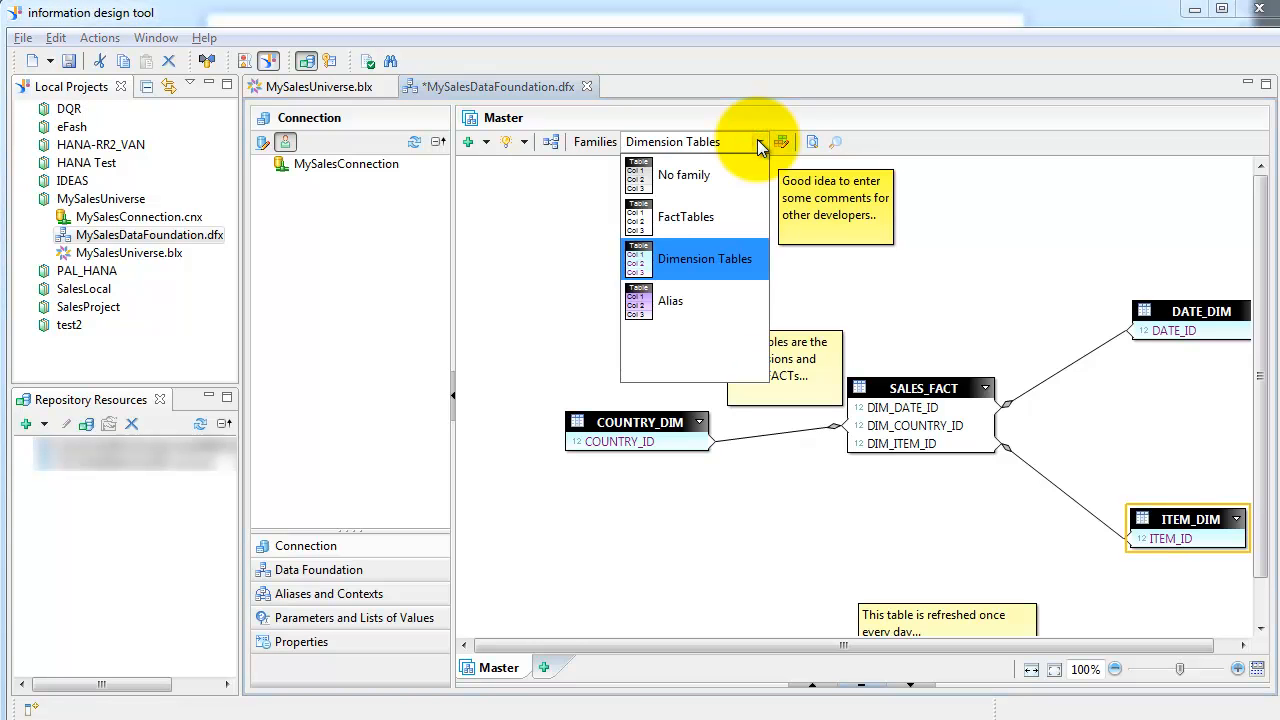
click(670, 300)
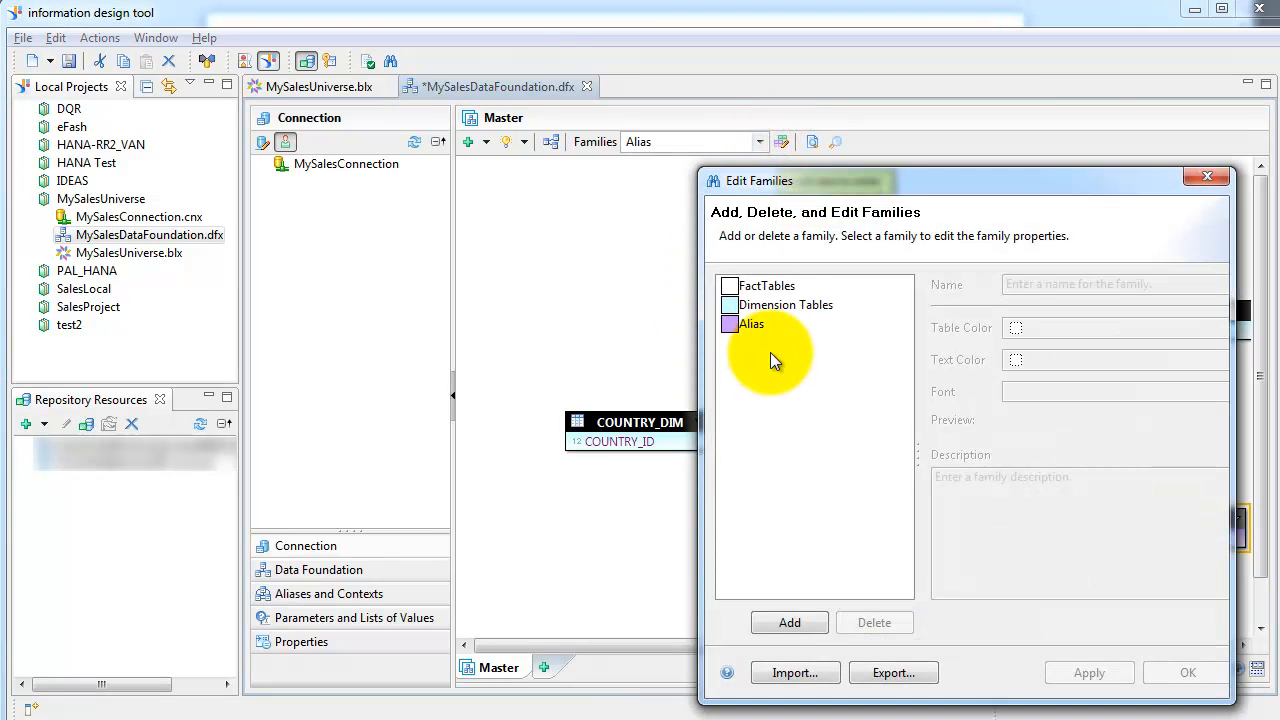
click(873, 622)
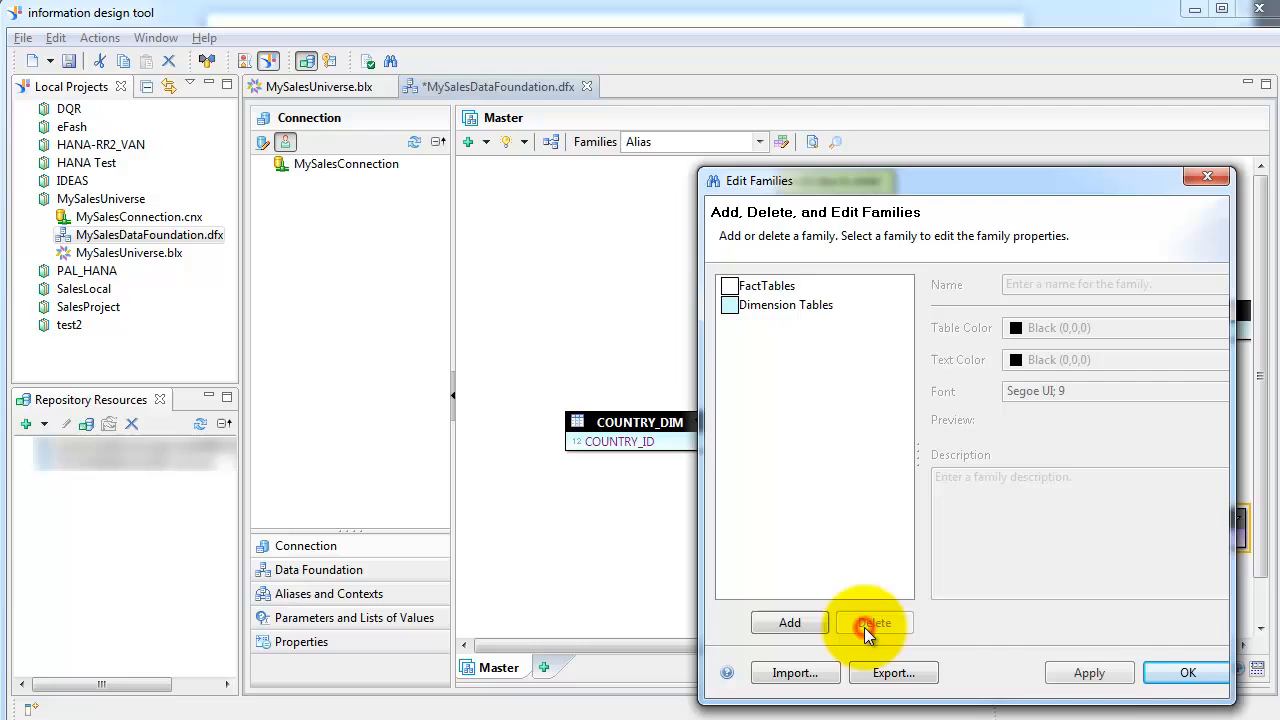
click(1187, 672)
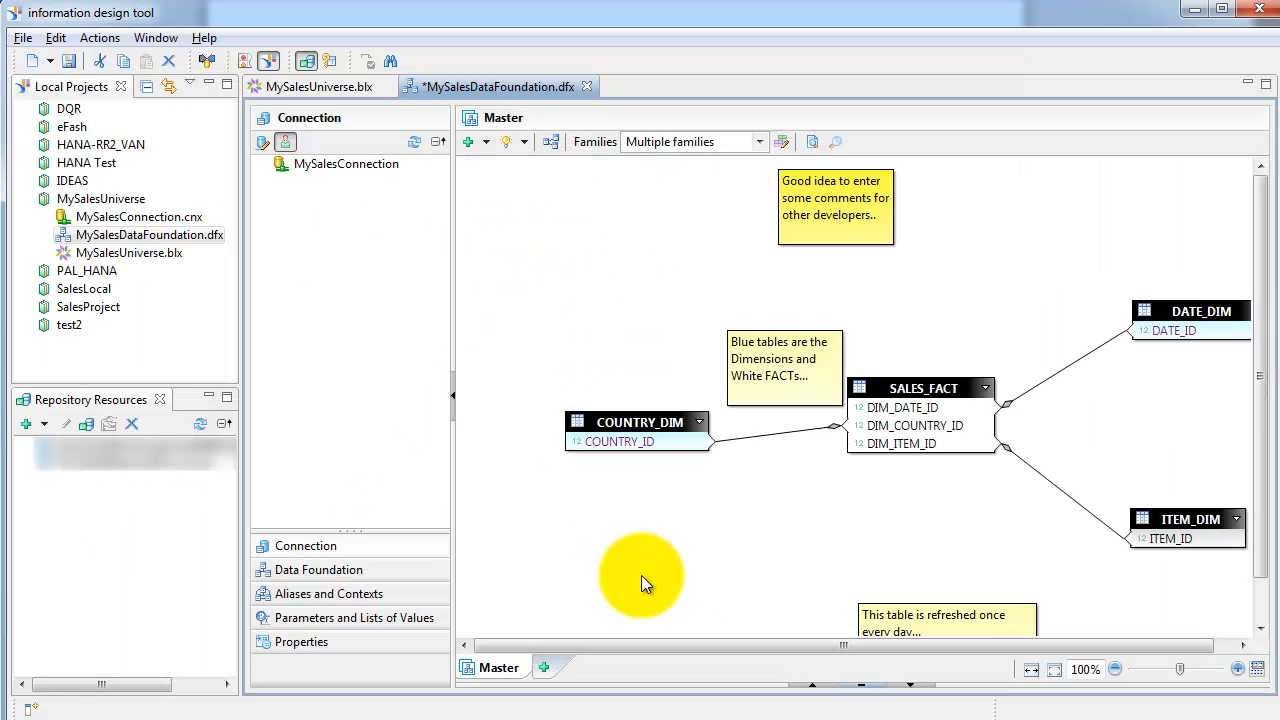
Insert a new derived table from the diagram and name it COUNTRY_DIM_EMEA
right_click(640, 580)
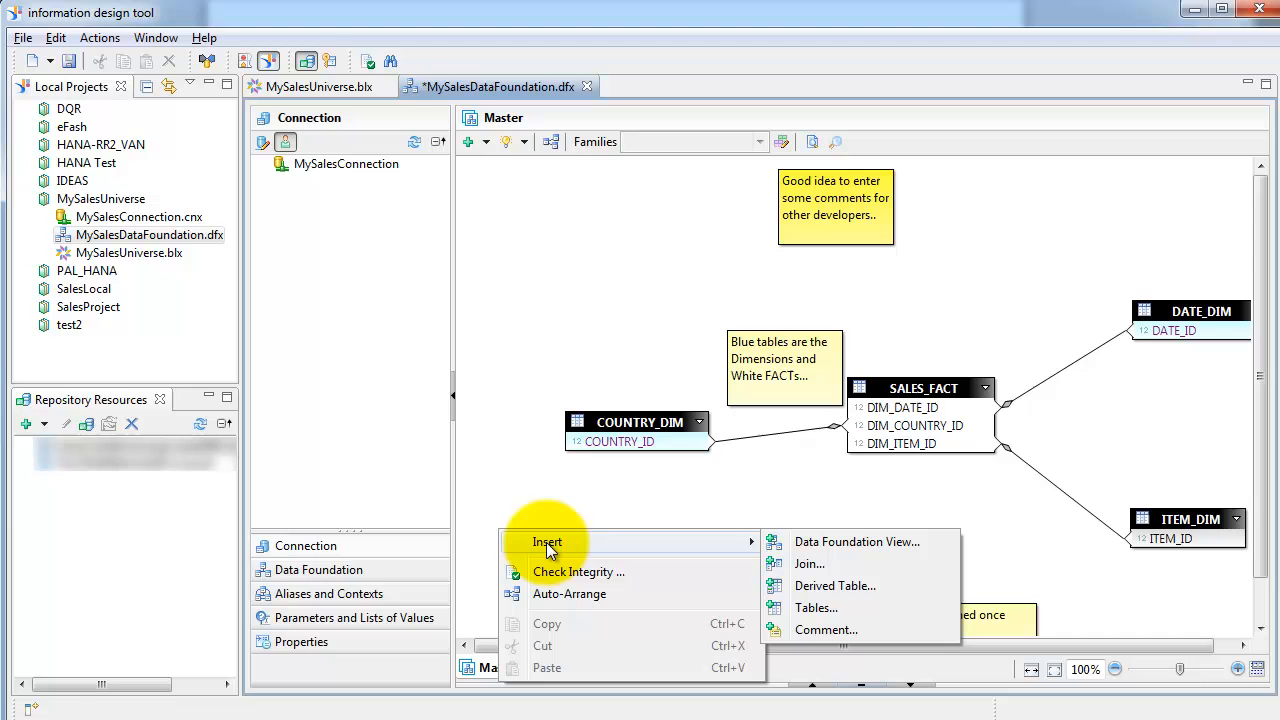
mouse_move(822, 586)
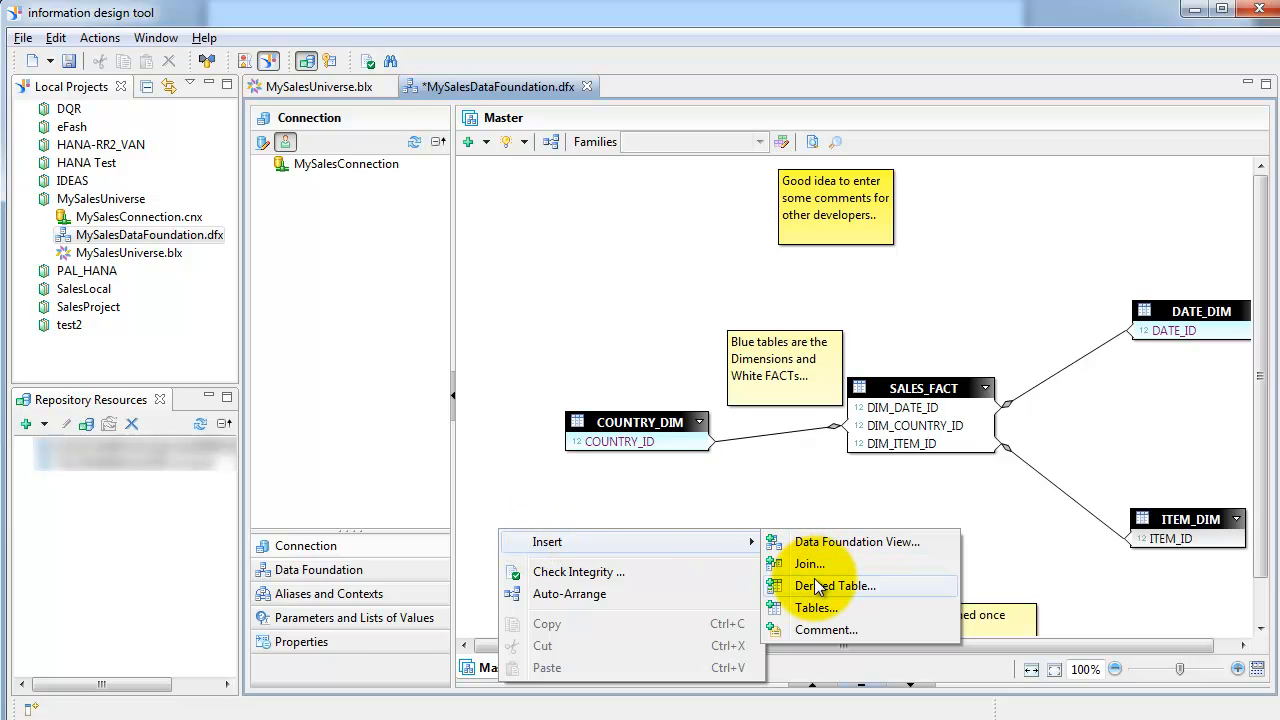
click(835, 586)
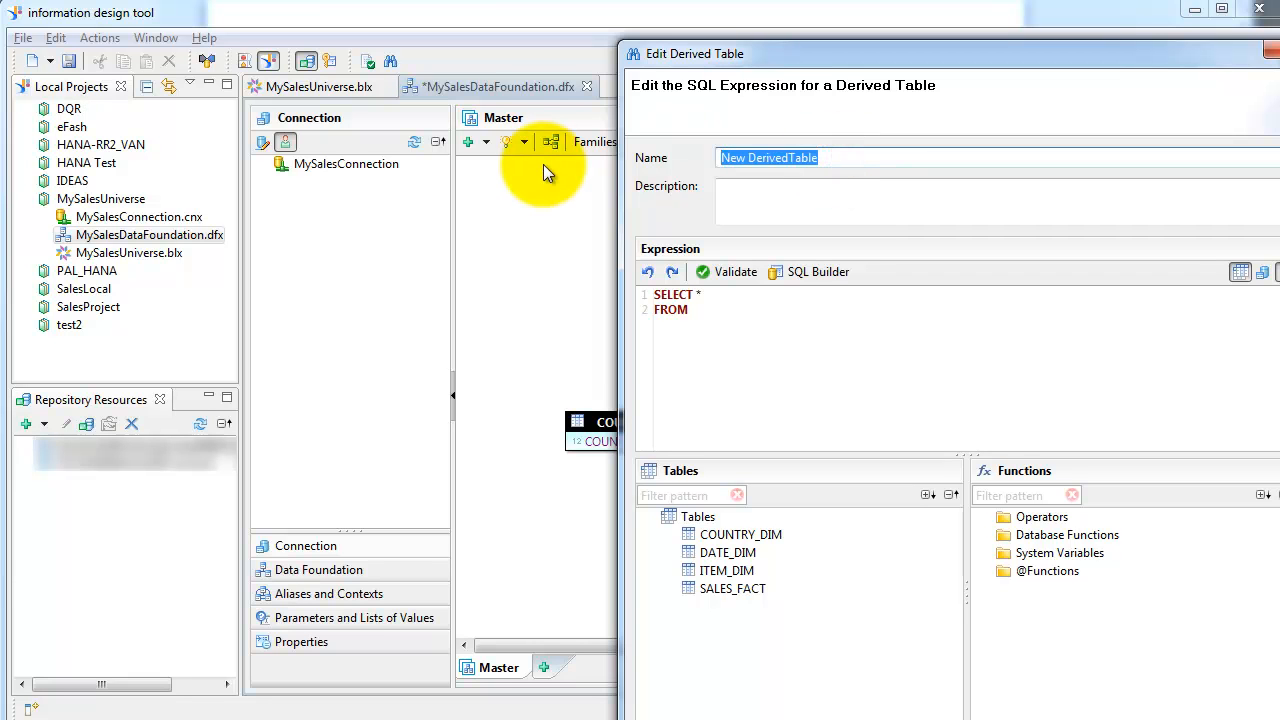
text(COUNTRY_DIM_E)
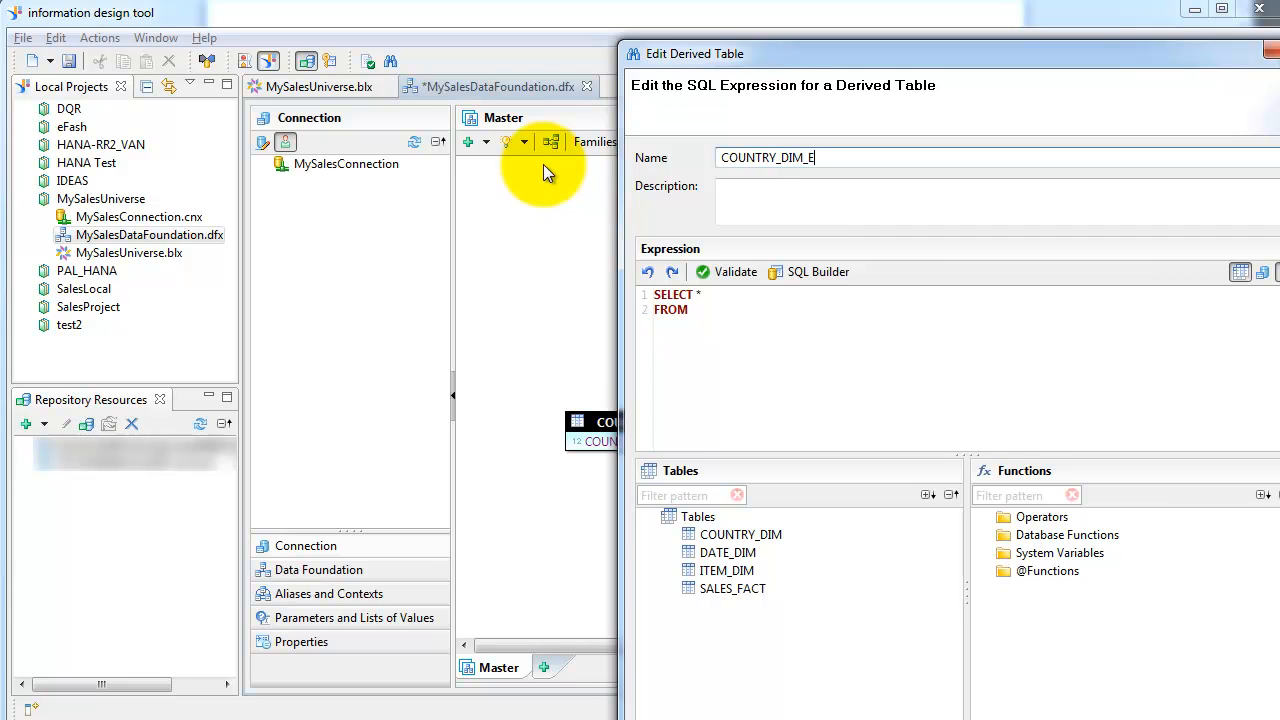
text(MEA)
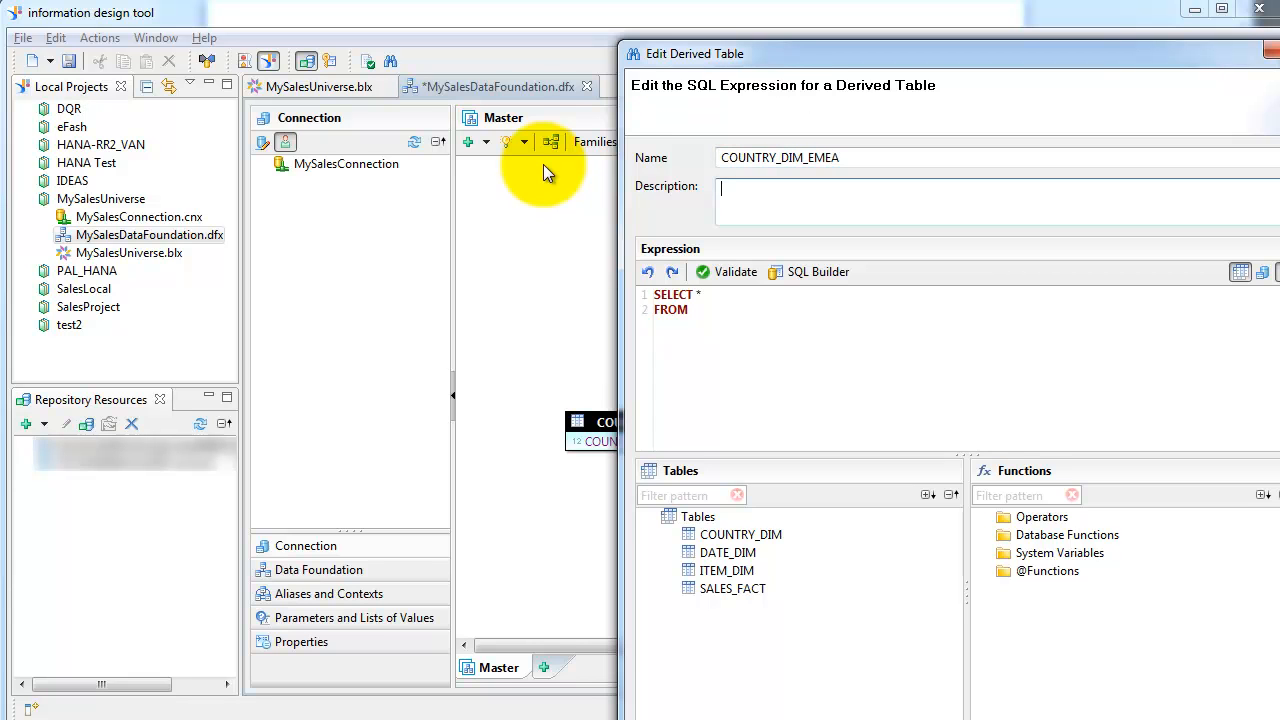
text(Emea Countries)
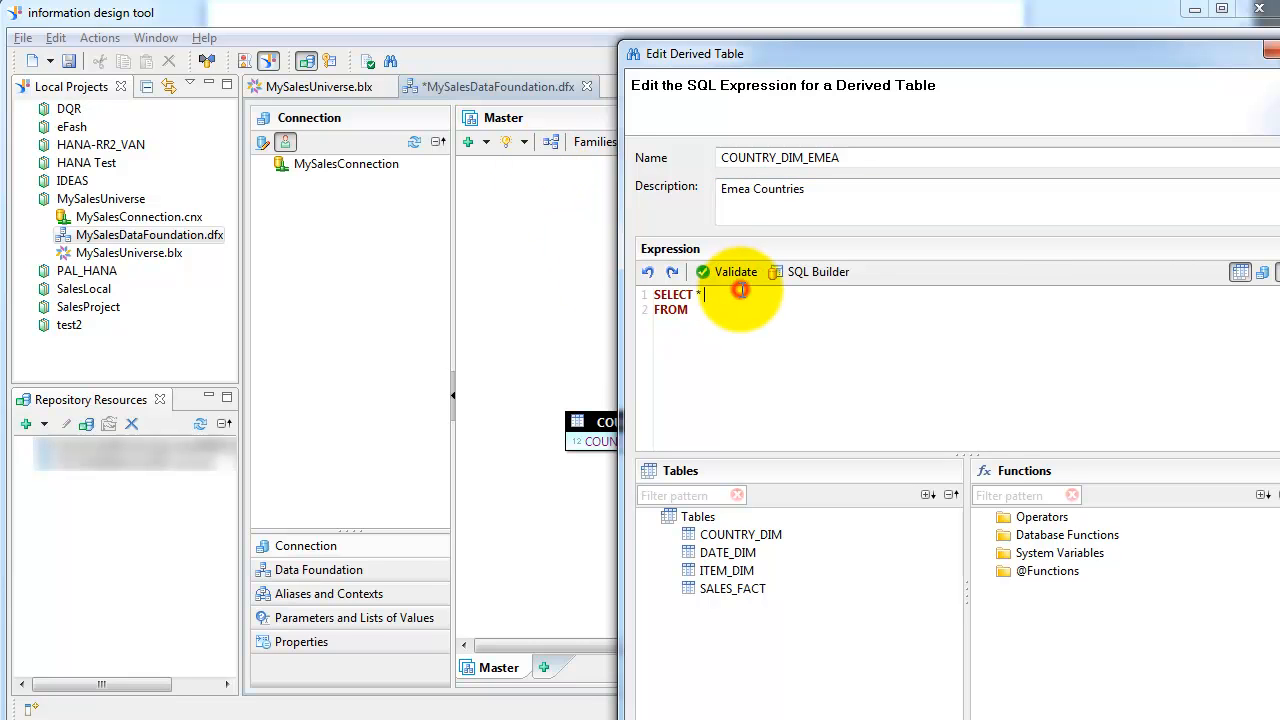
Enter SQL SELECT * FROM COUNTRY_DIM where REGION_NAME = 'EMEA', validate, and confirm
double_click(741, 534)
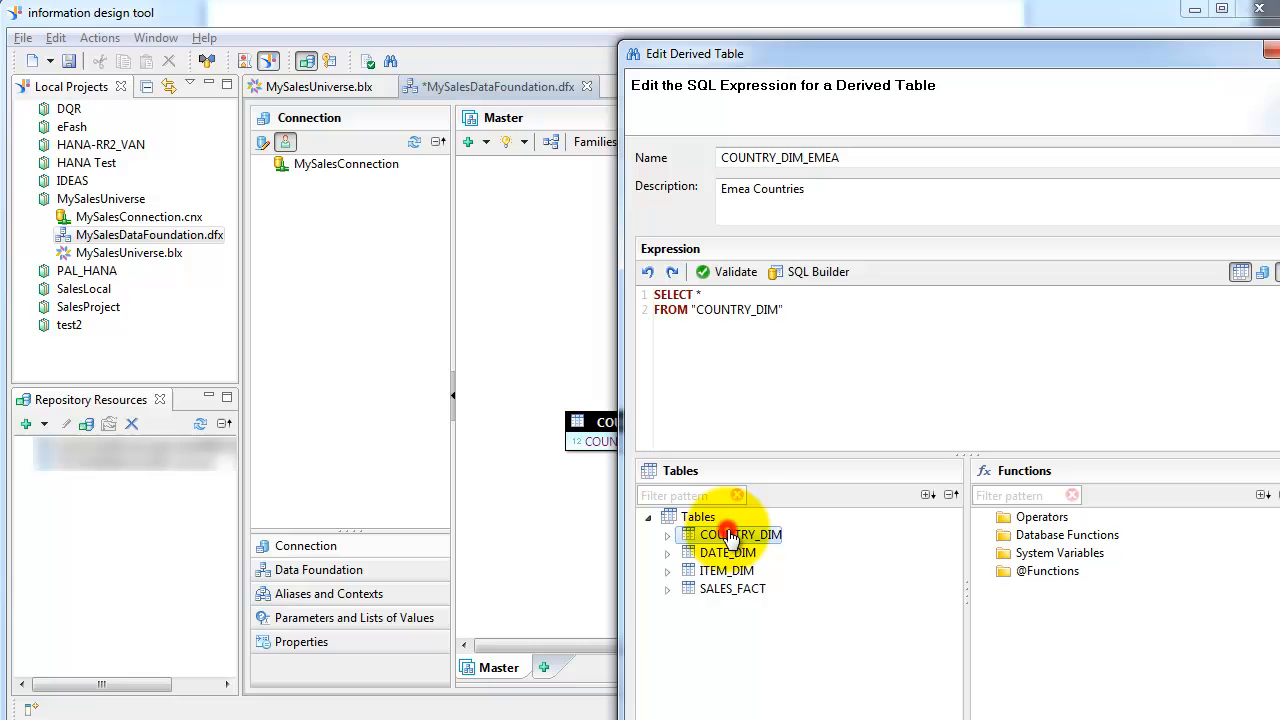
text(where)
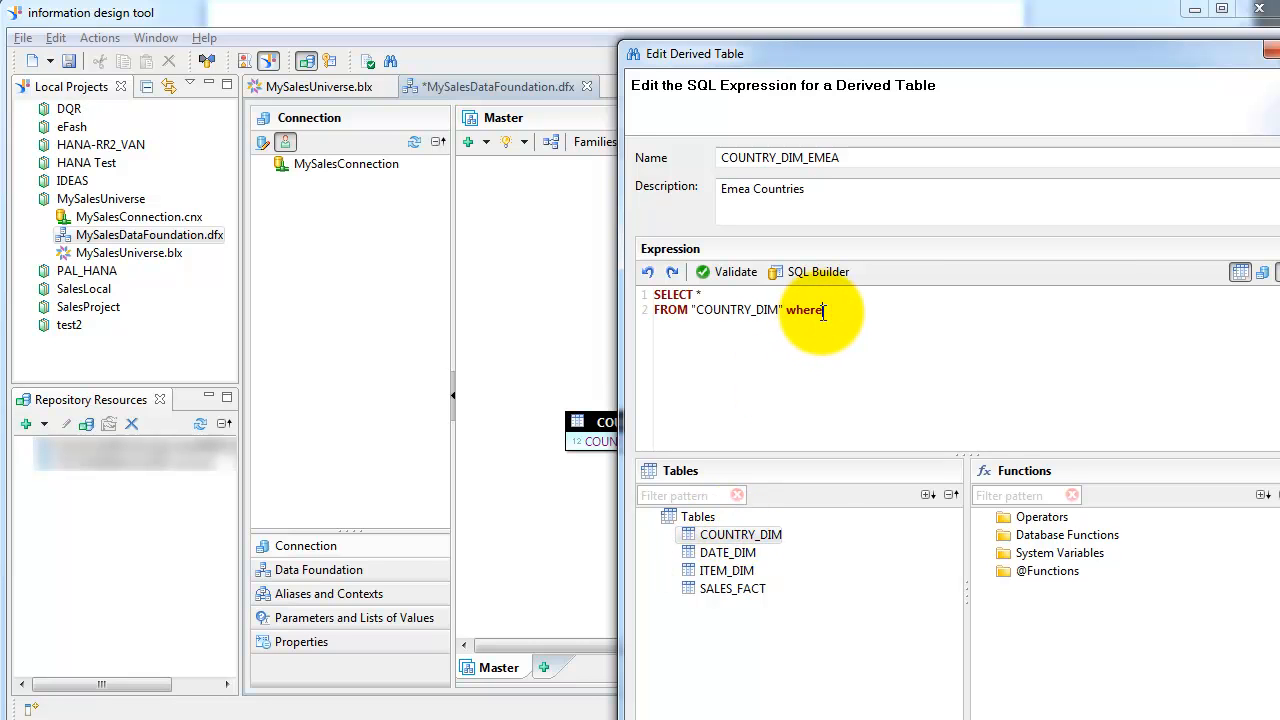
click(667, 534)
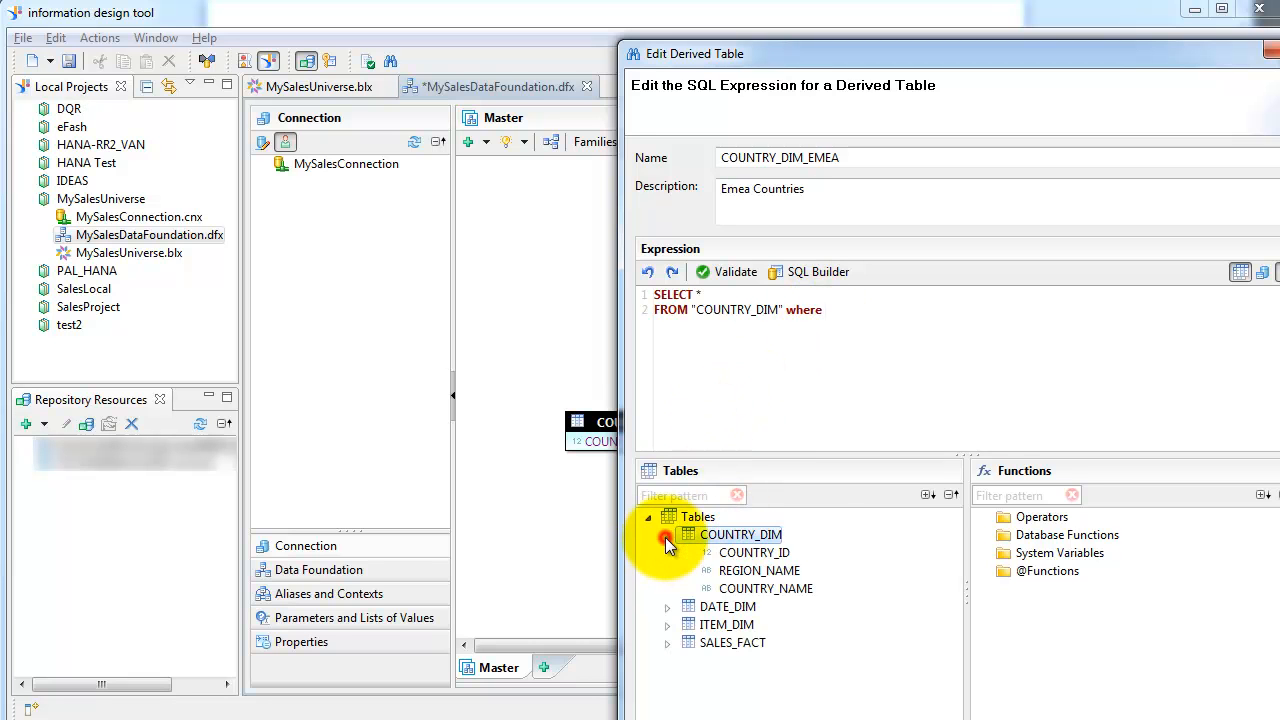
double_click(758, 570)
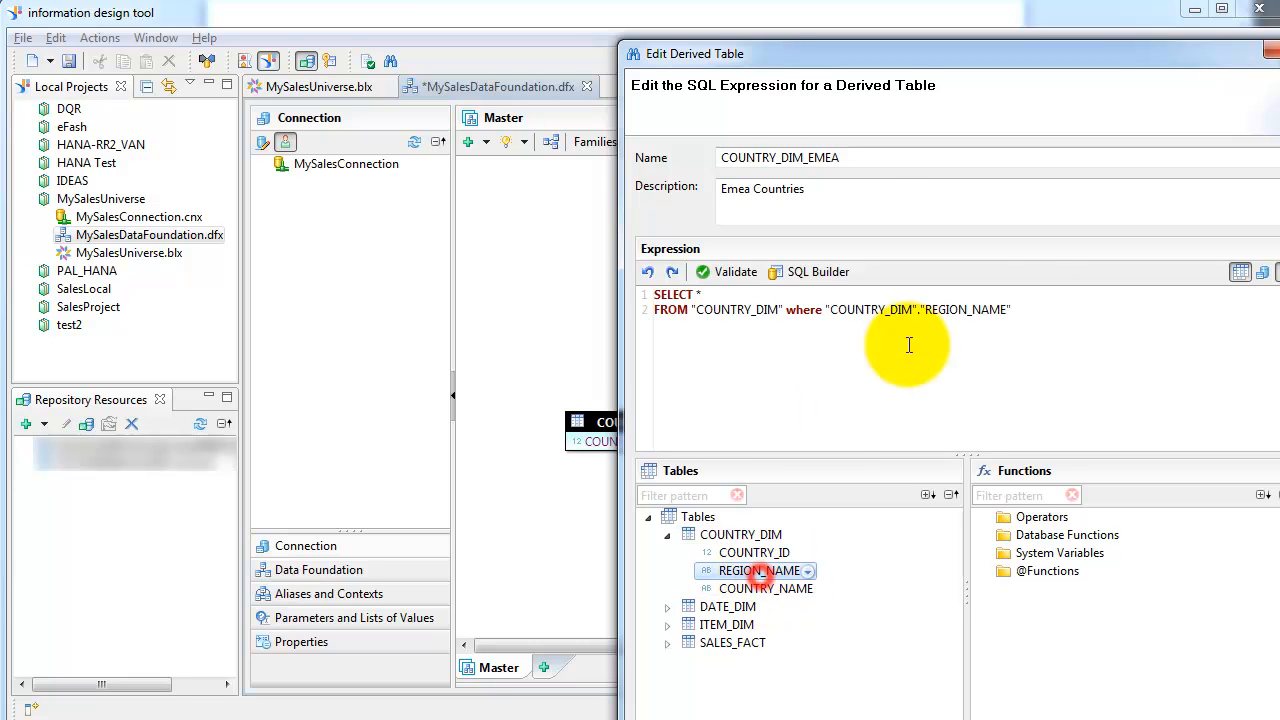
text(= 'EMEA)
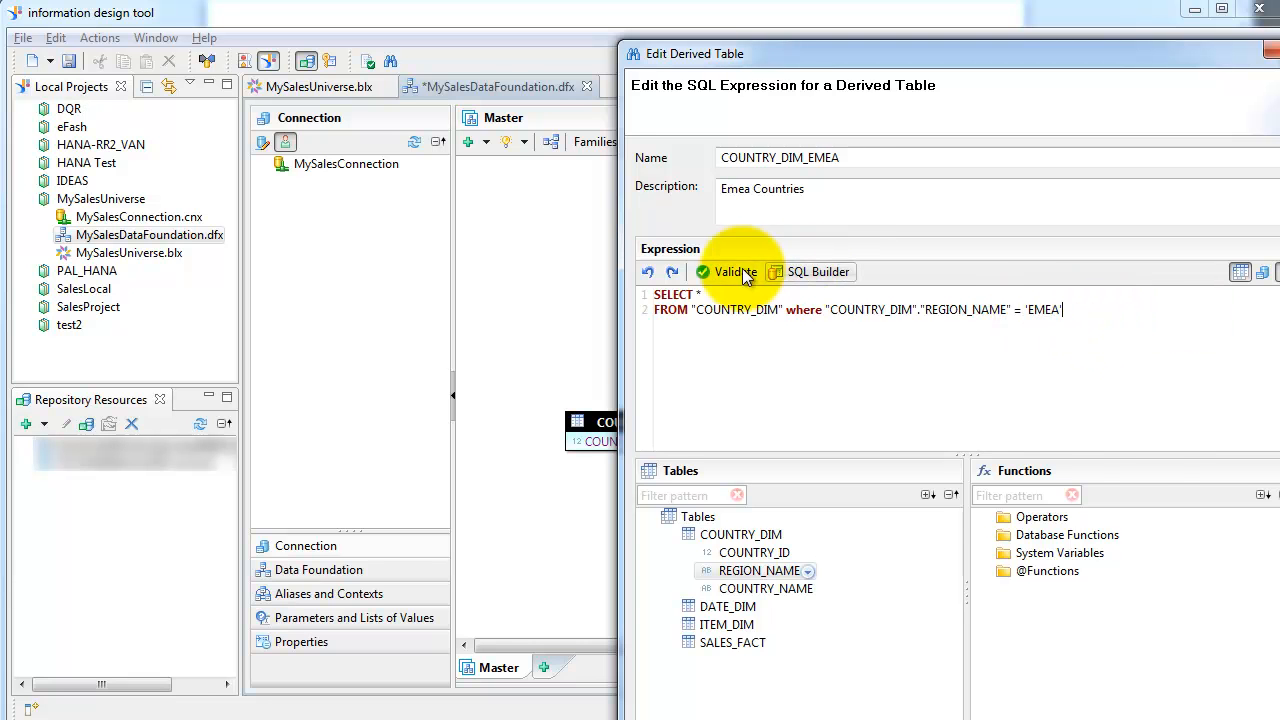
click(728, 272)
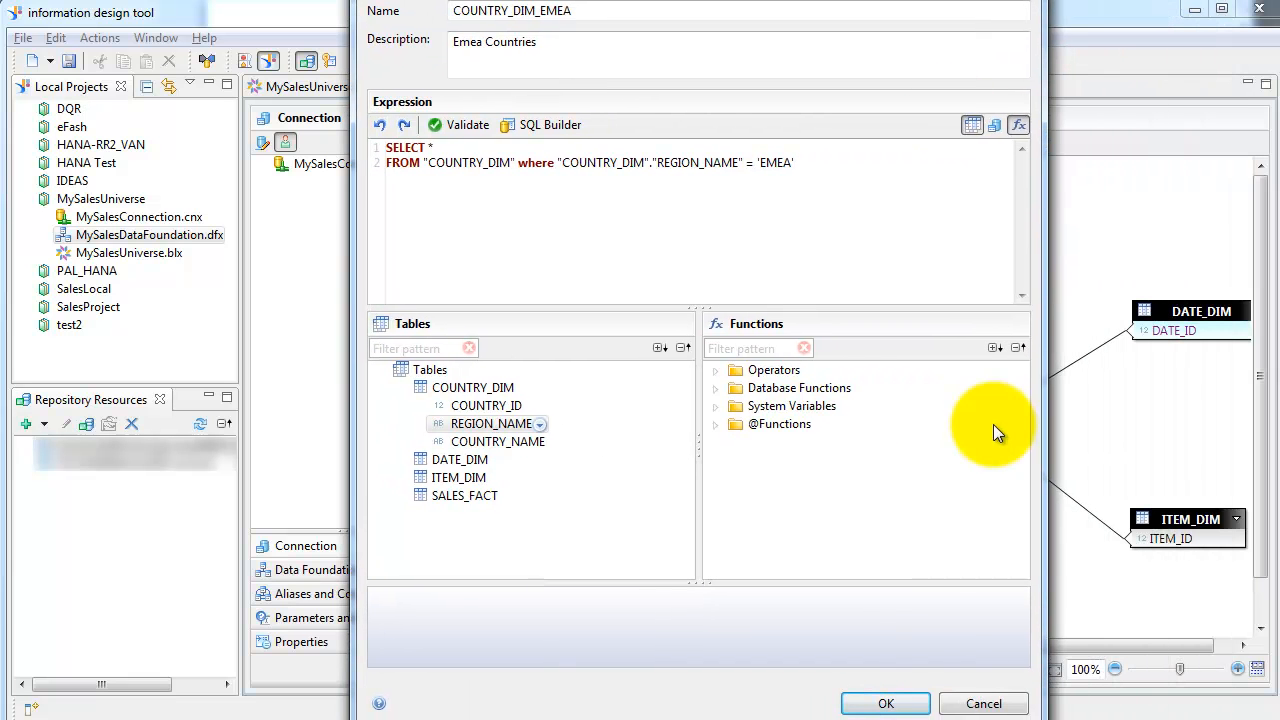
click(884, 703)
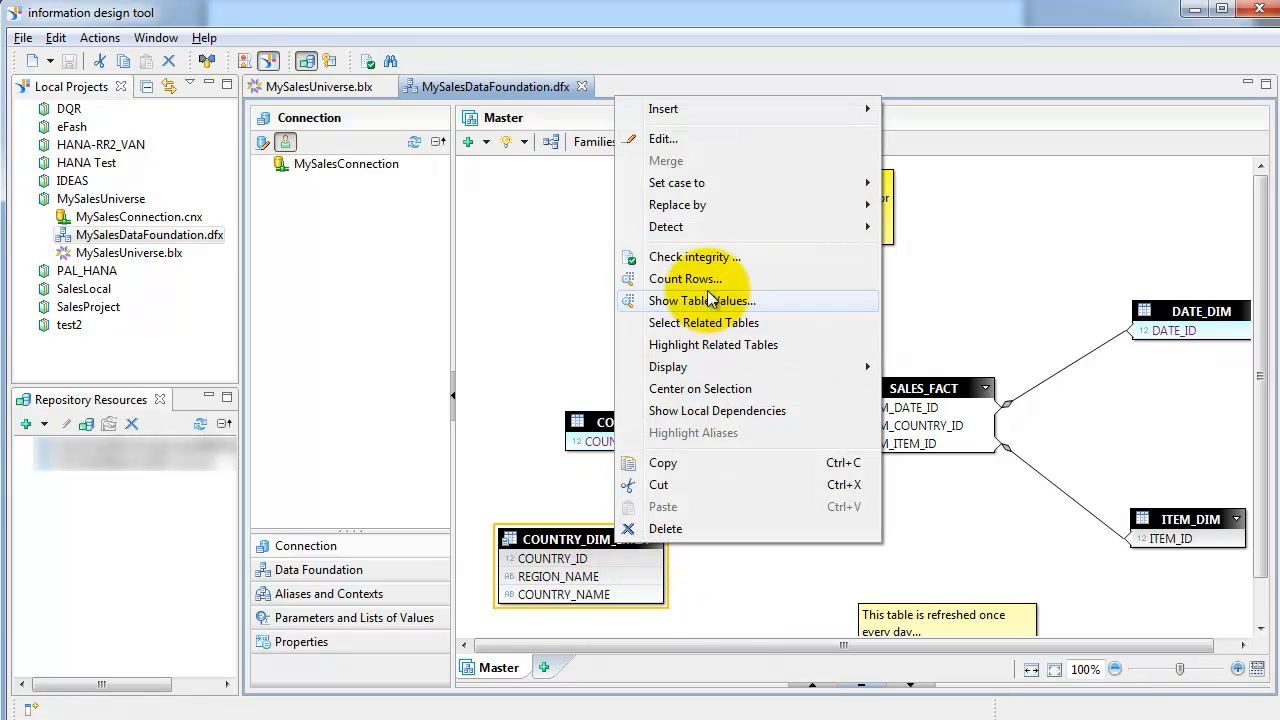
click(701, 301)
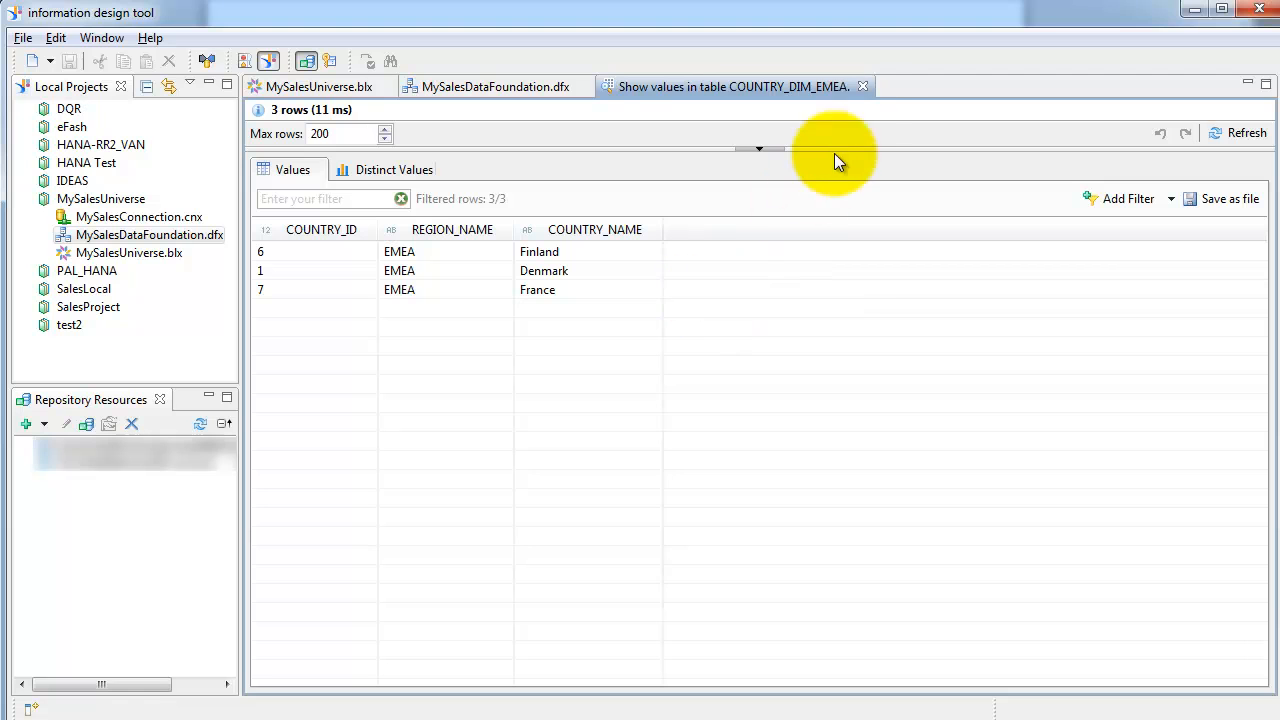
click(862, 86)
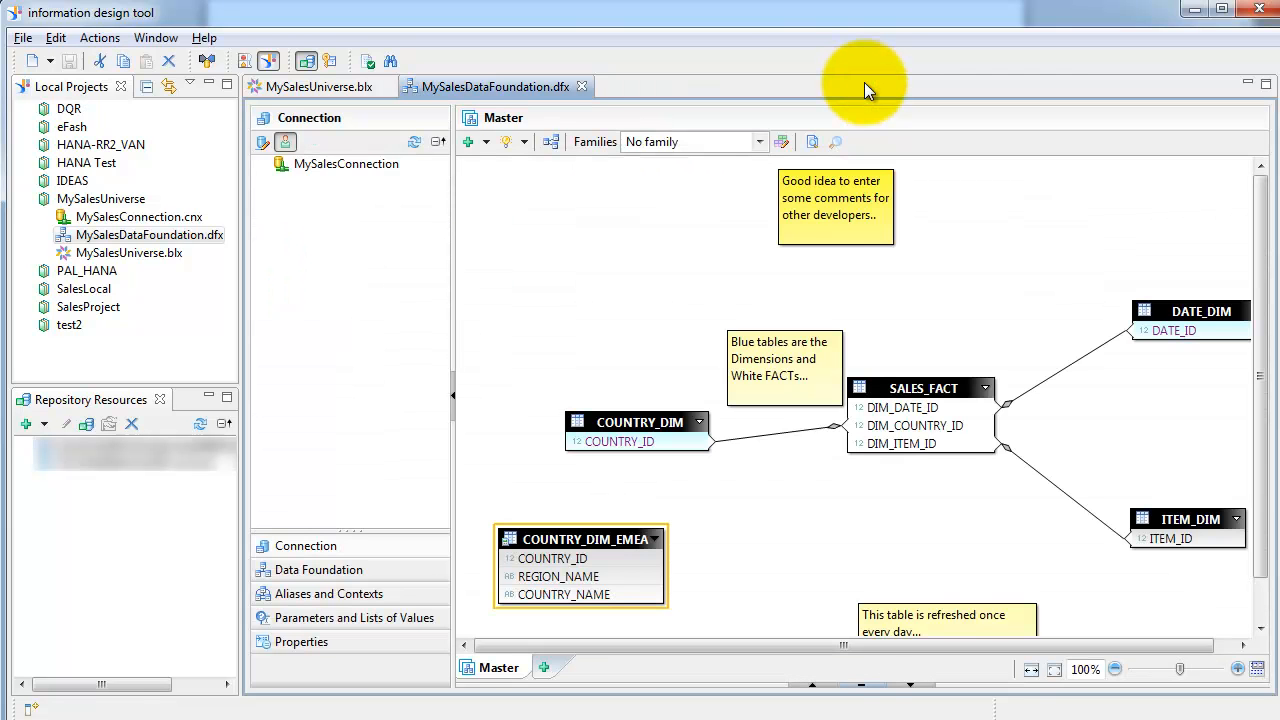
mouse_move(789, 141)
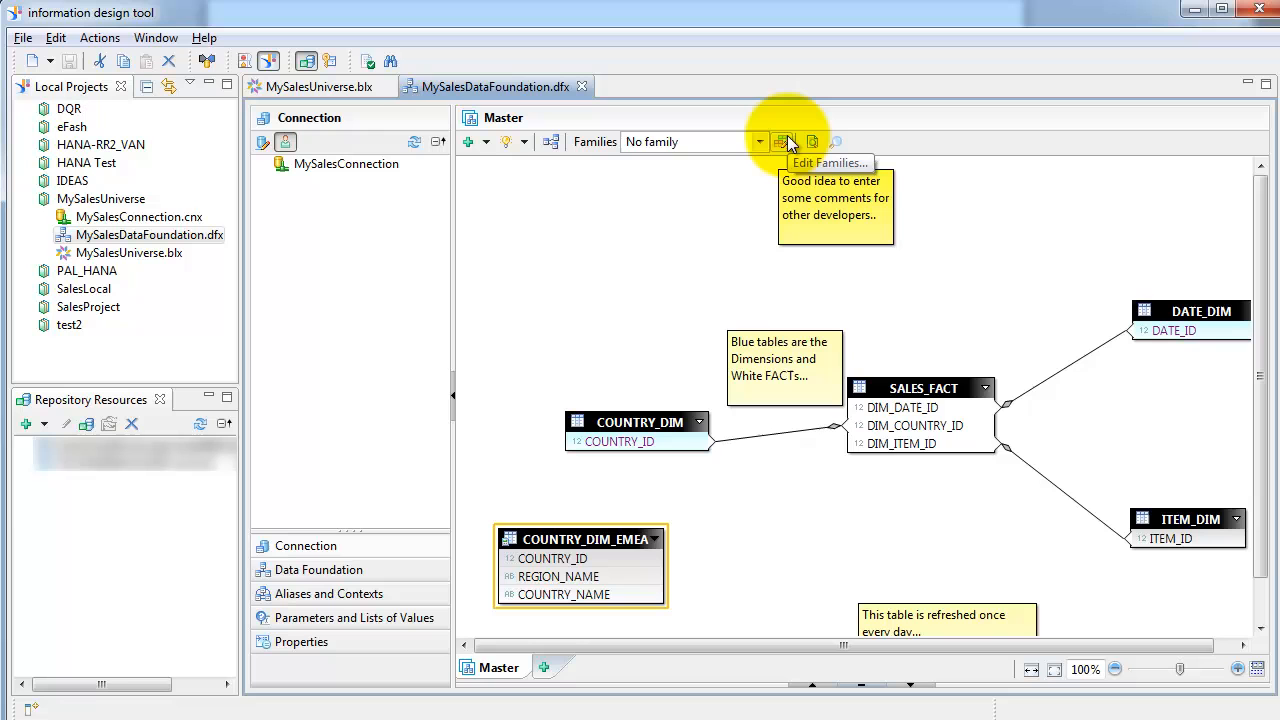
click(762, 141)
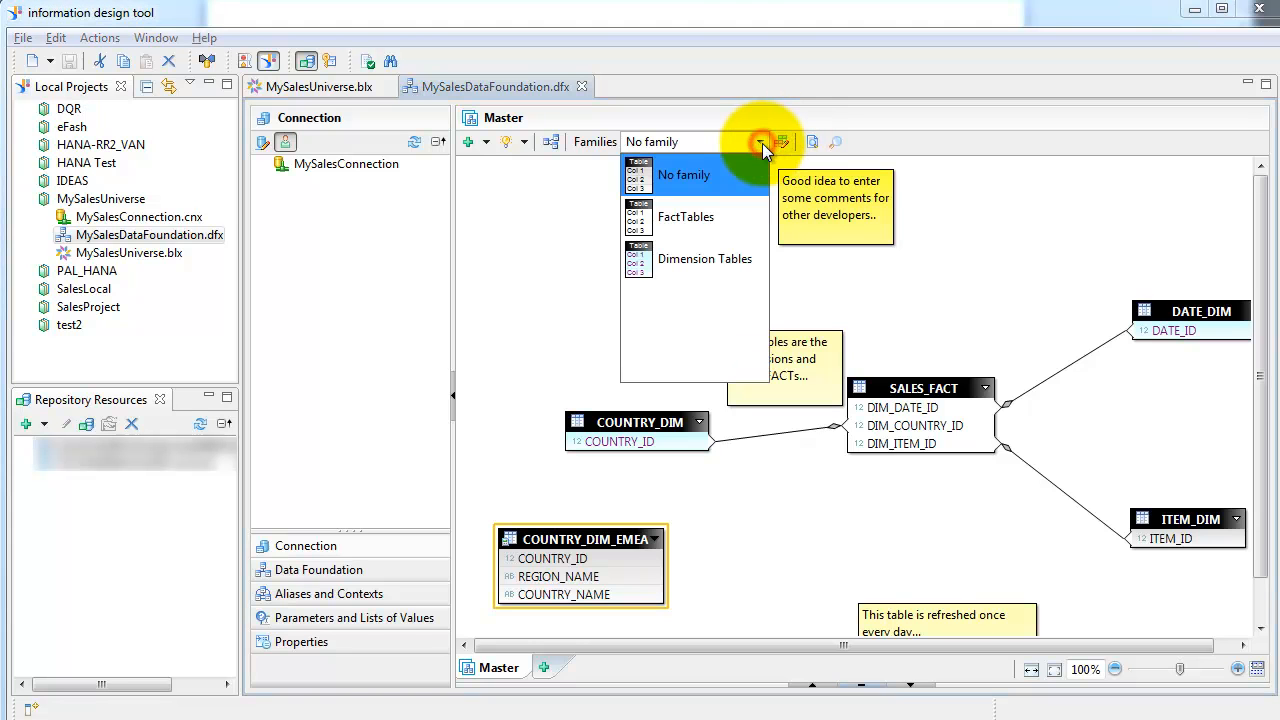
click(685, 216)
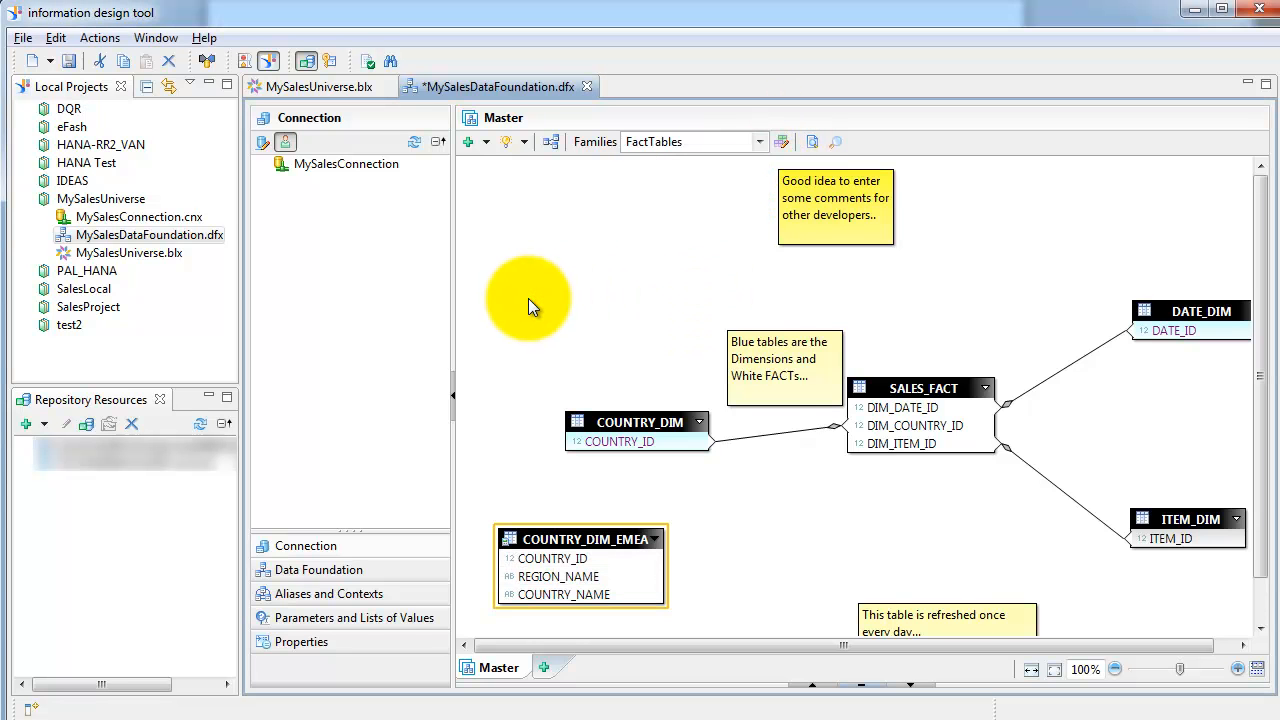
right_click(530, 300)
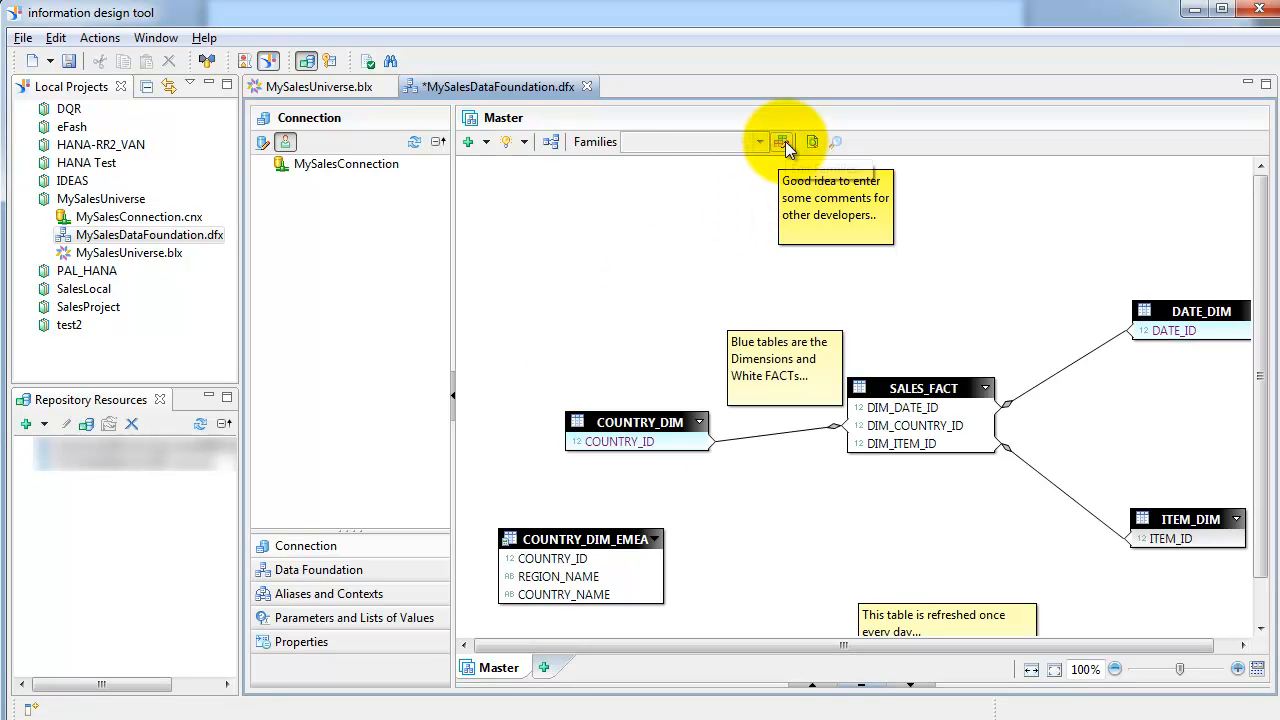
Add a lavender 'Derived Tables' family and assign it to COUNTRY_DIM_EMEA
click(783, 141)
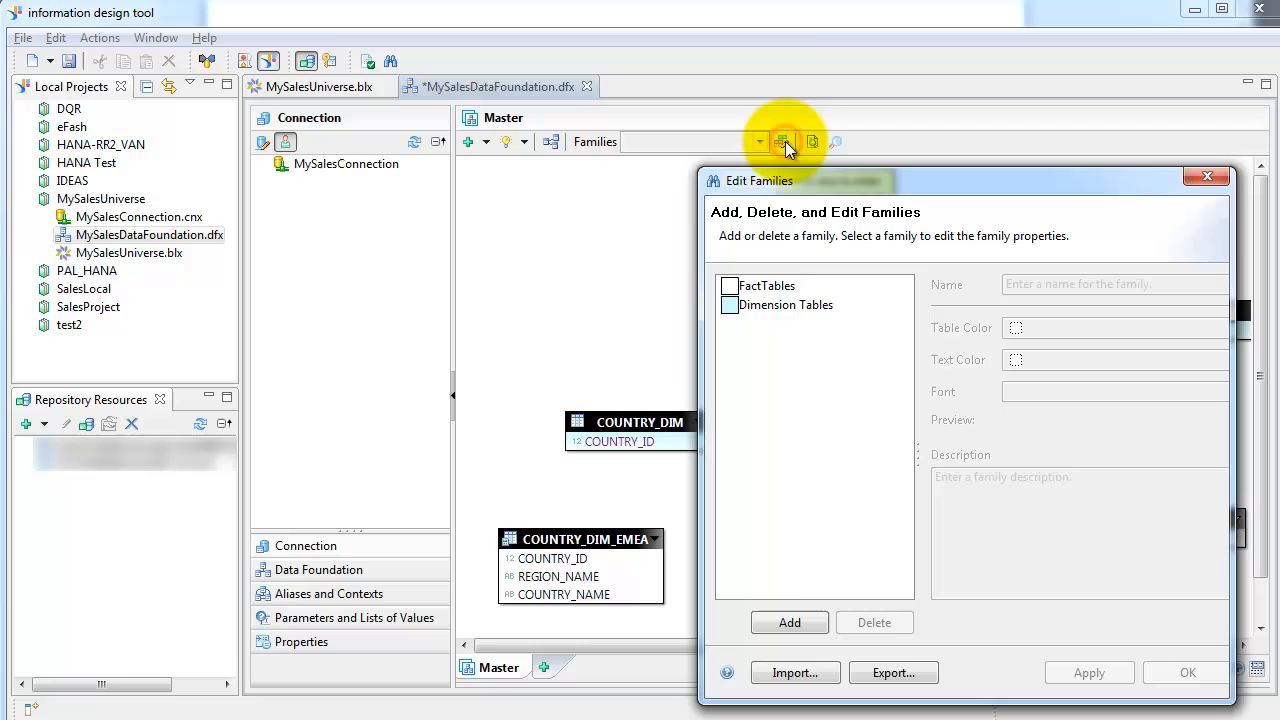
click(789, 622)
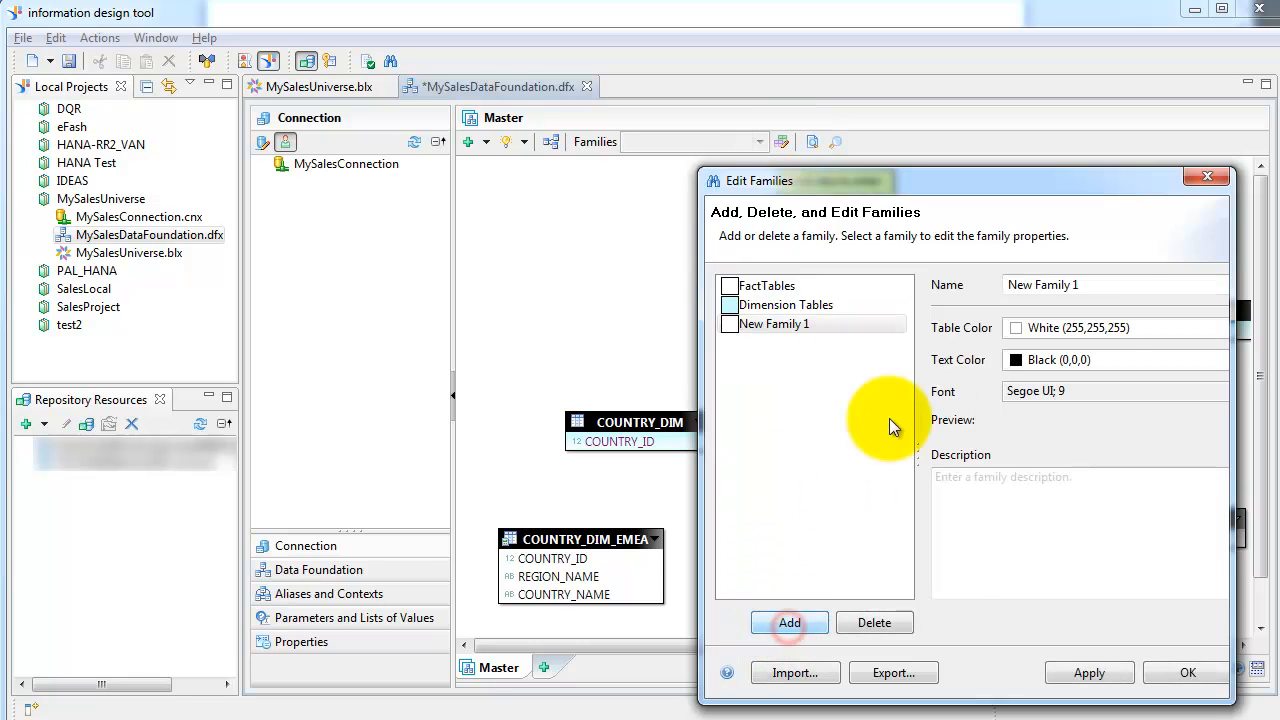
text(Derived Tables)
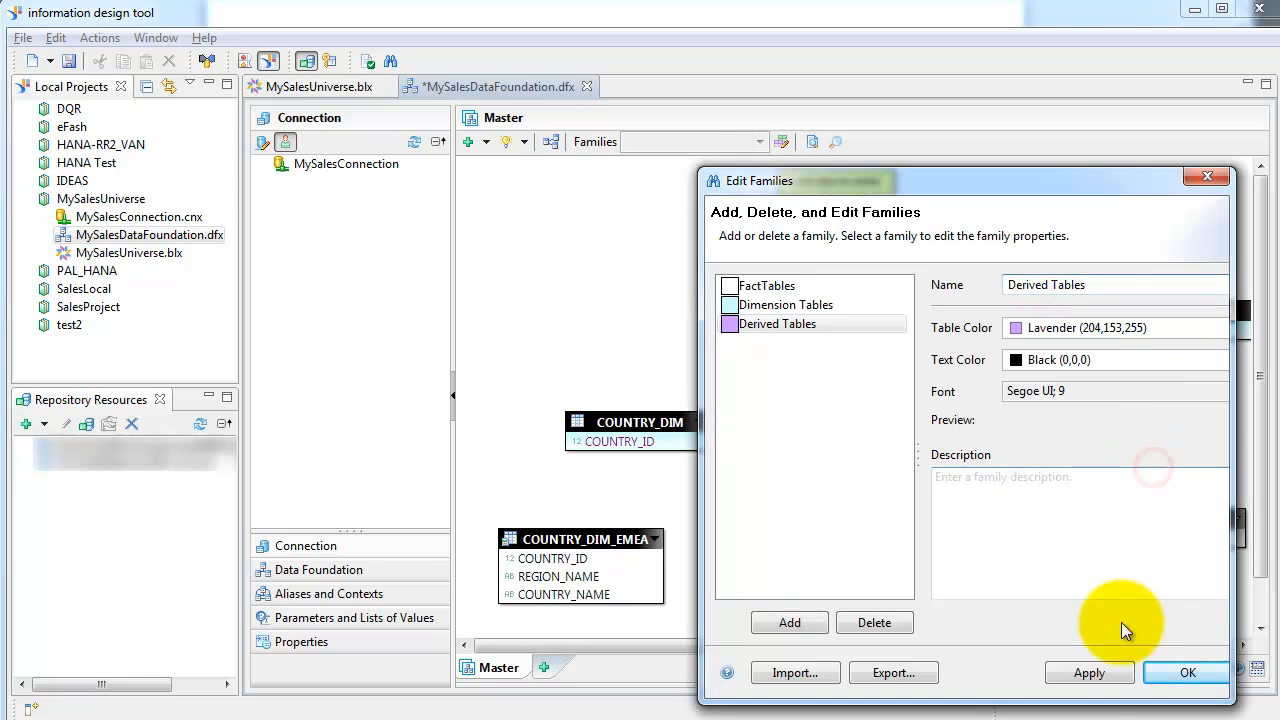
click(1187, 672)
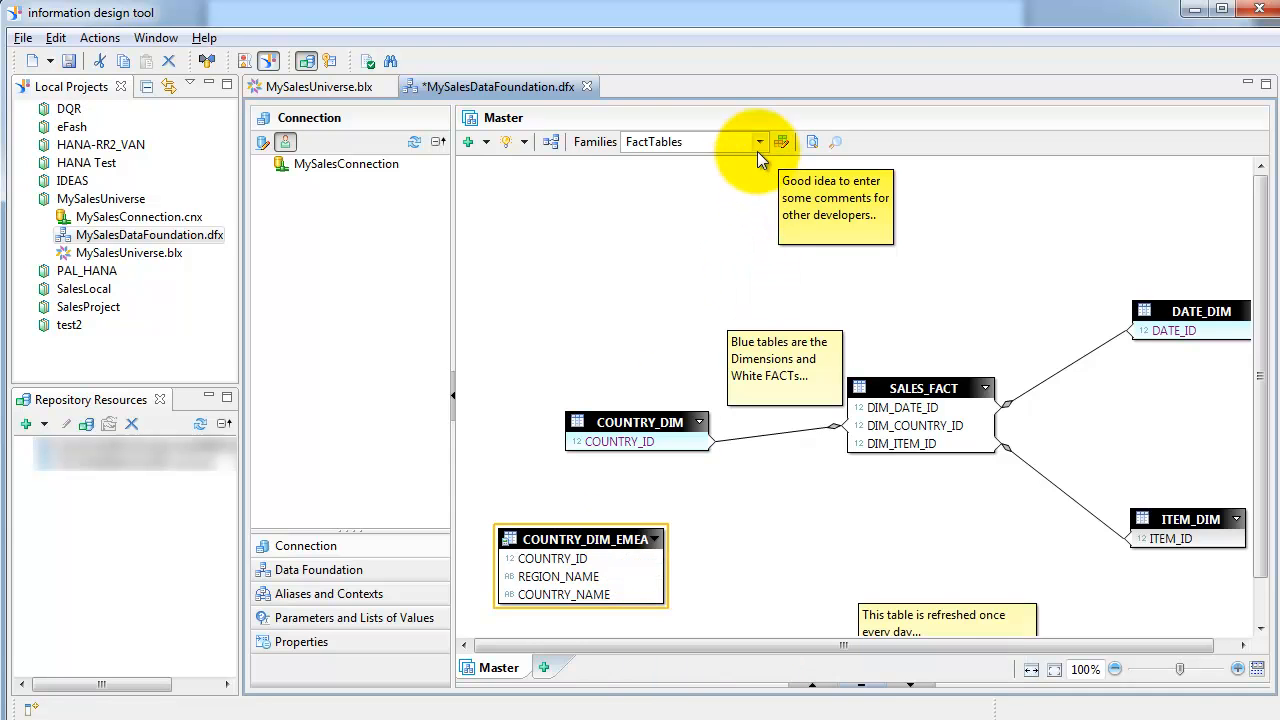
click(758, 141)
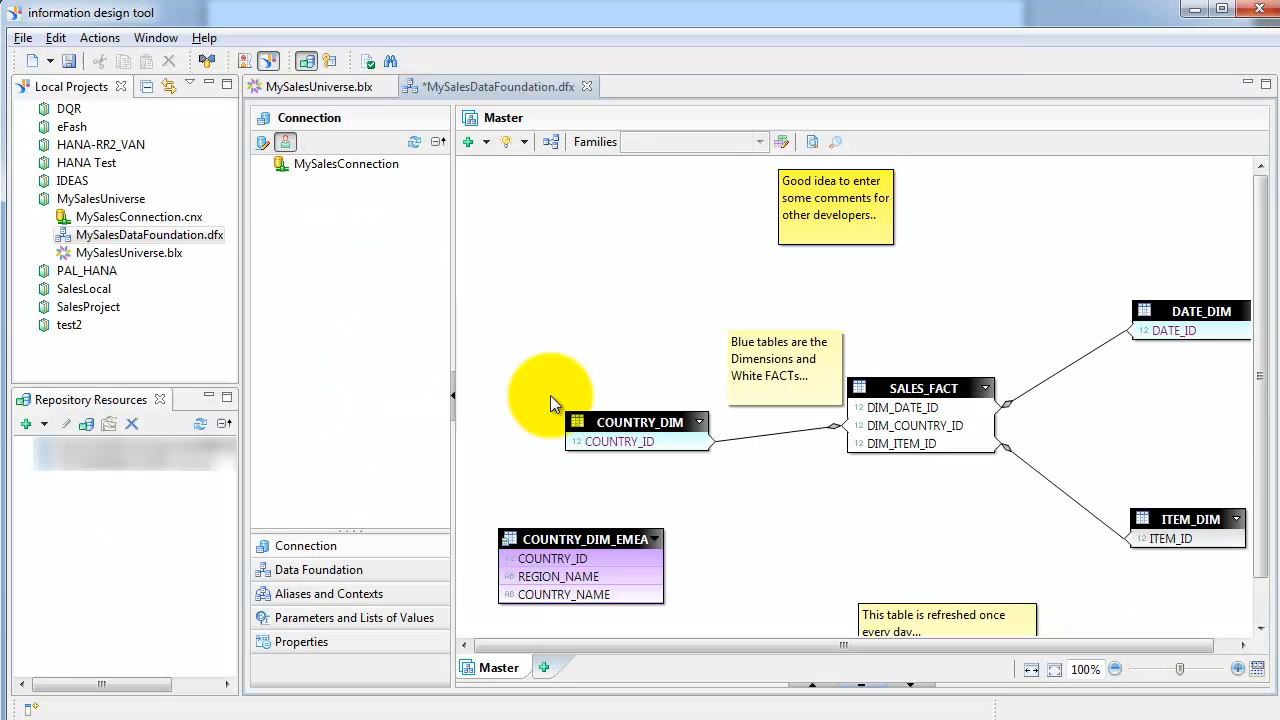
In MySalesUniverse Queries, insert Query1 with Region Name and AmountLocal as result objects
click(320, 86)
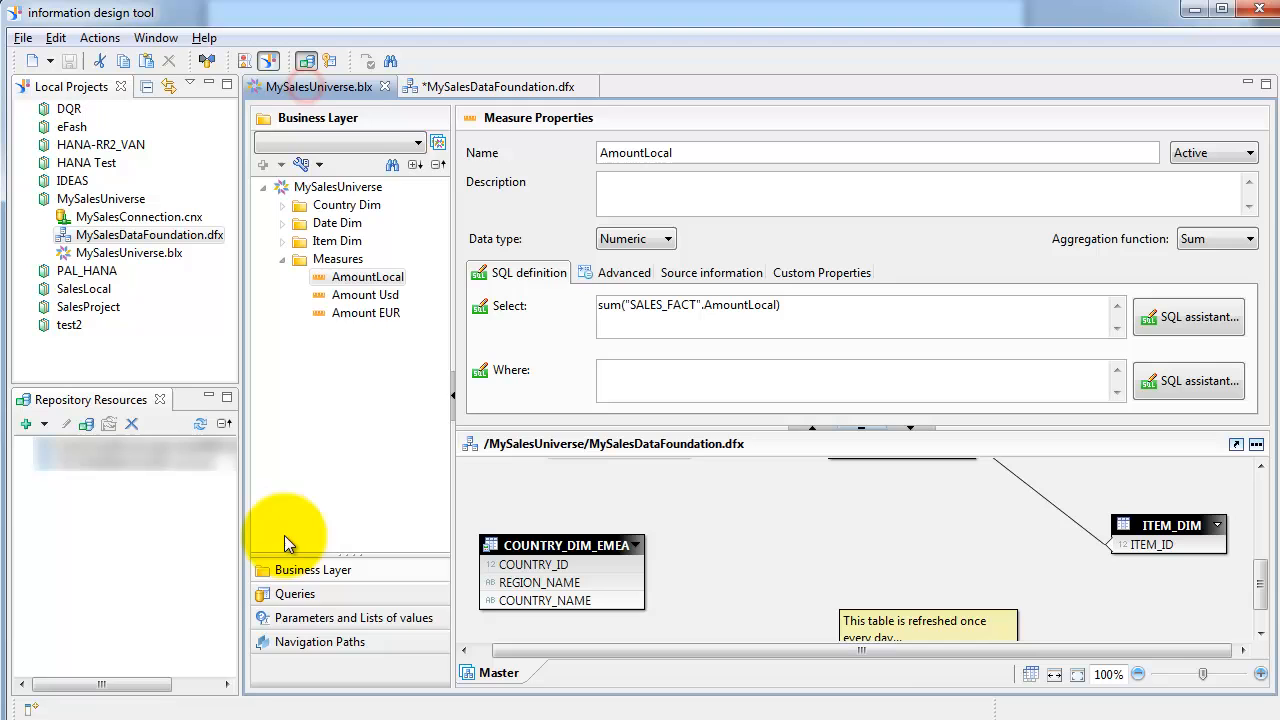
click(294, 593)
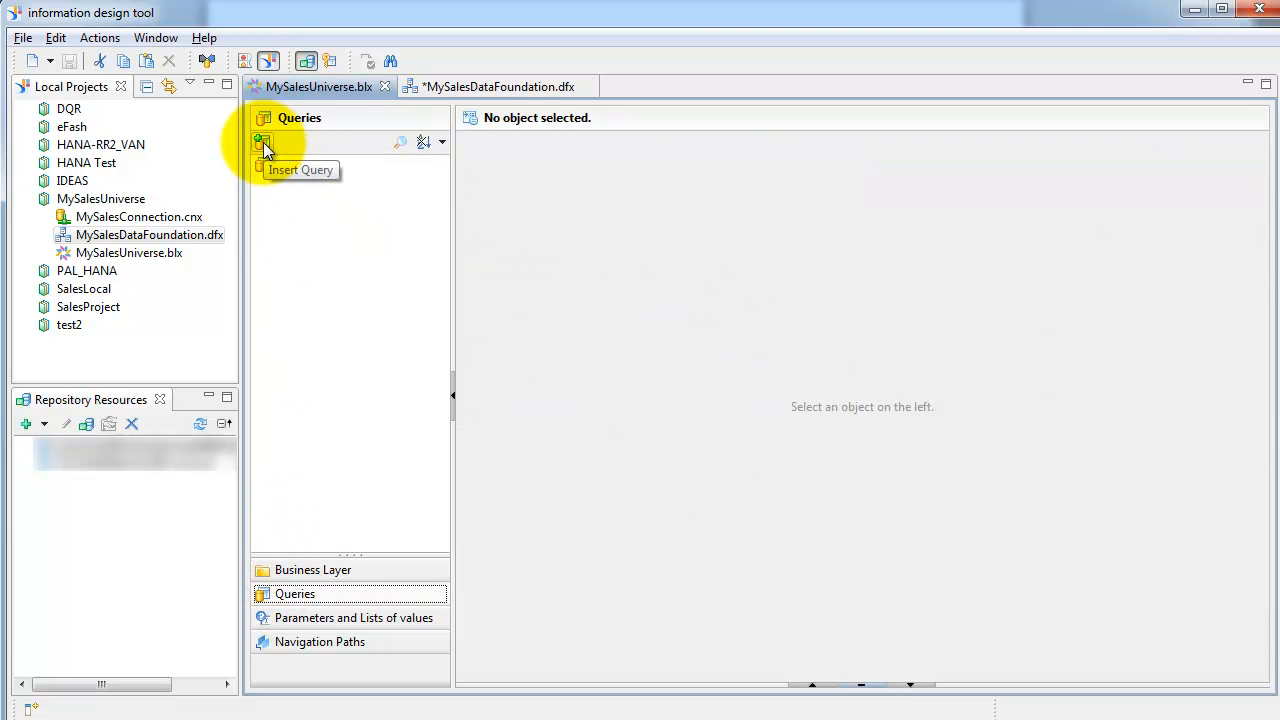
click(262, 141)
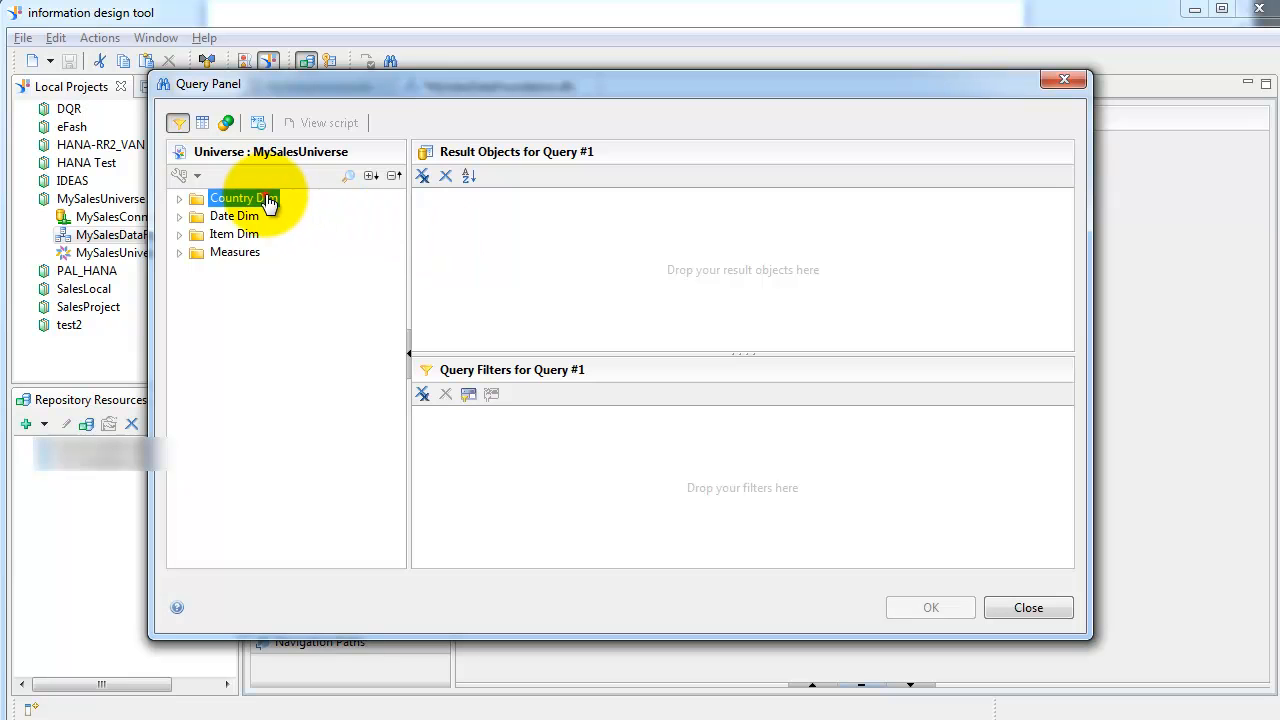
click(179, 197)
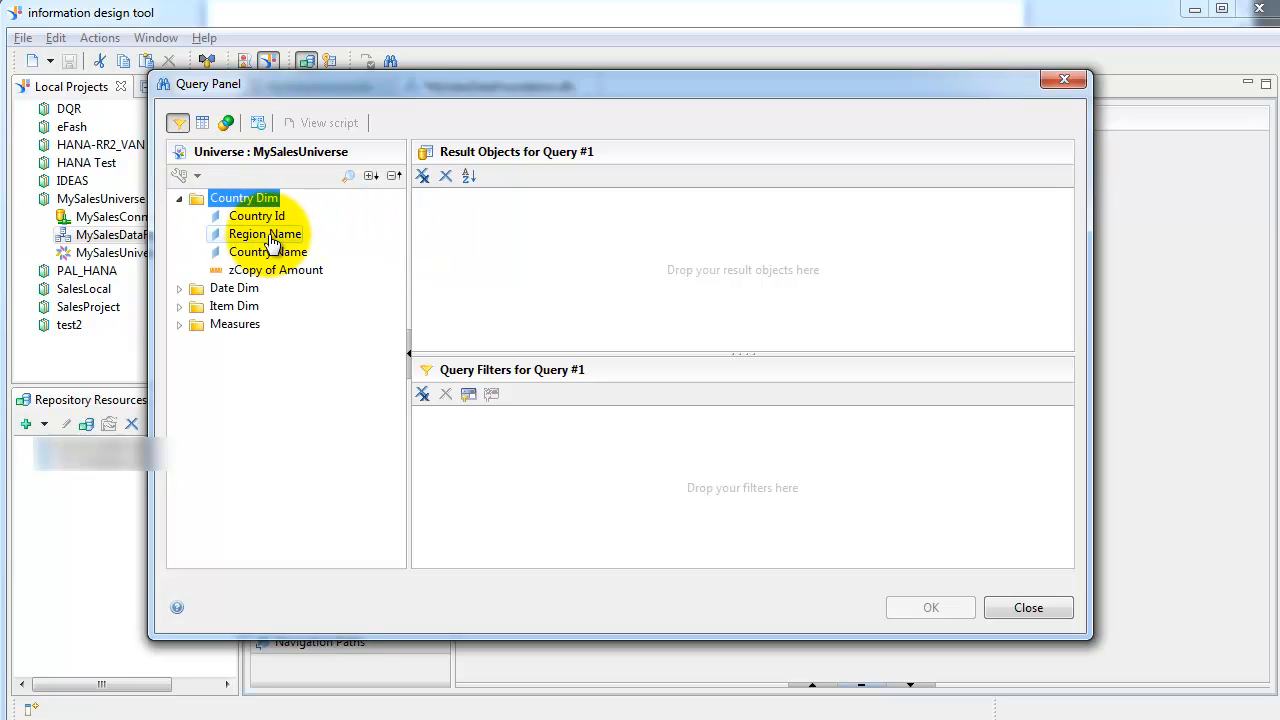
drag(265, 233, 470, 208)
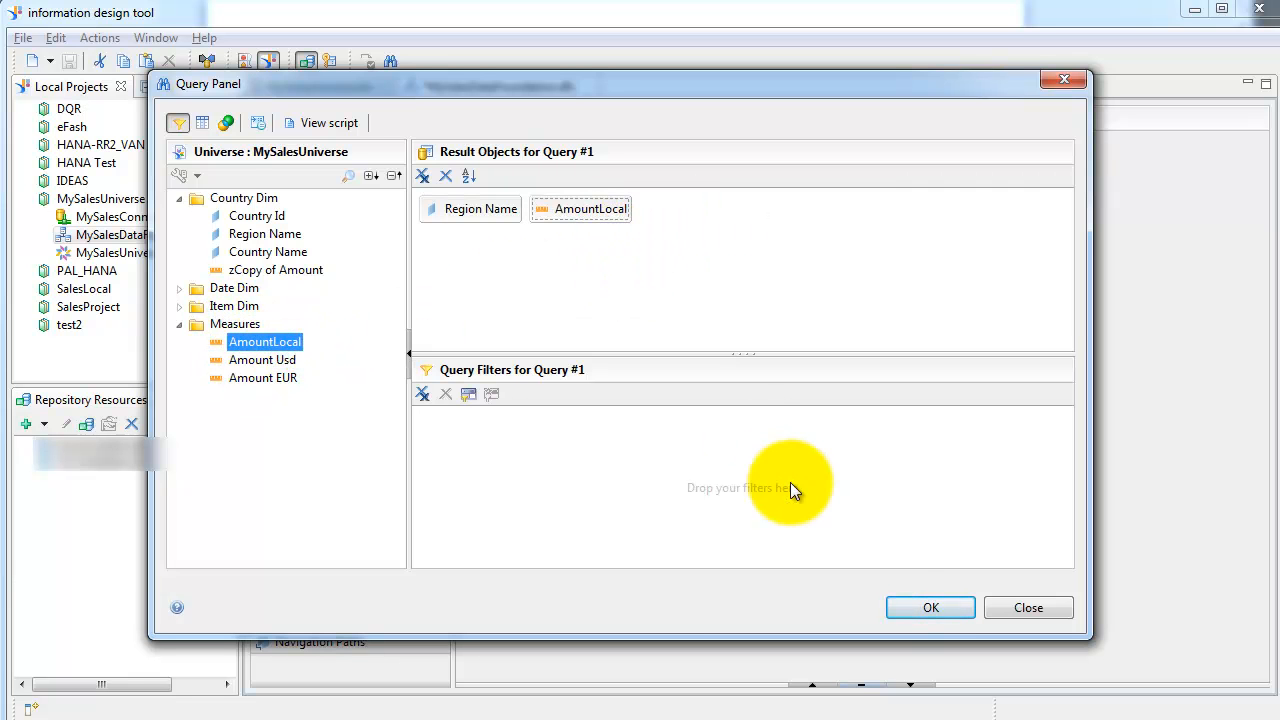
click(930, 607)
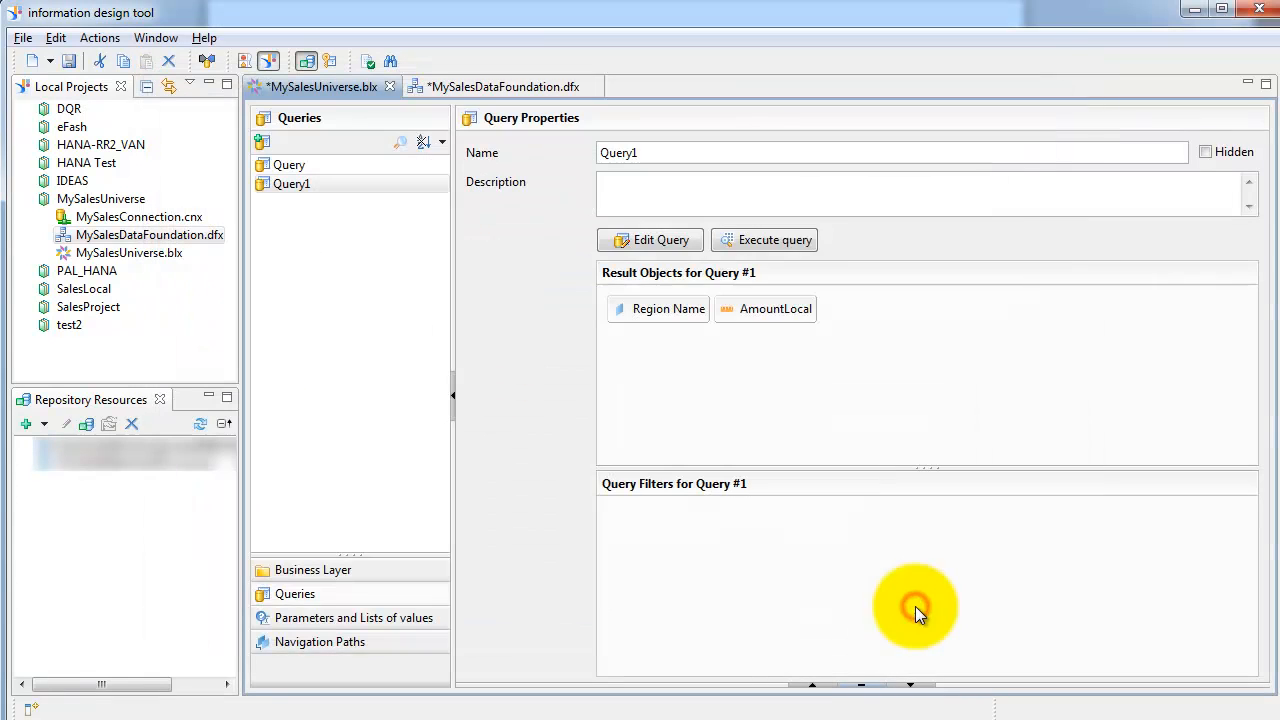
click(773, 239)
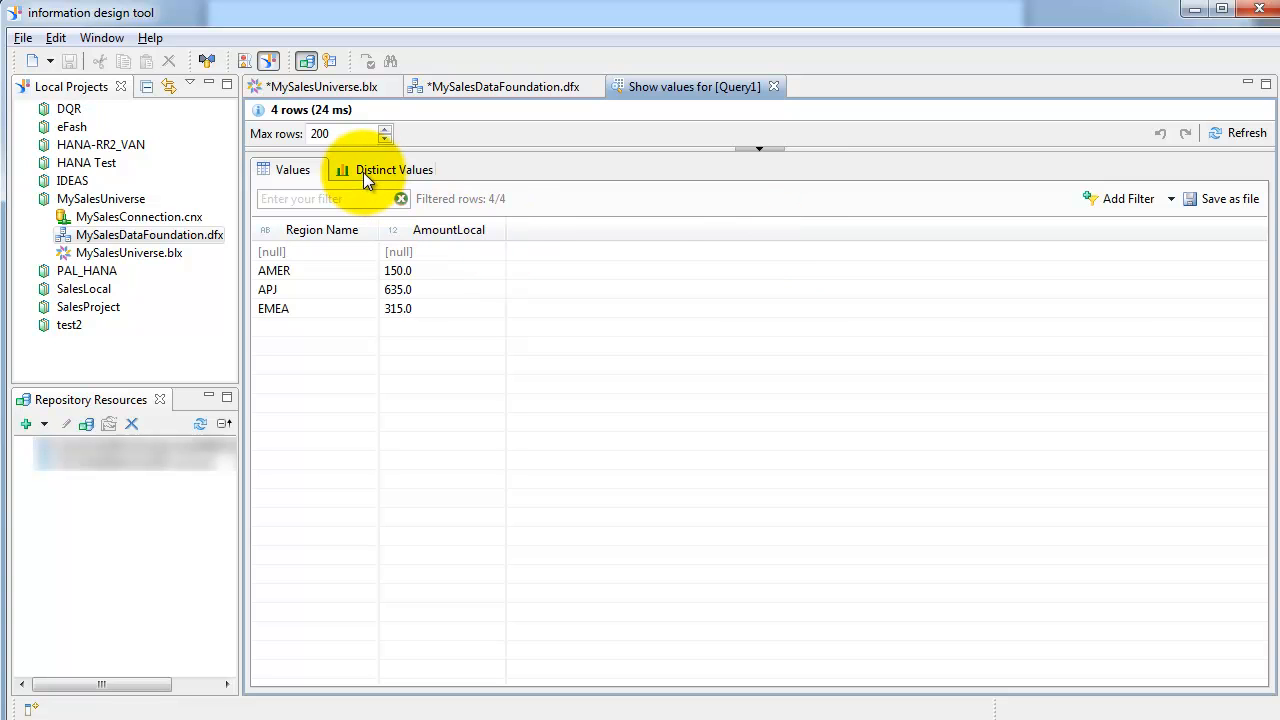
click(393, 169)
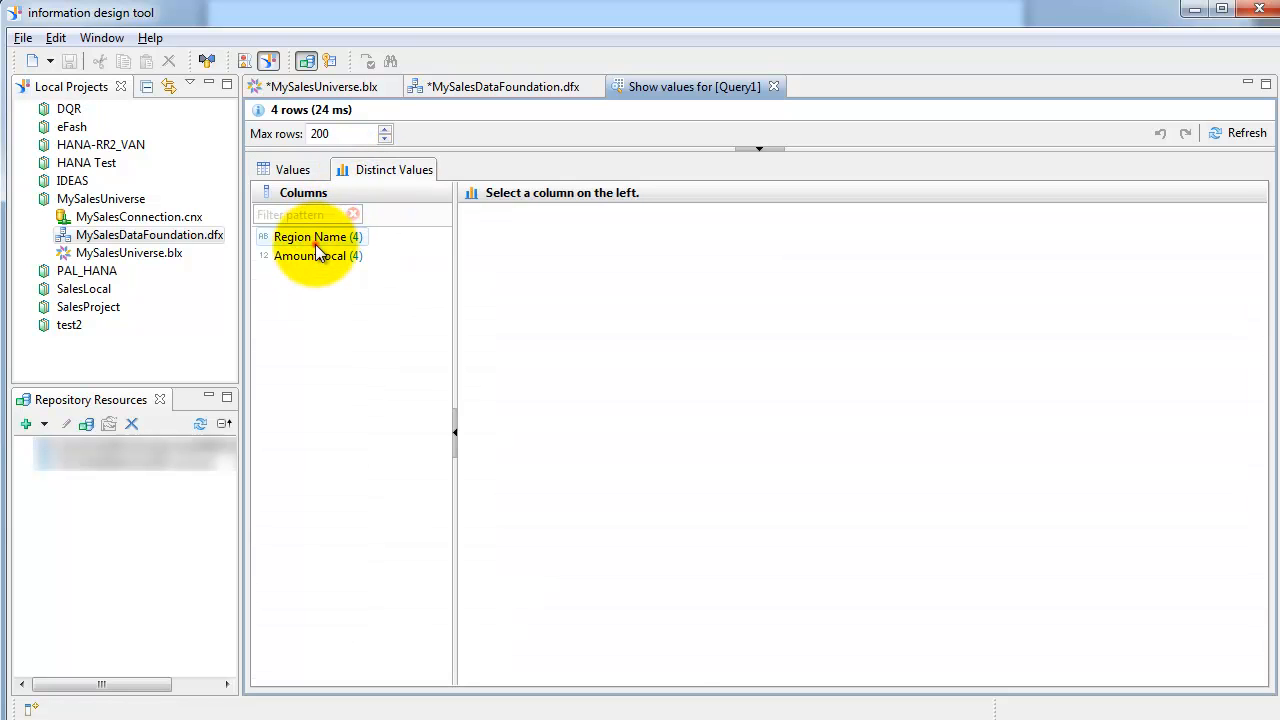
click(310, 237)
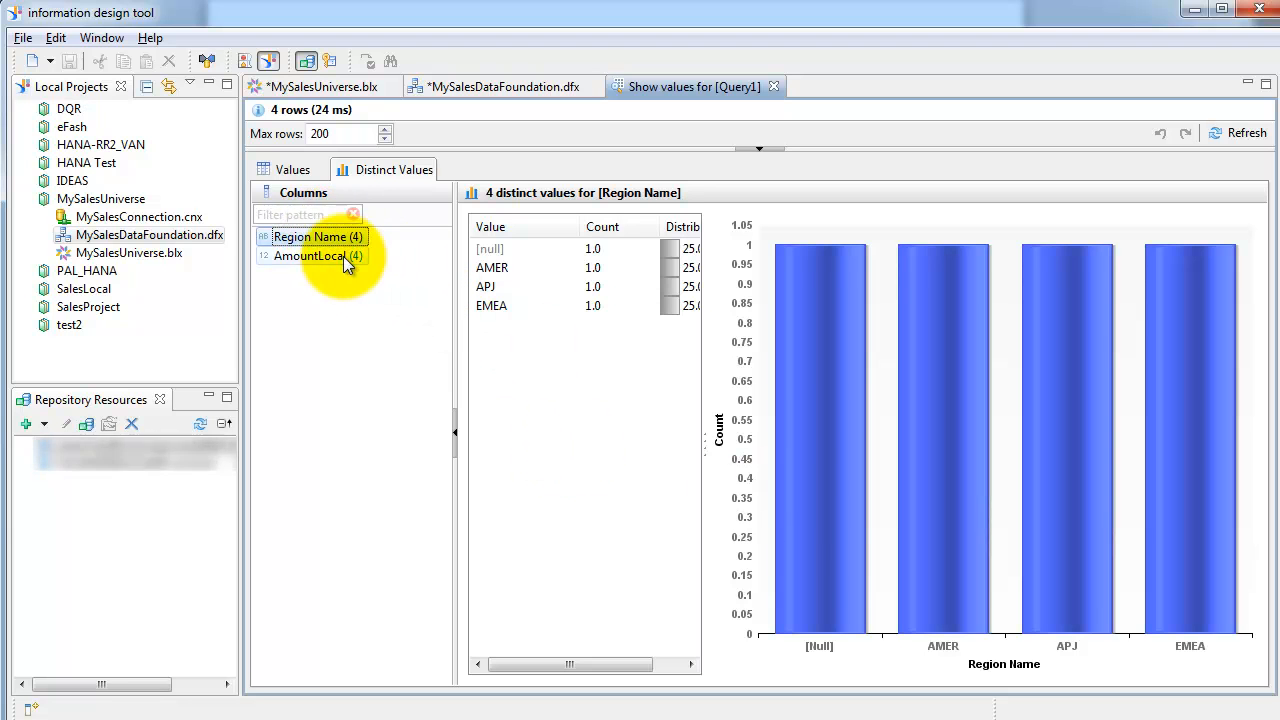
click(312, 255)
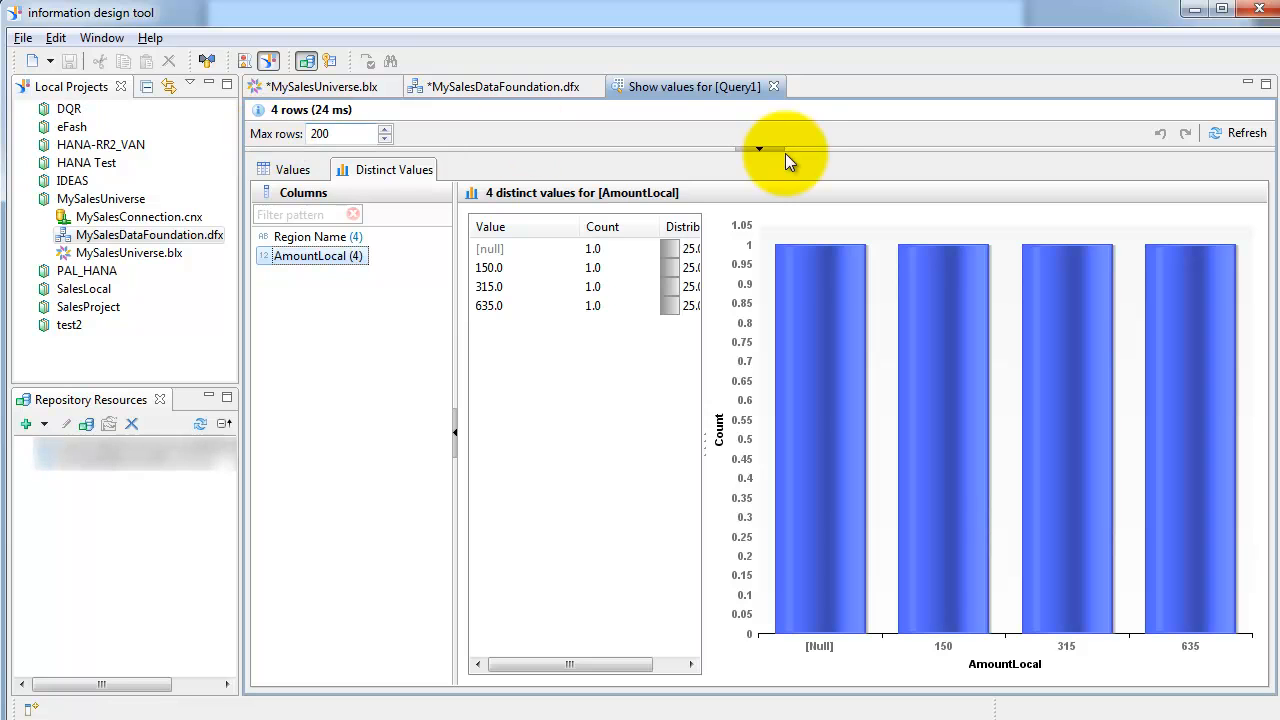
mouse_move(774, 87)
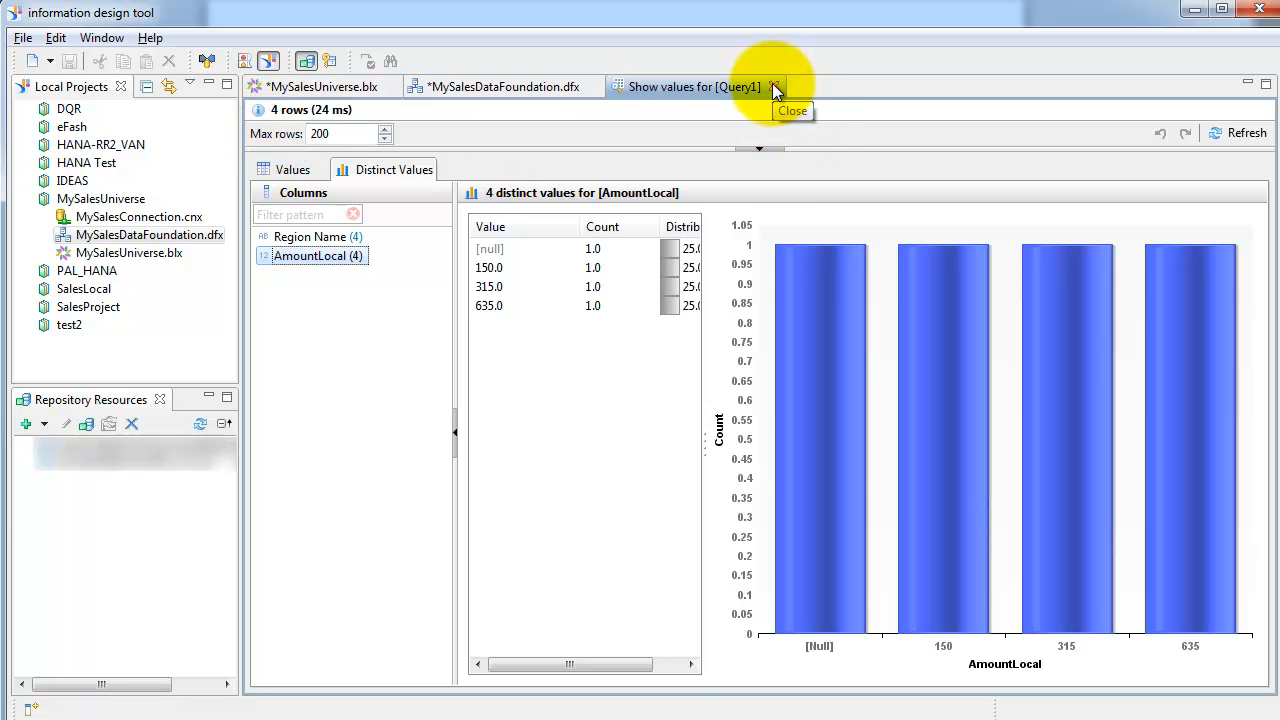
click(775, 86)
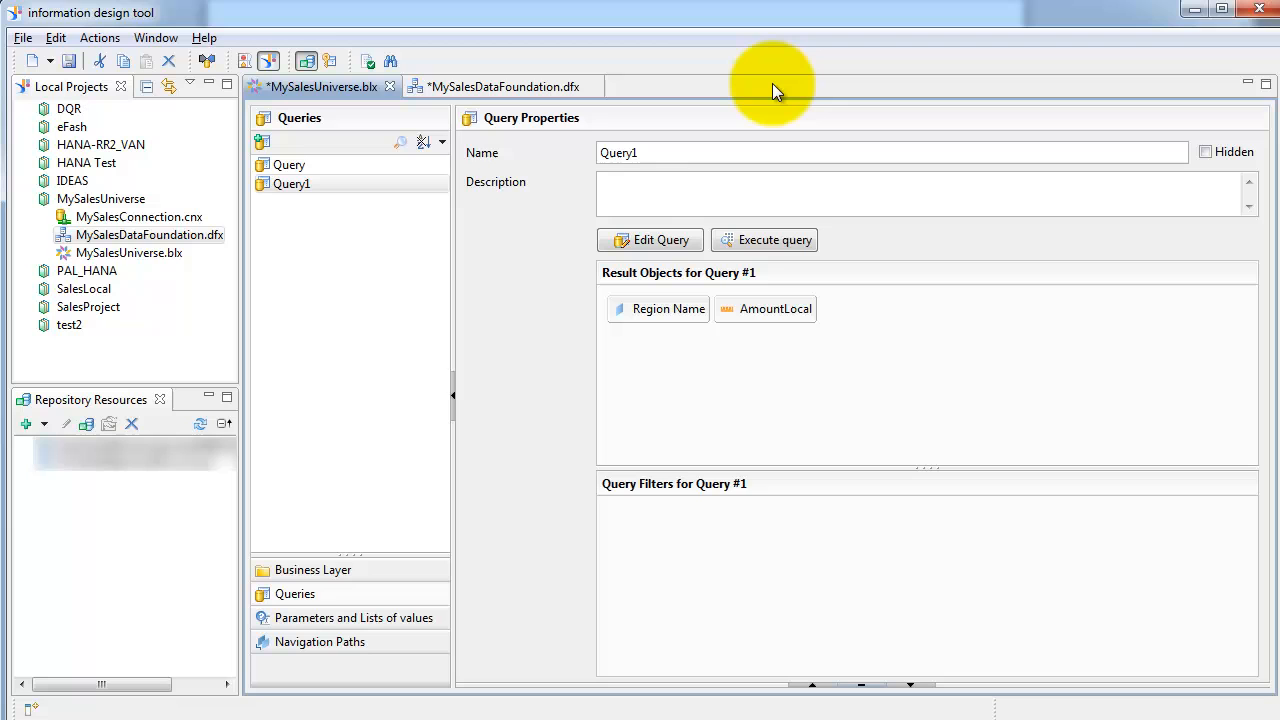